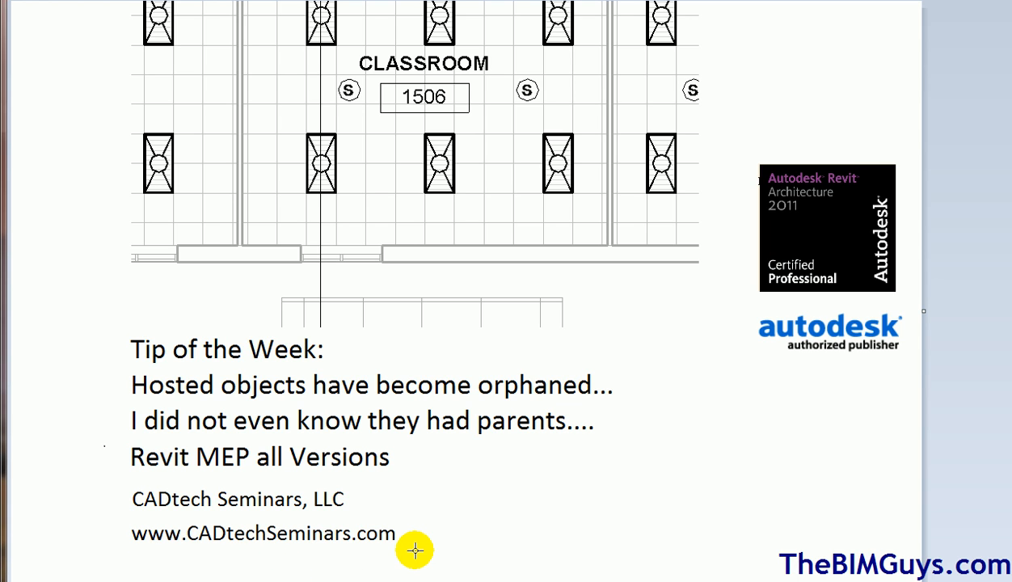
pyautogui.moveTo(553, 544)
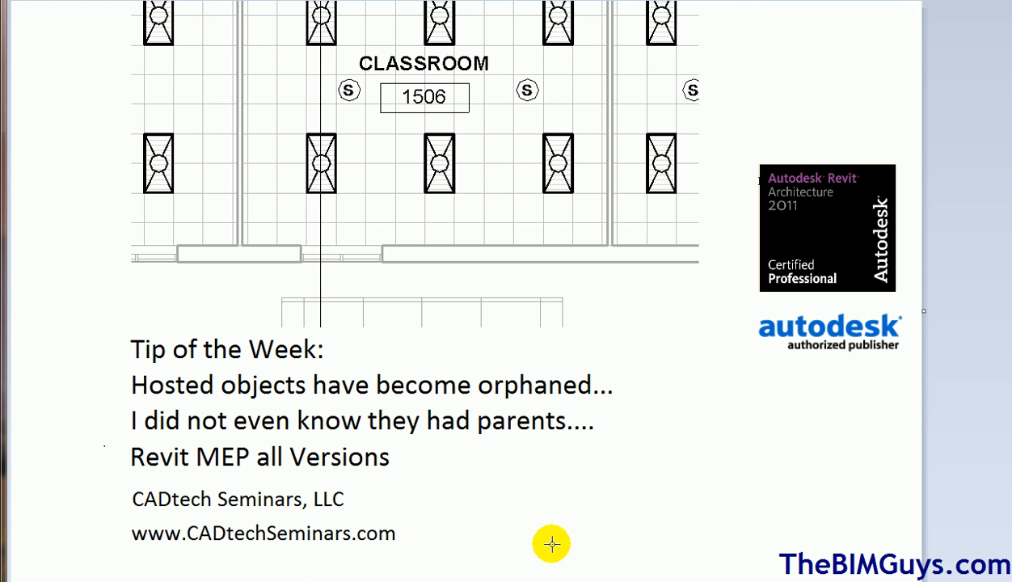
pyautogui.moveTo(601, 522)
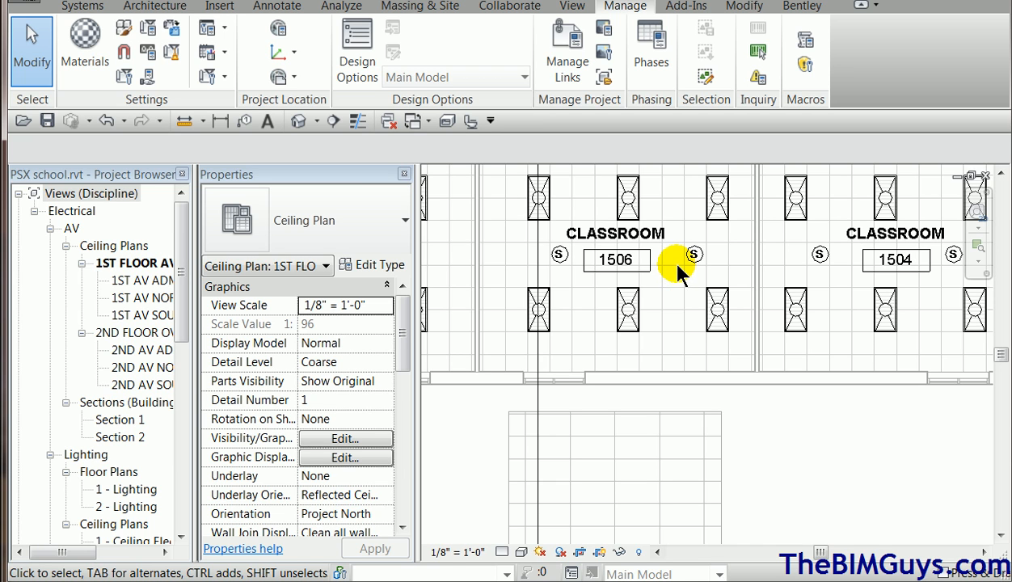
pyautogui.moveTo(679, 295)
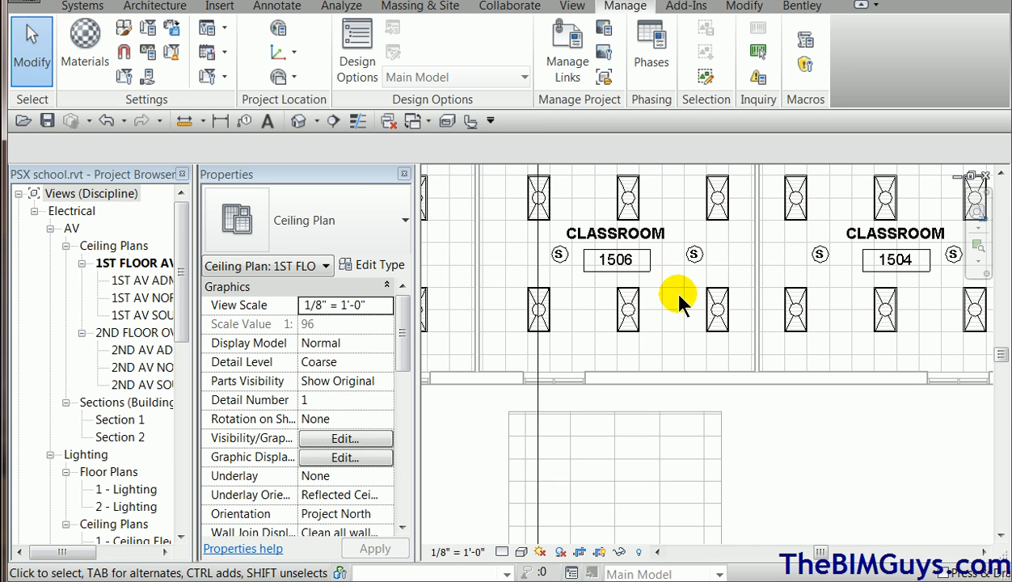
# Step: Select the speaker beside classroom 1506 to show its linked-model host and 9' 0" elevation
pyautogui.click(677, 299)
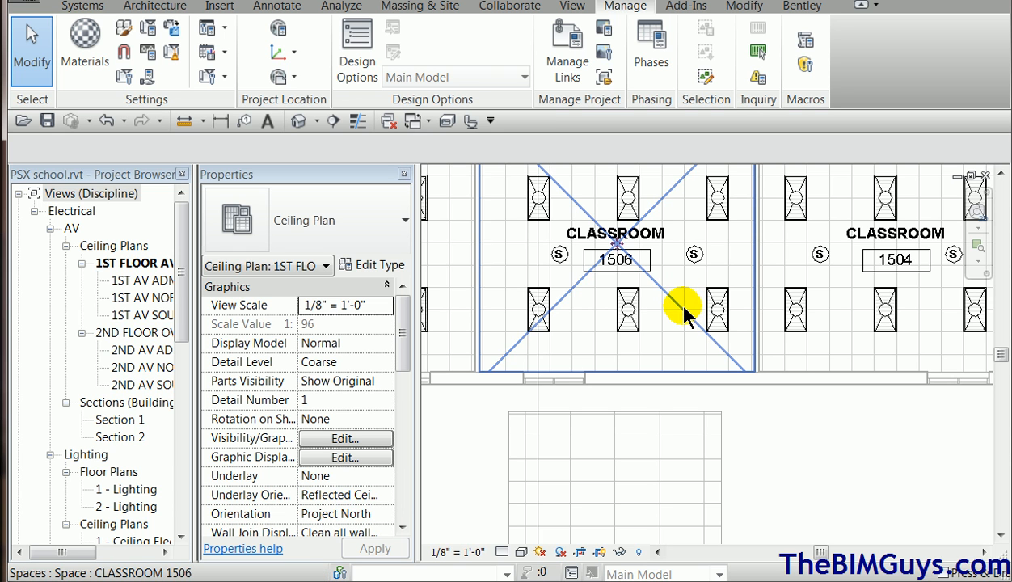
pyautogui.click(680, 299)
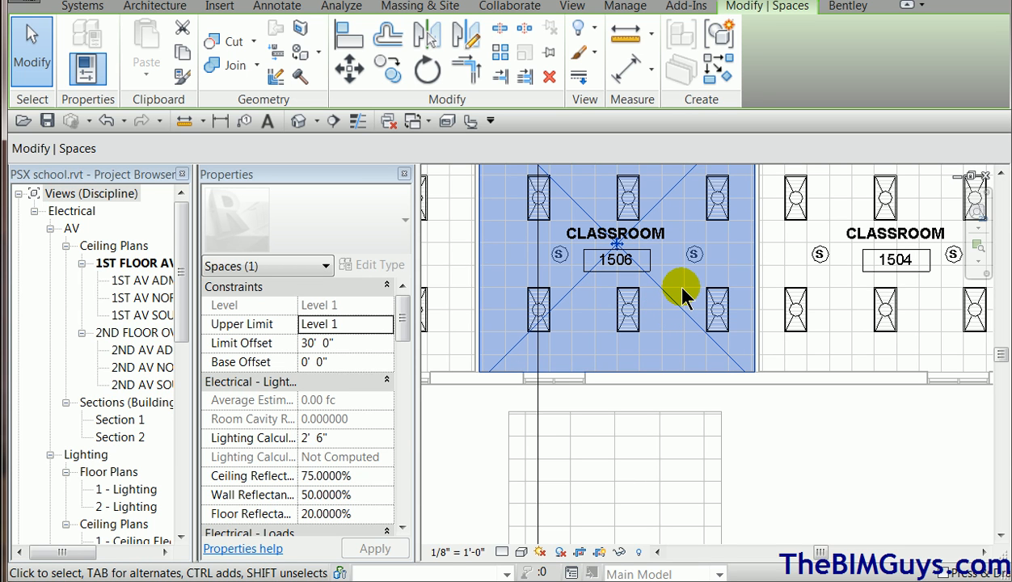
pyautogui.moveTo(692, 295)
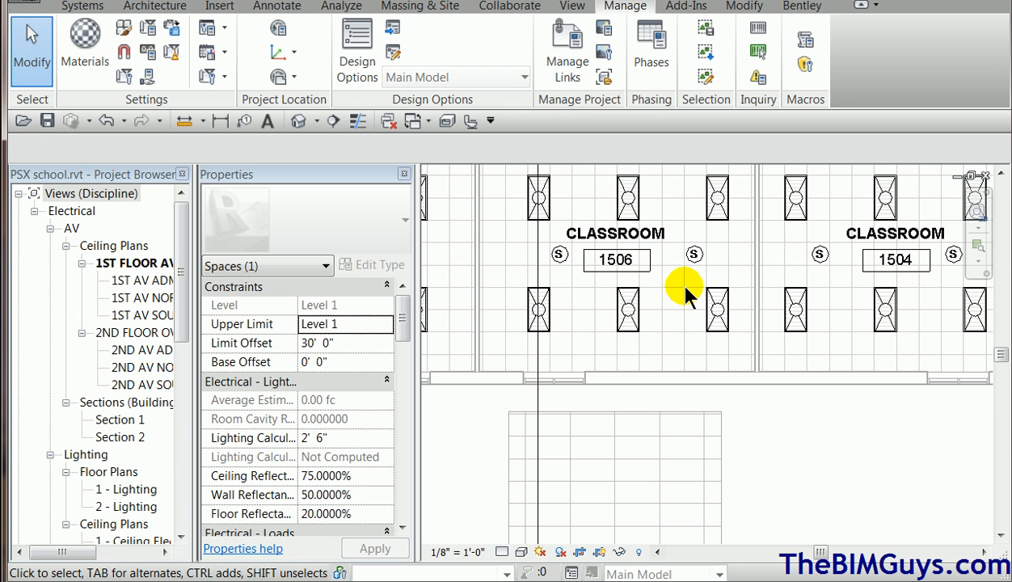
pyautogui.click(696, 254)
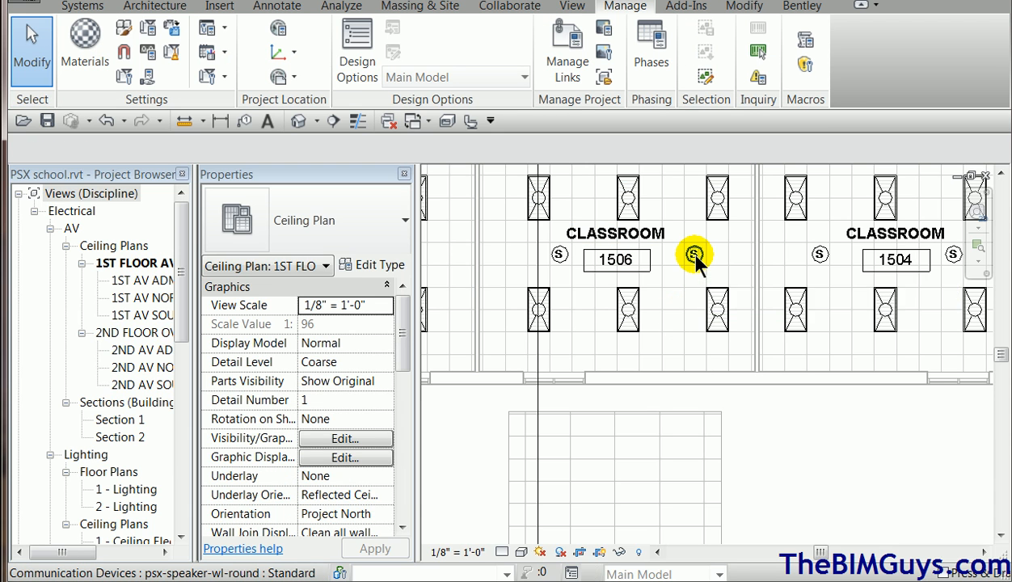
pyautogui.click(691, 258)
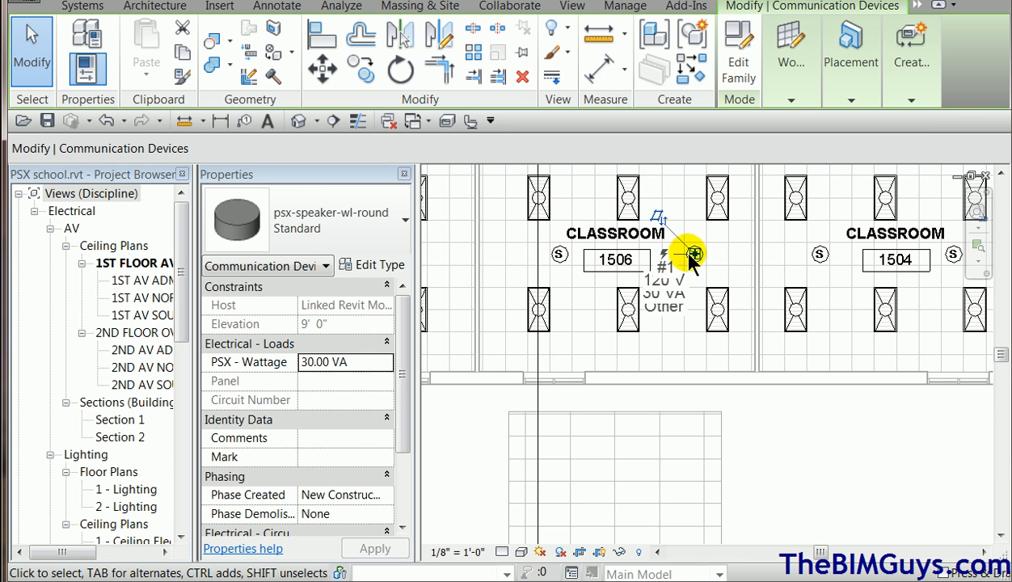
pyautogui.moveTo(692, 263)
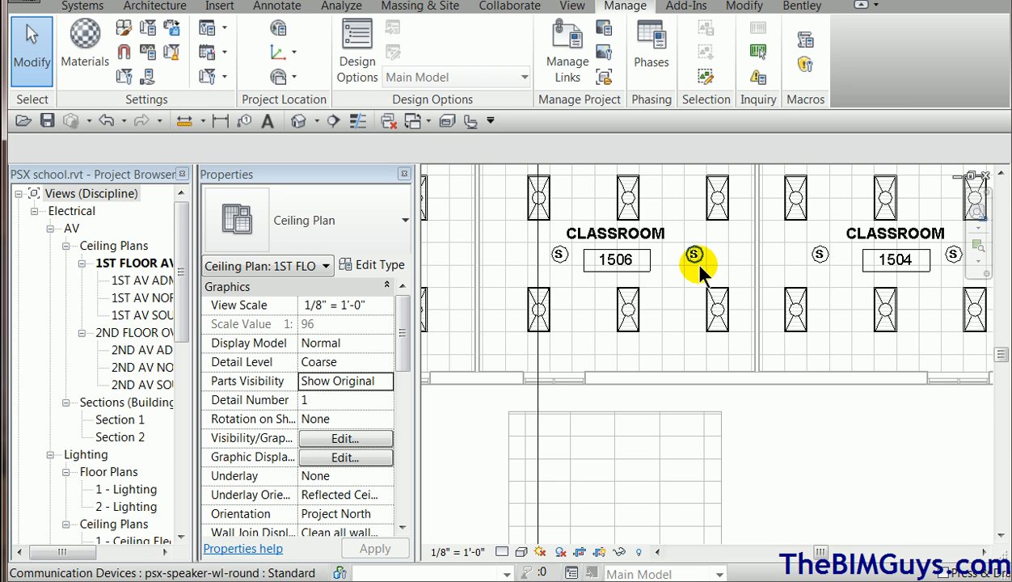
pyautogui.moveTo(694, 255)
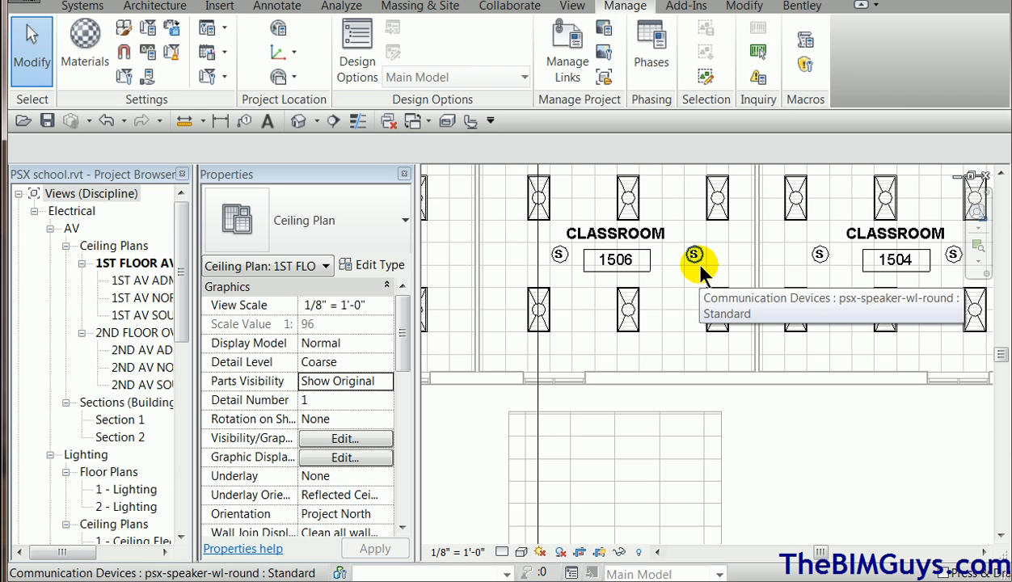
pyautogui.moveTo(693, 254)
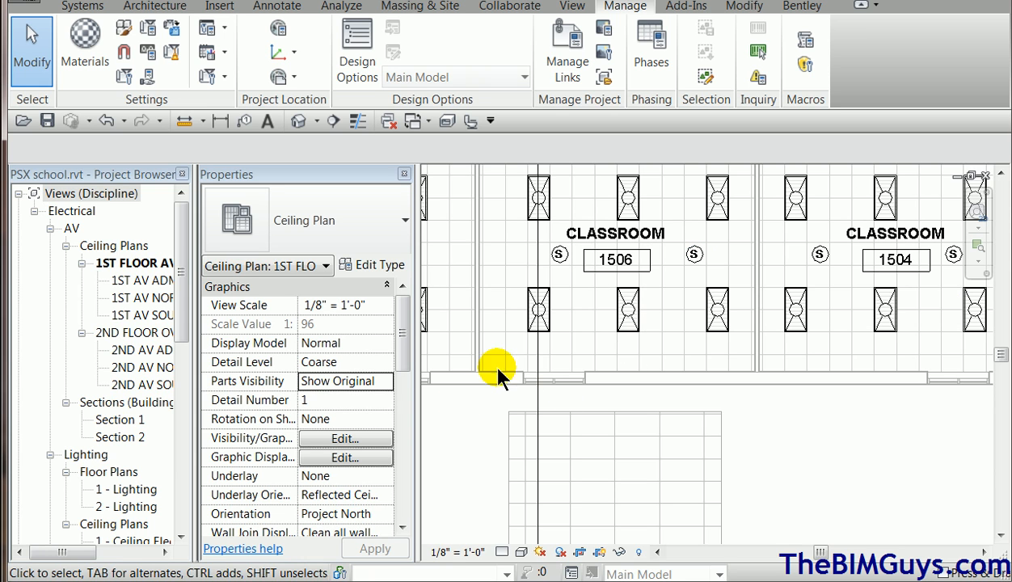
pyautogui.moveTo(769, 445)
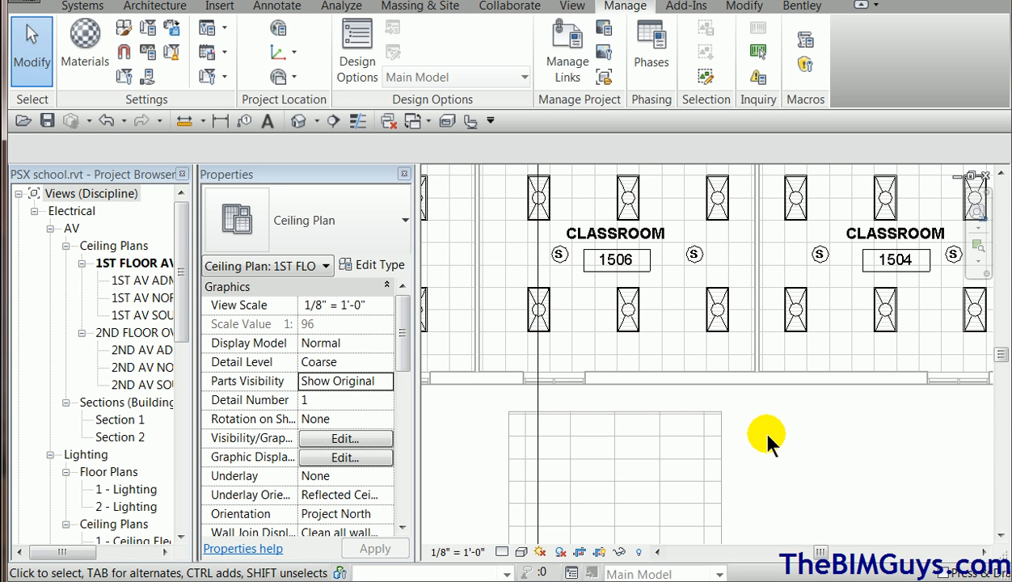
pyautogui.moveTo(683, 289)
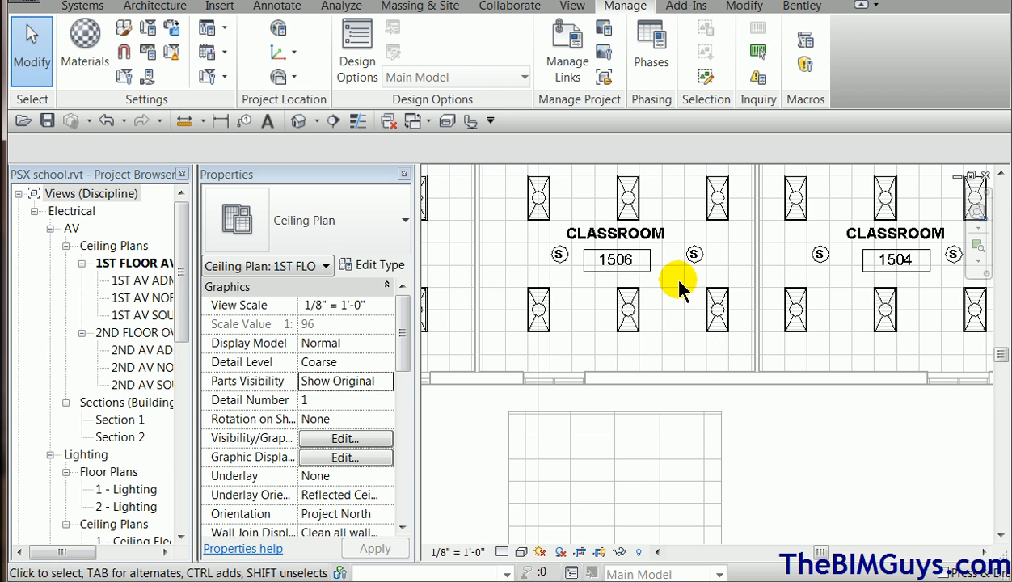
pyautogui.moveTo(659, 360)
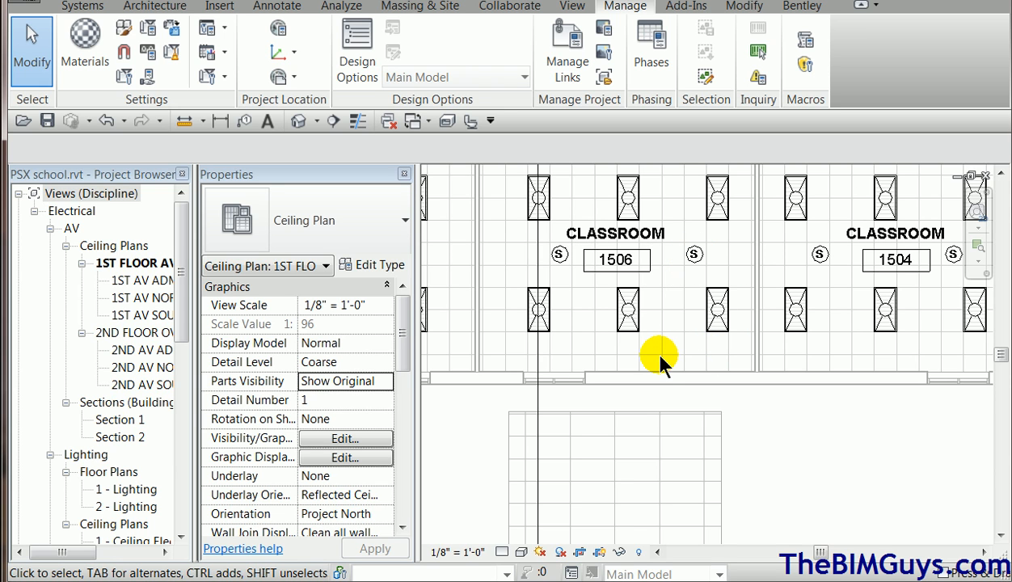
pyautogui.moveTo(691, 283)
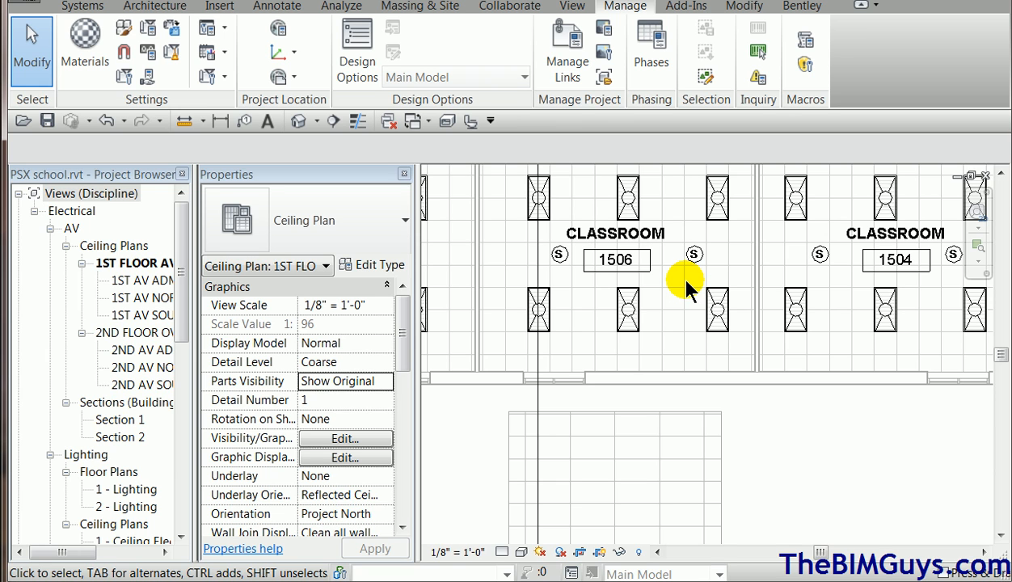
pyautogui.moveTo(748, 275)
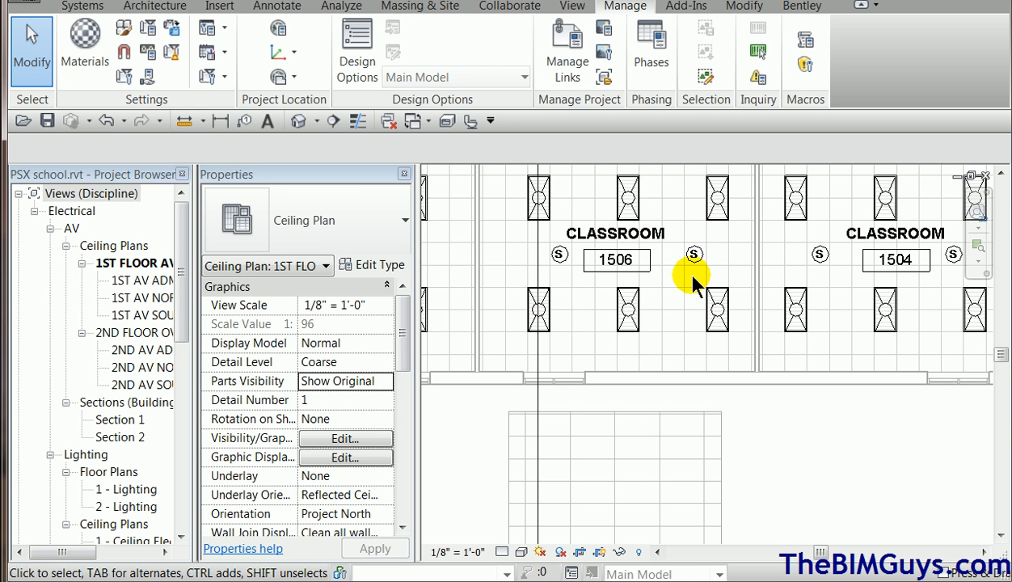
pyautogui.moveTo(692, 291)
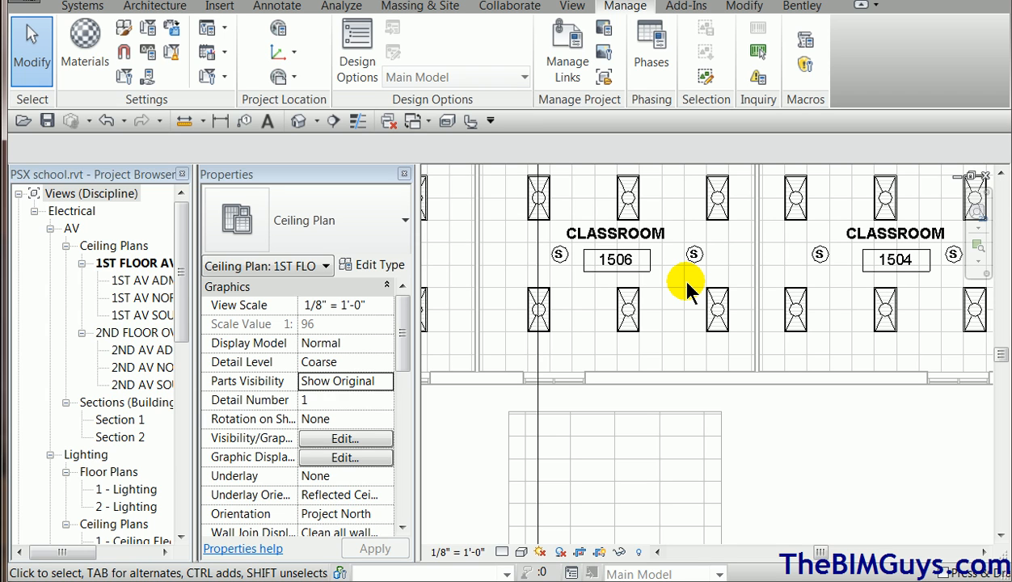
pyautogui.moveTo(687, 303)
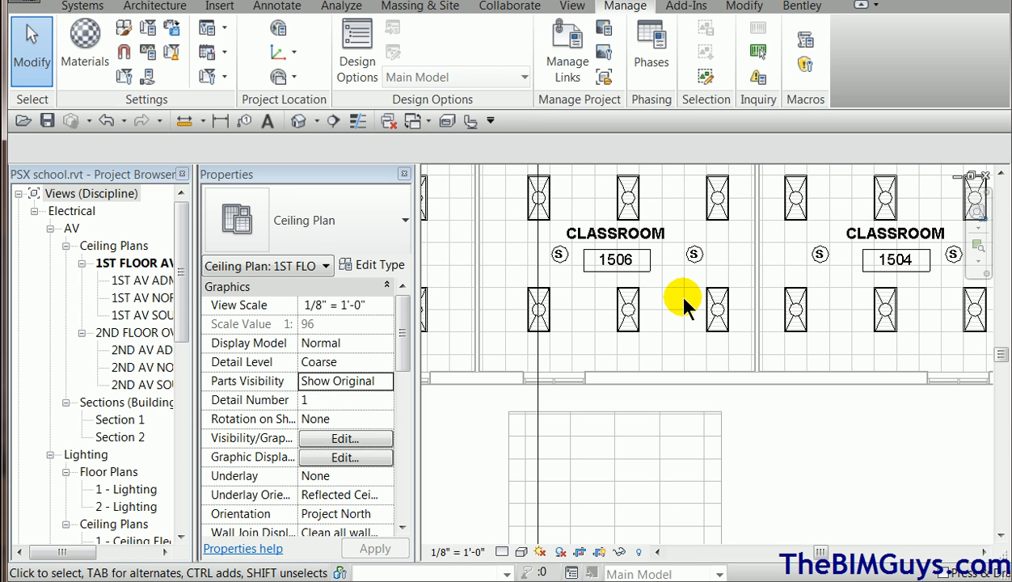
pyautogui.moveTo(691, 255)
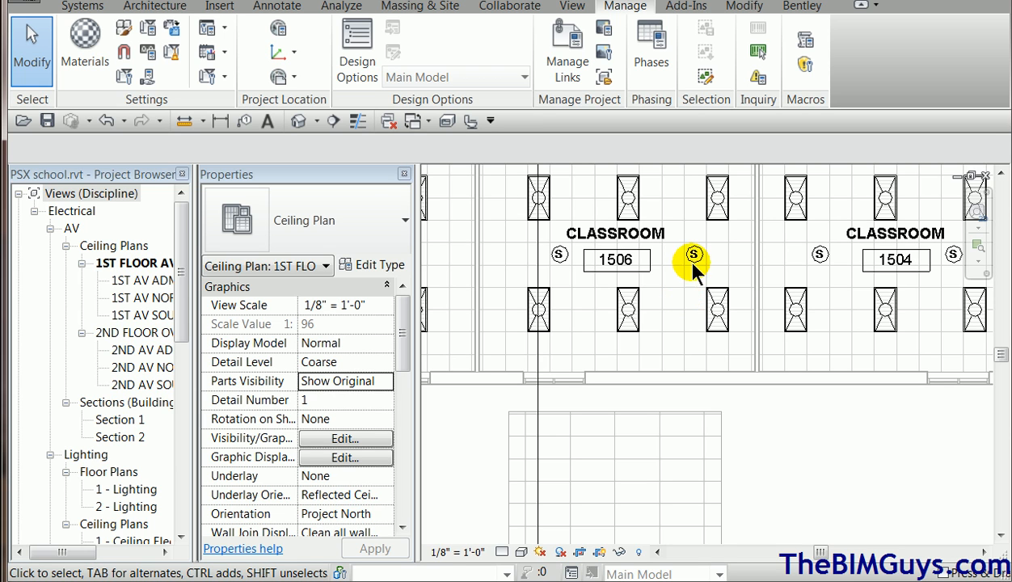
pyautogui.click(693, 255)
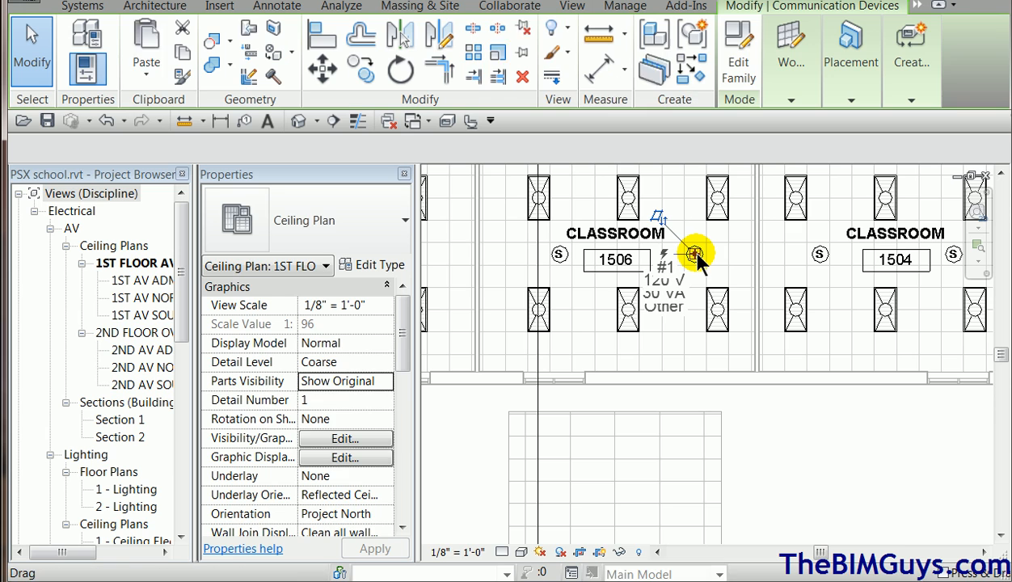
pyautogui.click(694, 254)
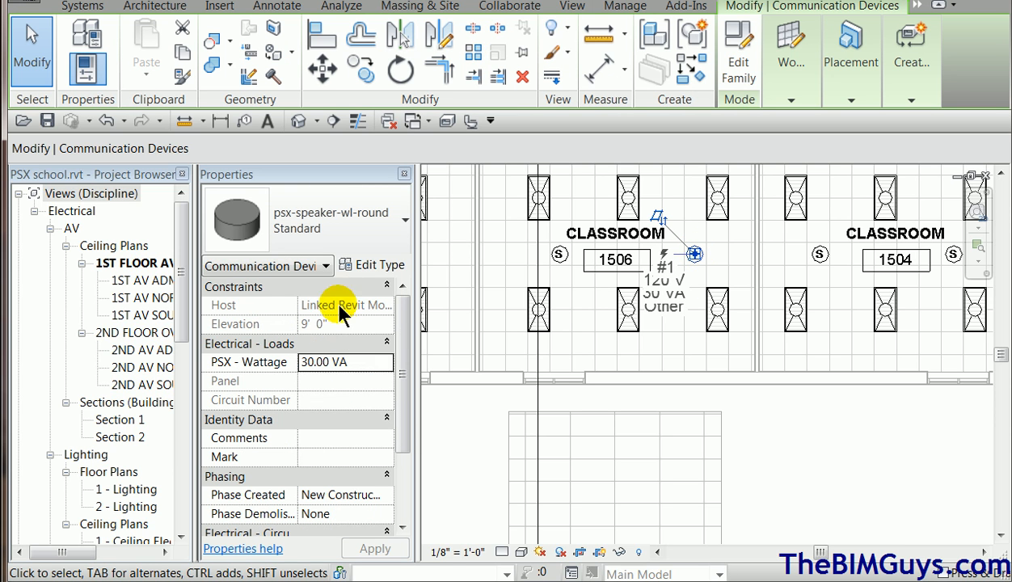
pyautogui.moveTo(330, 338)
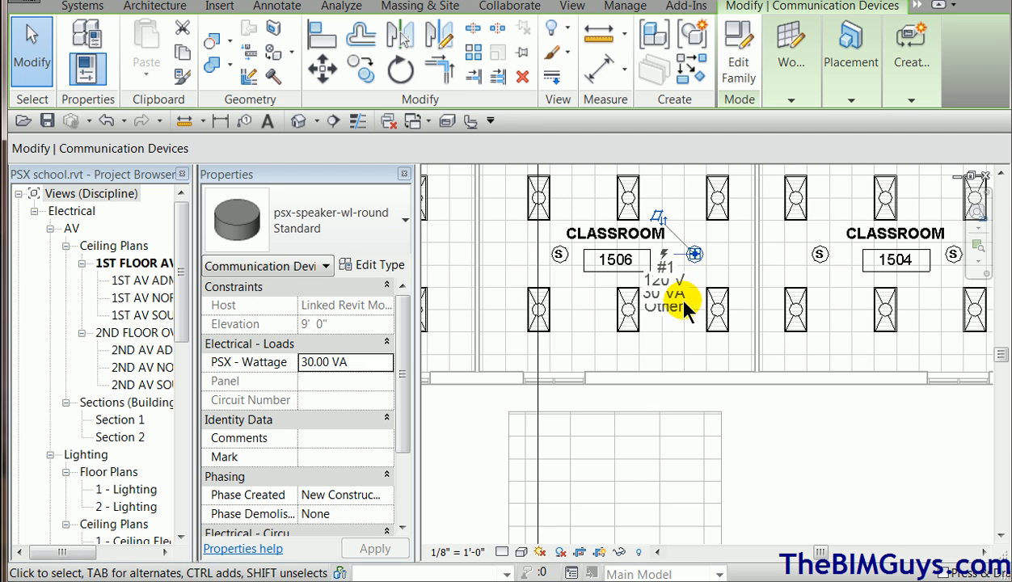
pyautogui.moveTo(813, 482)
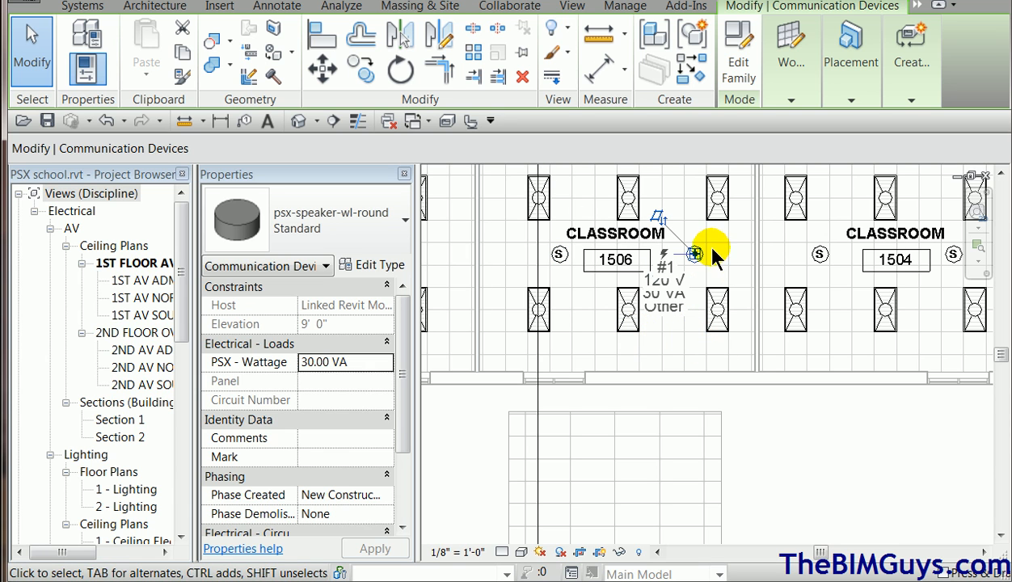
pyautogui.moveTo(695, 254)
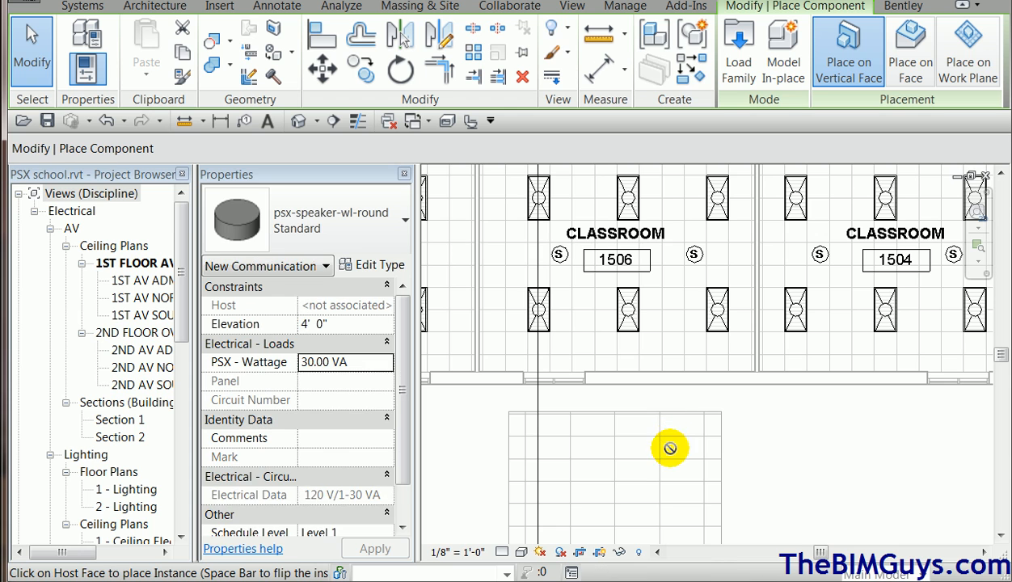
pyautogui.moveTo(596, 444)
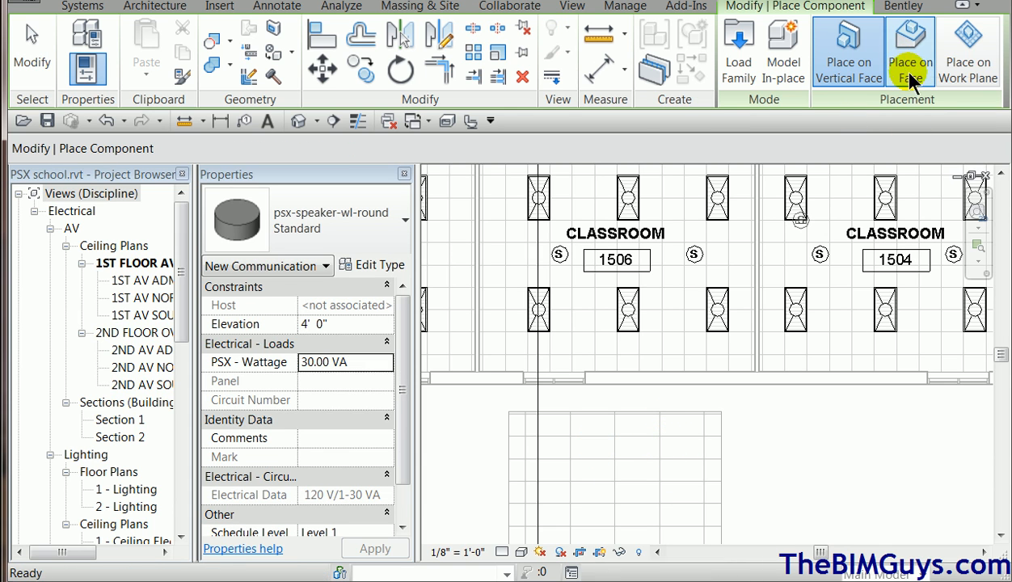
# Step: Place a similar round speaker with Place on Face on the lower 2' x 4' ACT ceiling
pyautogui.click(909, 51)
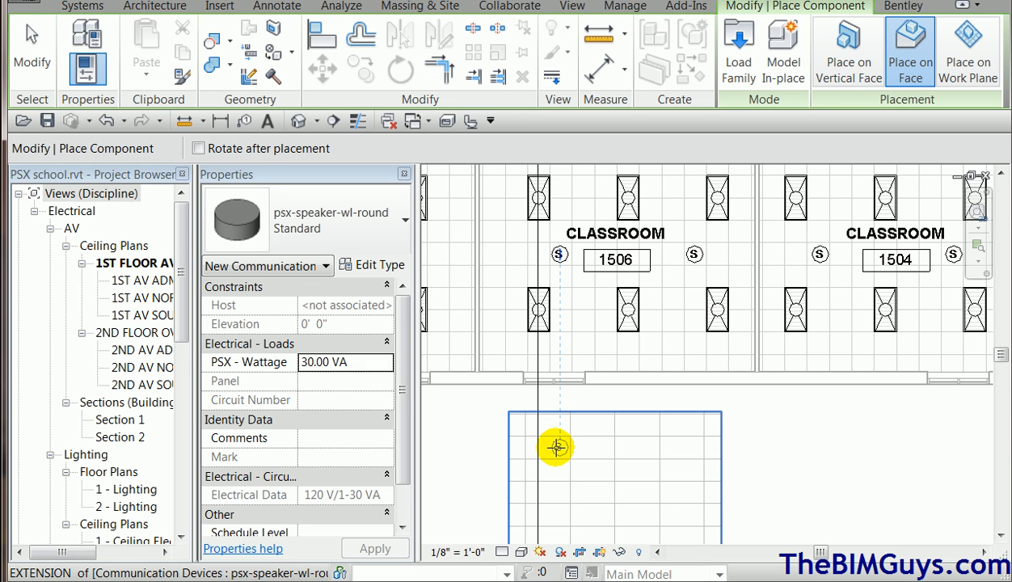
pyautogui.click(555, 448)
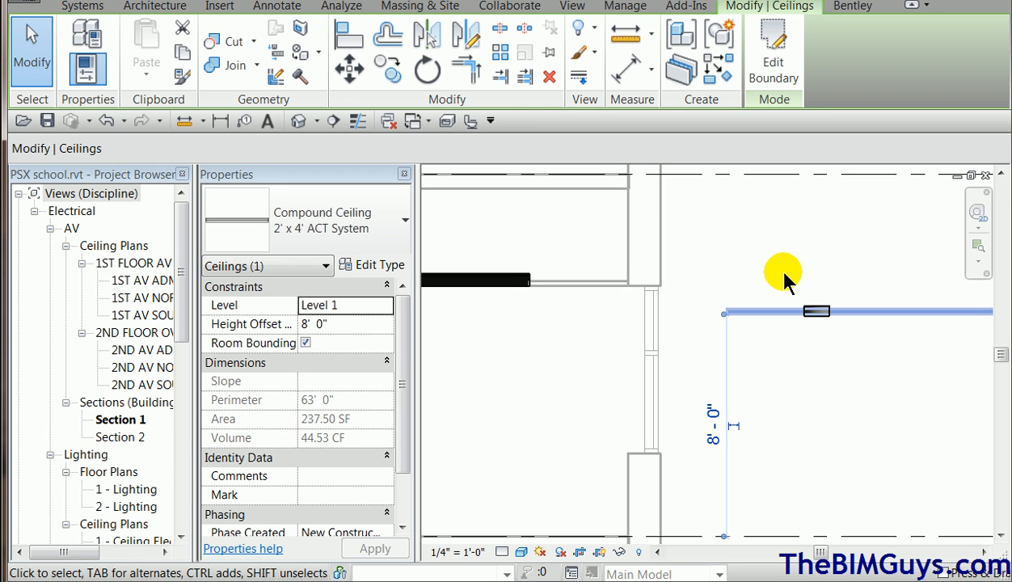
pyautogui.click(711, 426)
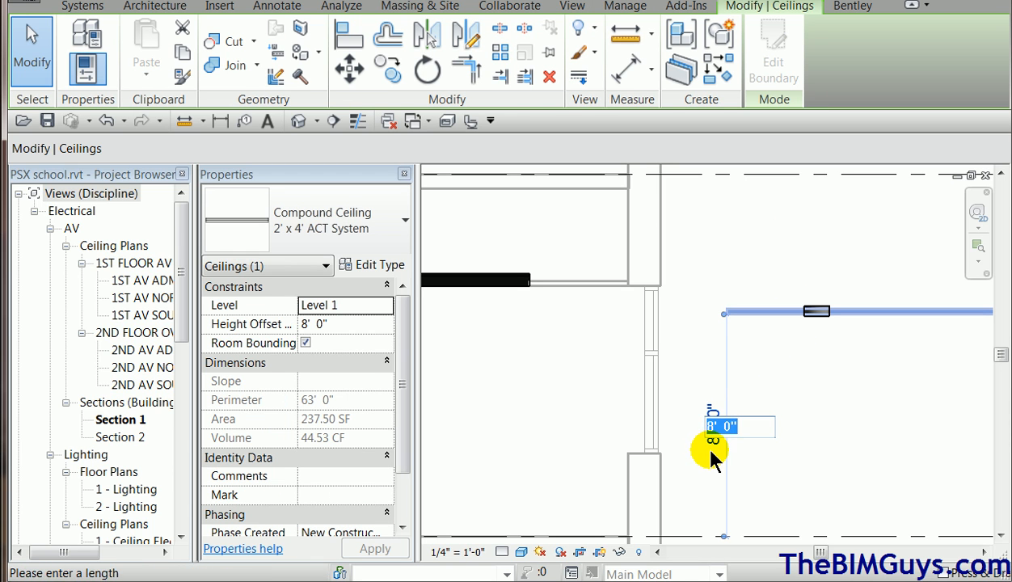
pyautogui.write('9\' 0"')
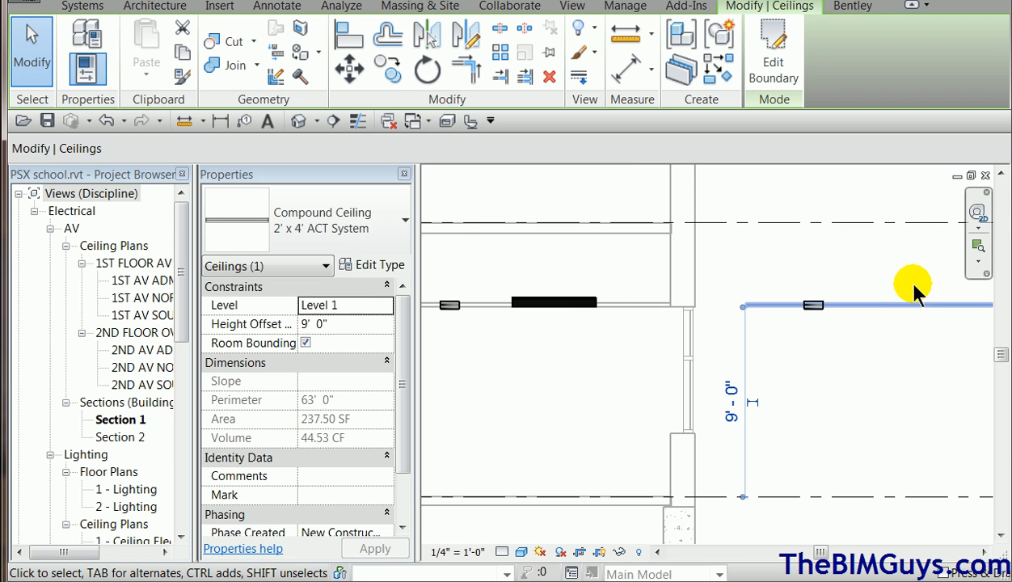
pyautogui.moveTo(813, 303)
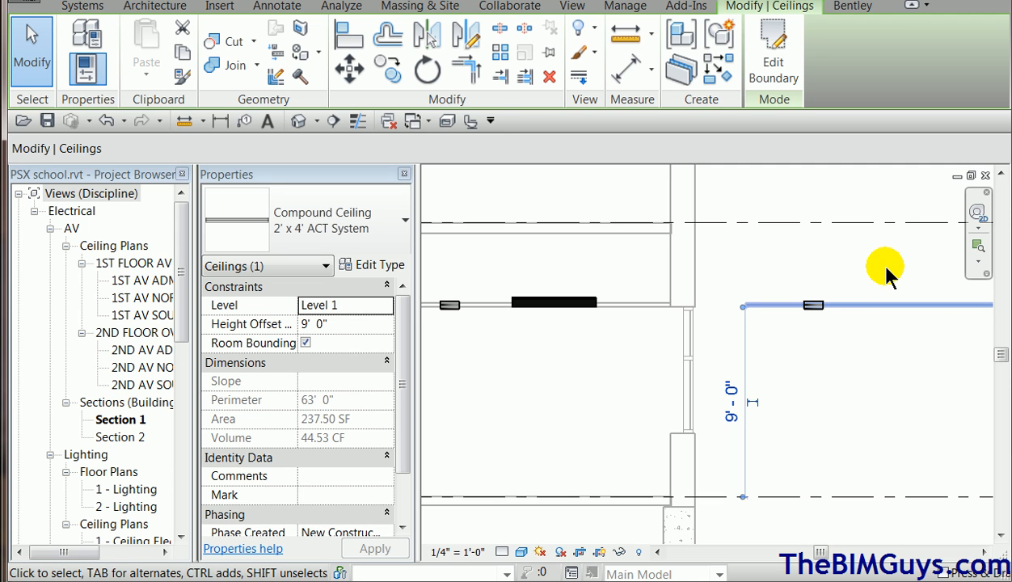
pyautogui.moveTo(902, 287)
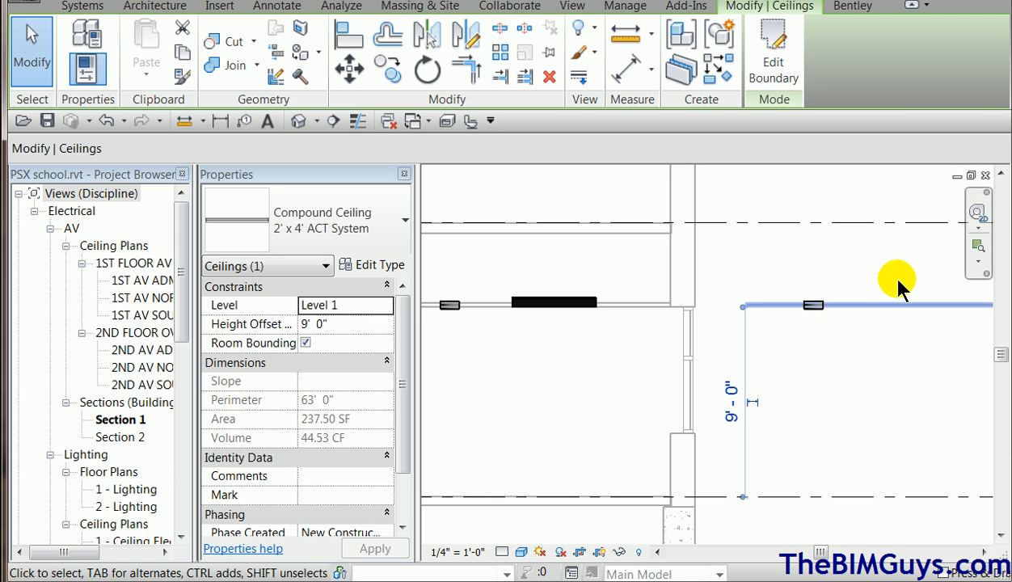
pyautogui.moveTo(918, 287)
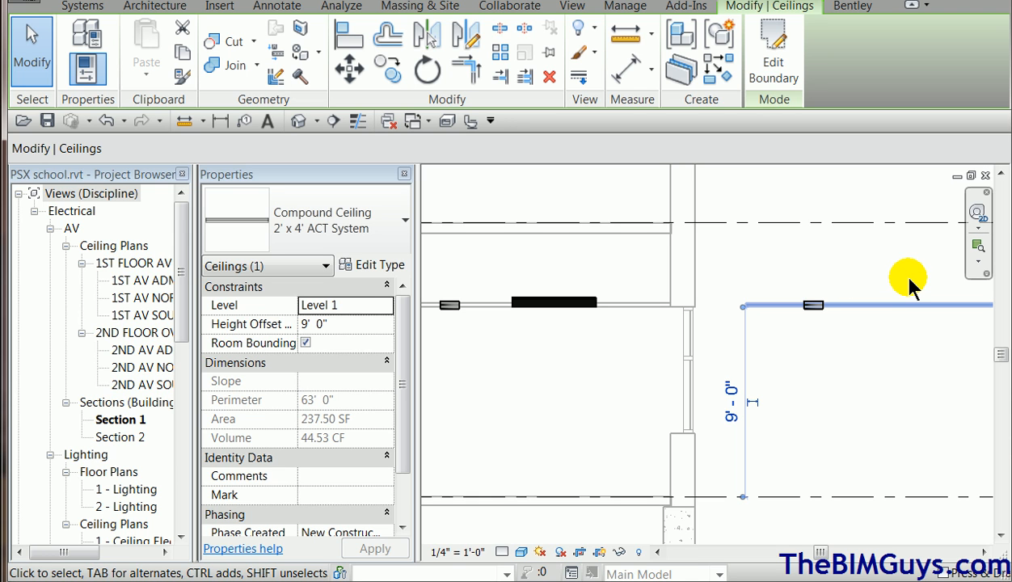
pyautogui.moveTo(825, 358)
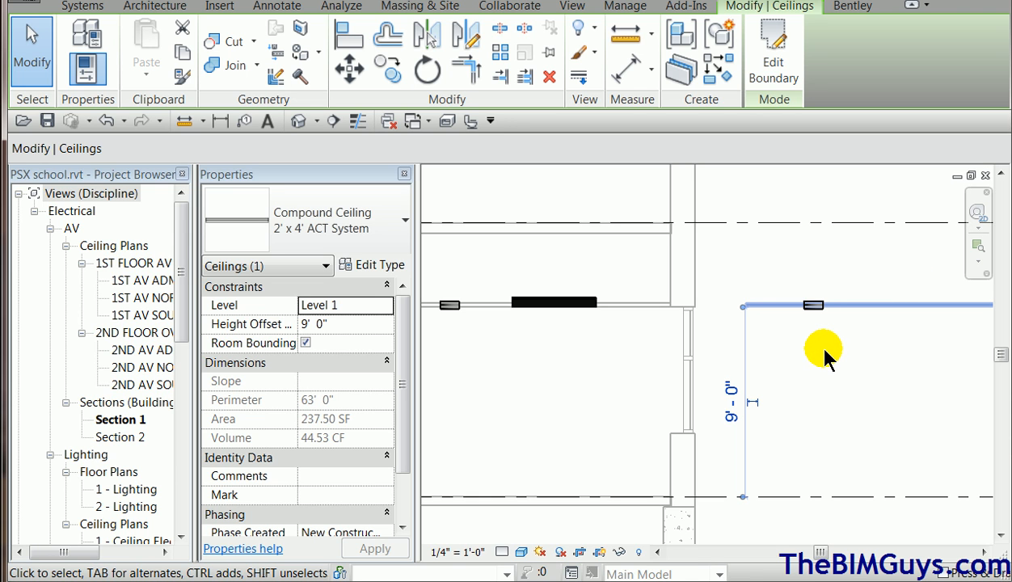
pyautogui.moveTo(882, 324)
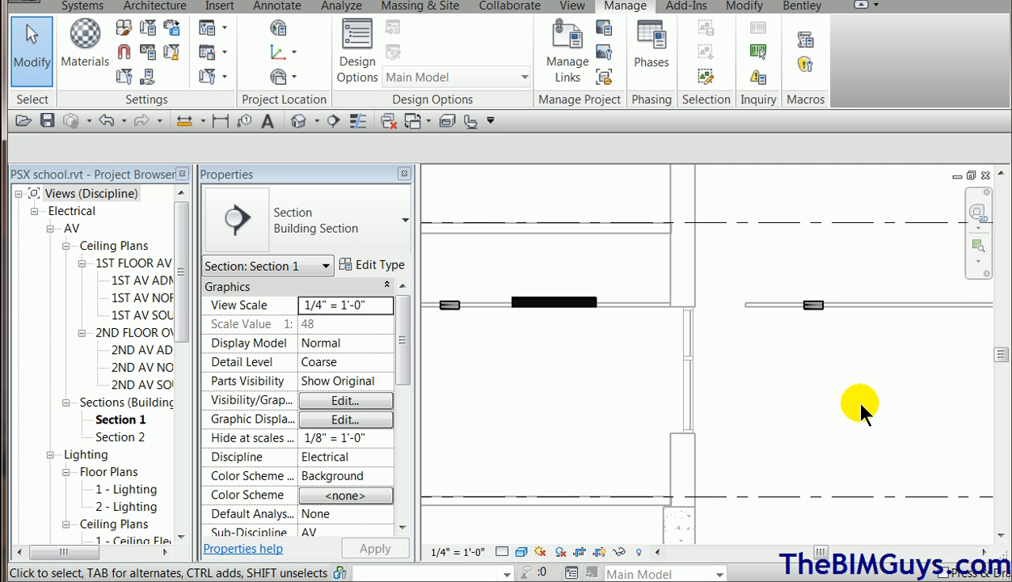
# Step: In the 1ST FLOOR AV ceiling plan, move the classroom 1506 speaker into the corridor and reselect it
pyautogui.doubleClick(133, 264)
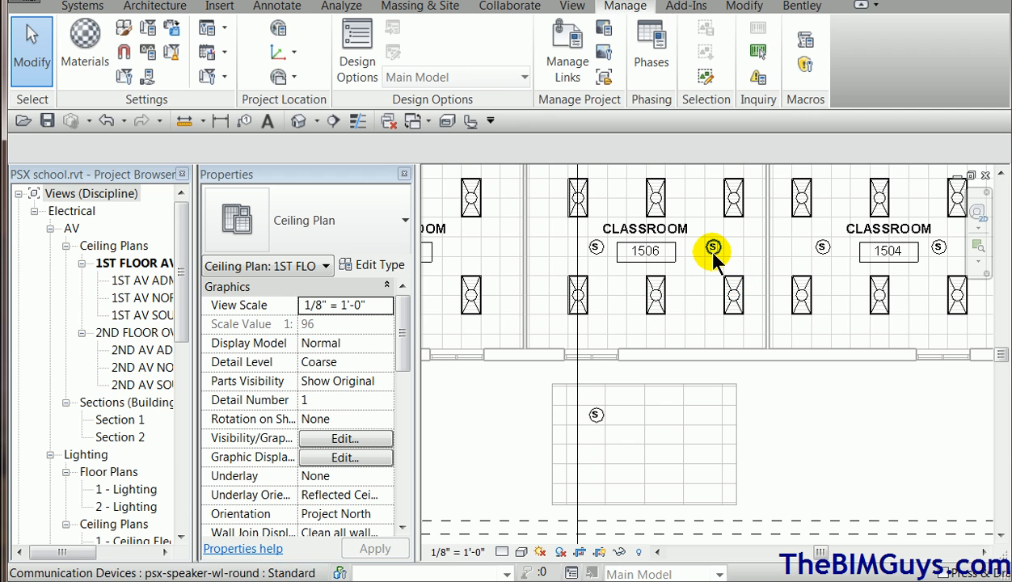
pyautogui.click(712, 248)
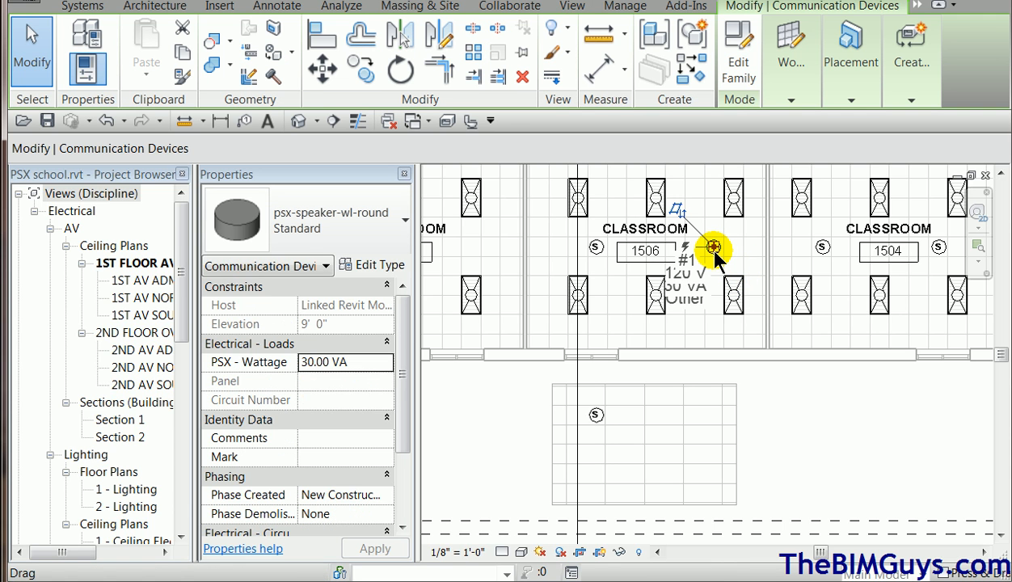
pyautogui.moveTo(764, 408)
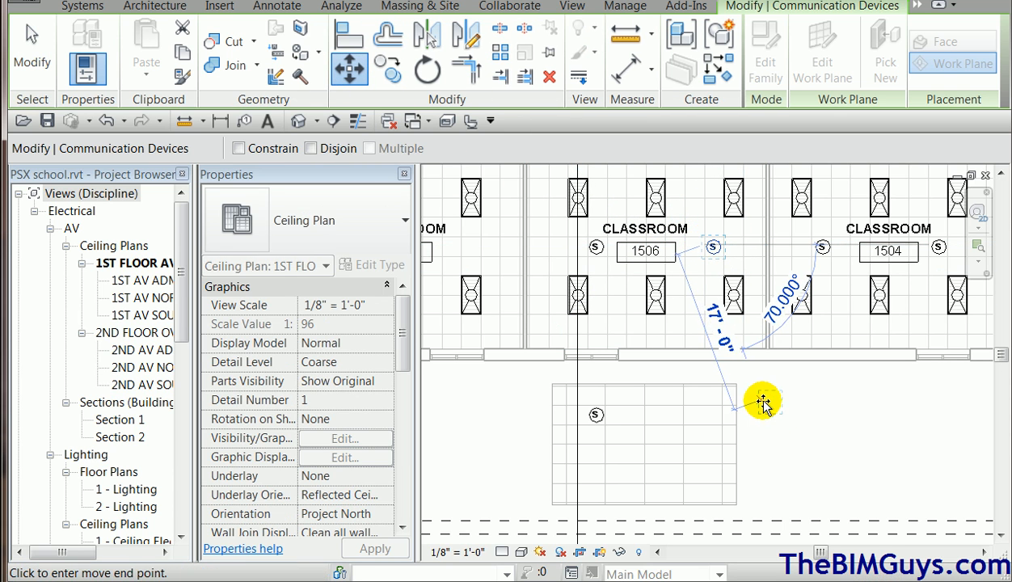
pyautogui.click(760, 397)
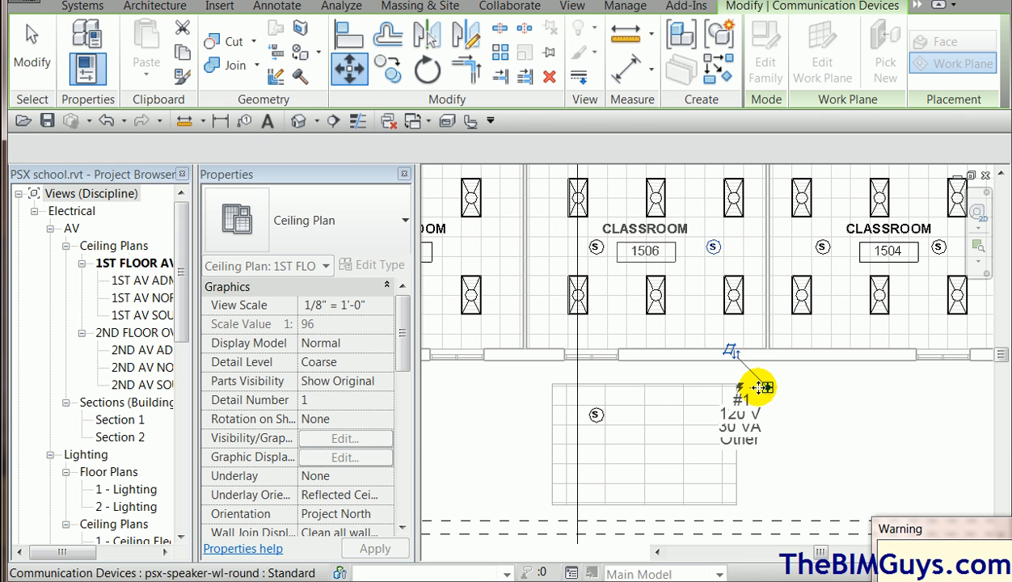
pyautogui.click(756, 386)
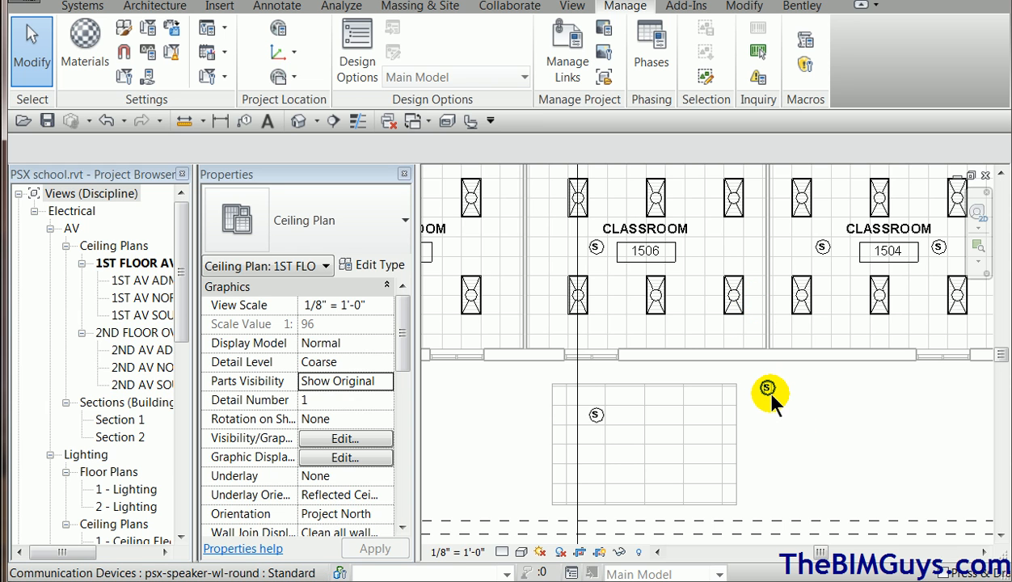
pyautogui.click(769, 388)
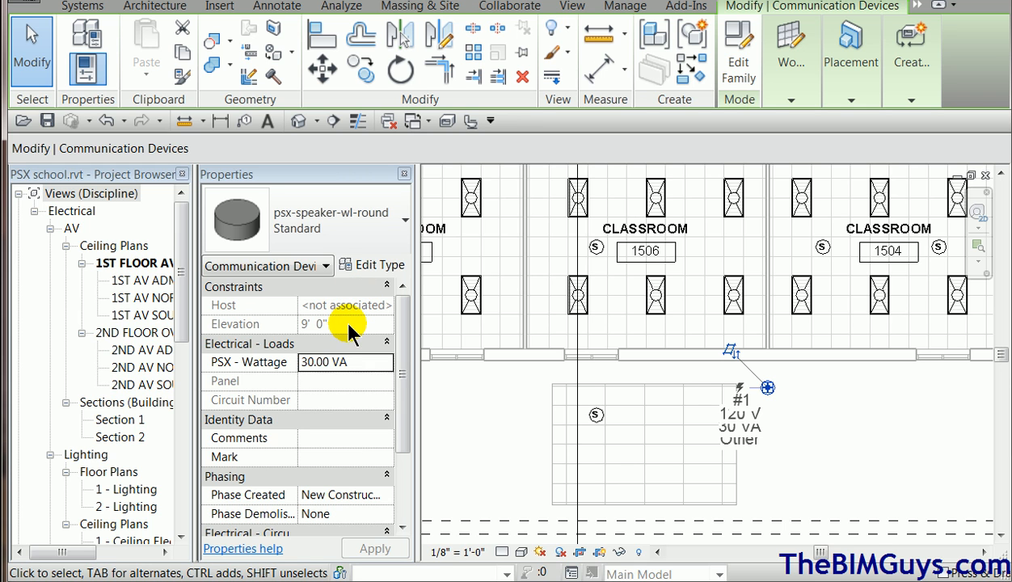
pyautogui.moveTo(768, 388)
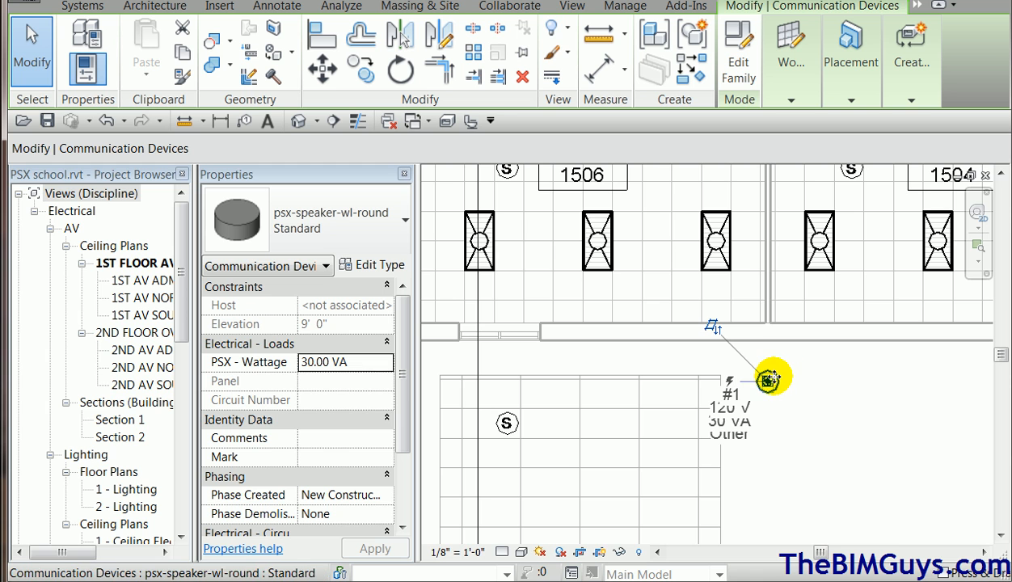
# Step: In Section 1, drag the unhosted speaker beside the ceiling end, then select the ceiling
pyautogui.moveTo(769, 376); pyautogui.dragTo(513, 356)
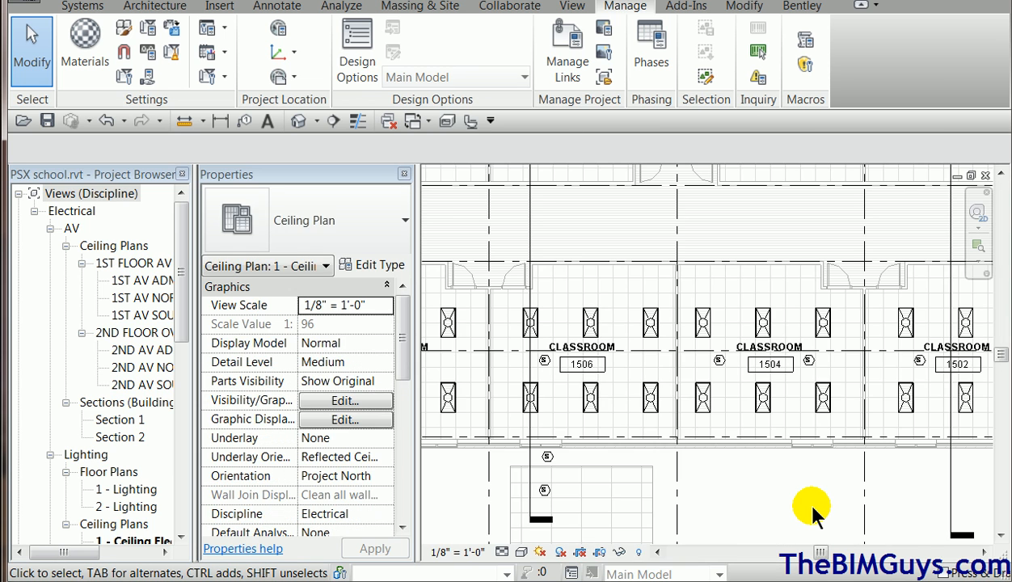
pyautogui.doubleClick(120, 419)
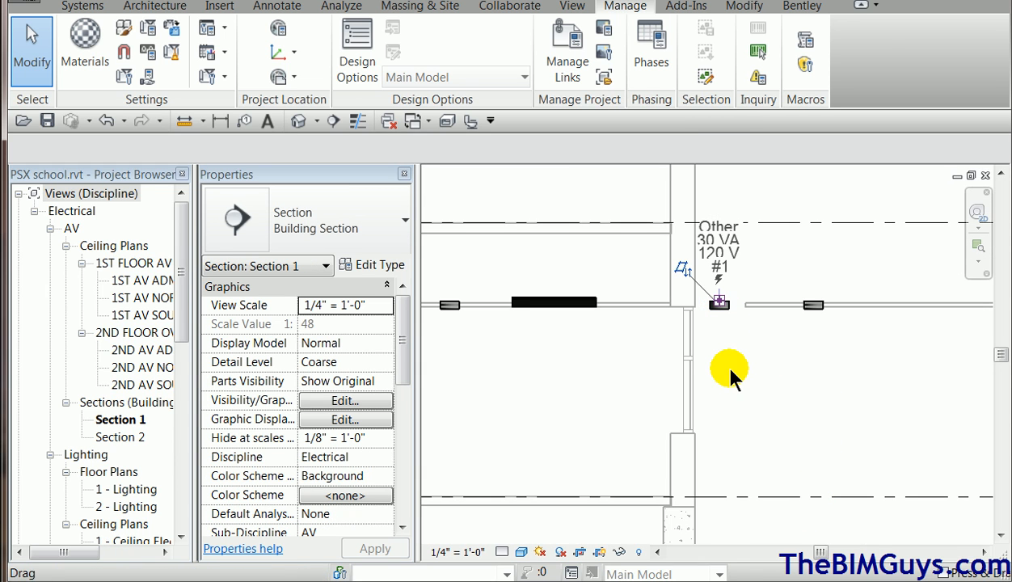
pyautogui.click(719, 304)
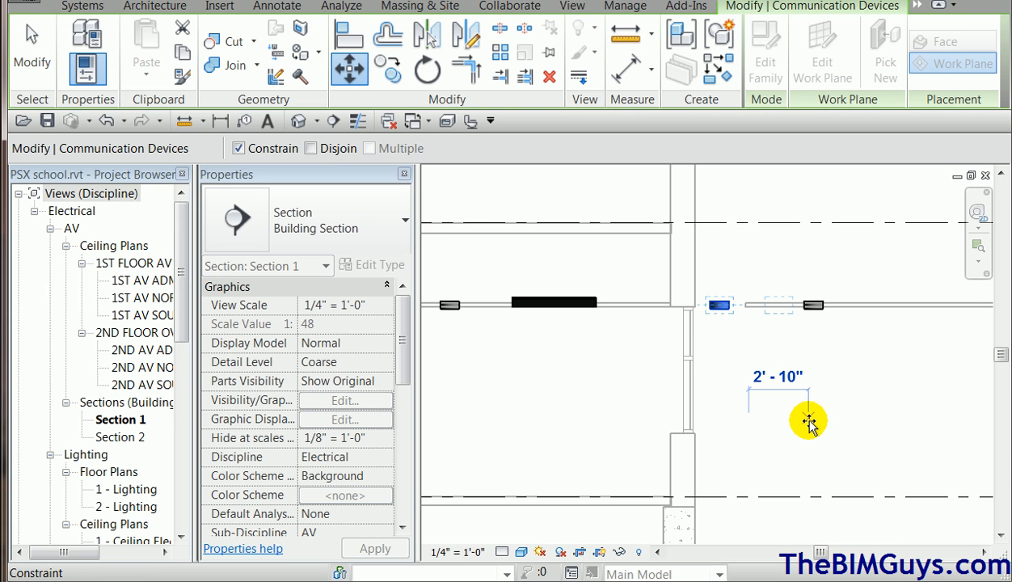
pyautogui.moveTo(809, 421); pyautogui.dragTo(740, 283)
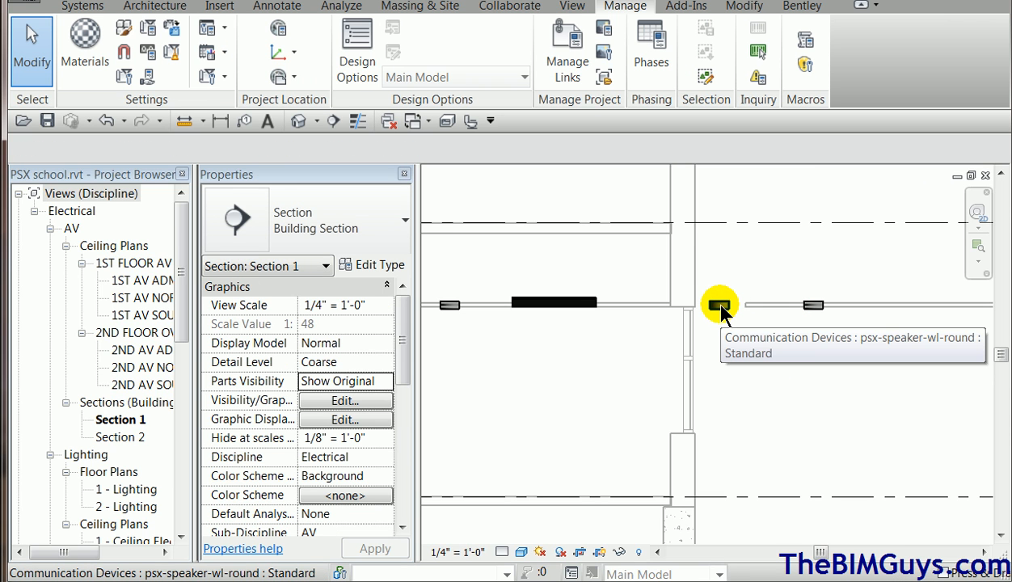
pyautogui.moveTo(724, 344)
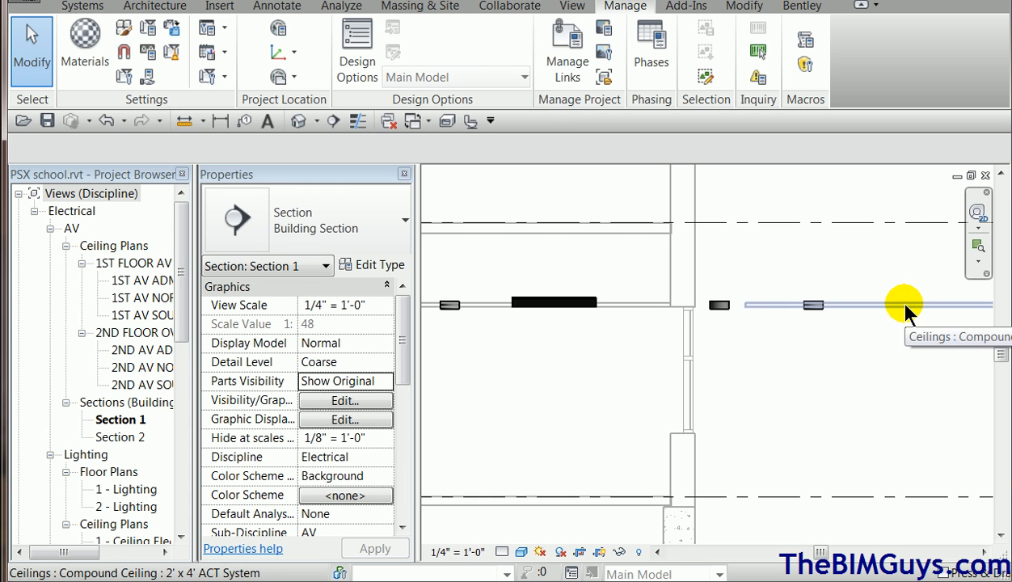
pyautogui.click(718, 305)
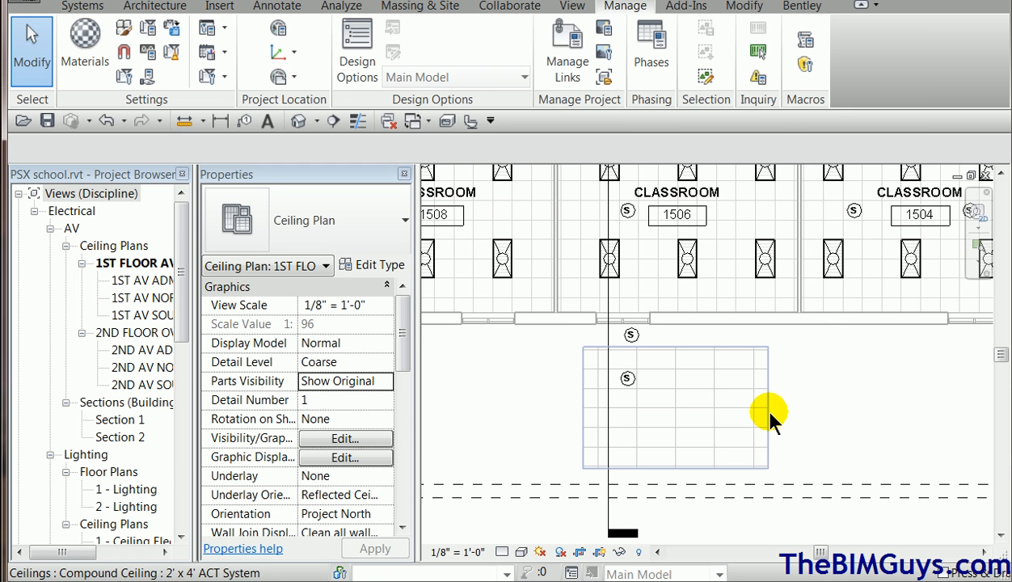
# Step: Set the corridor ceiling's Height Offset to 10' 0" and select the speaker left below it
pyautogui.click(677, 409)
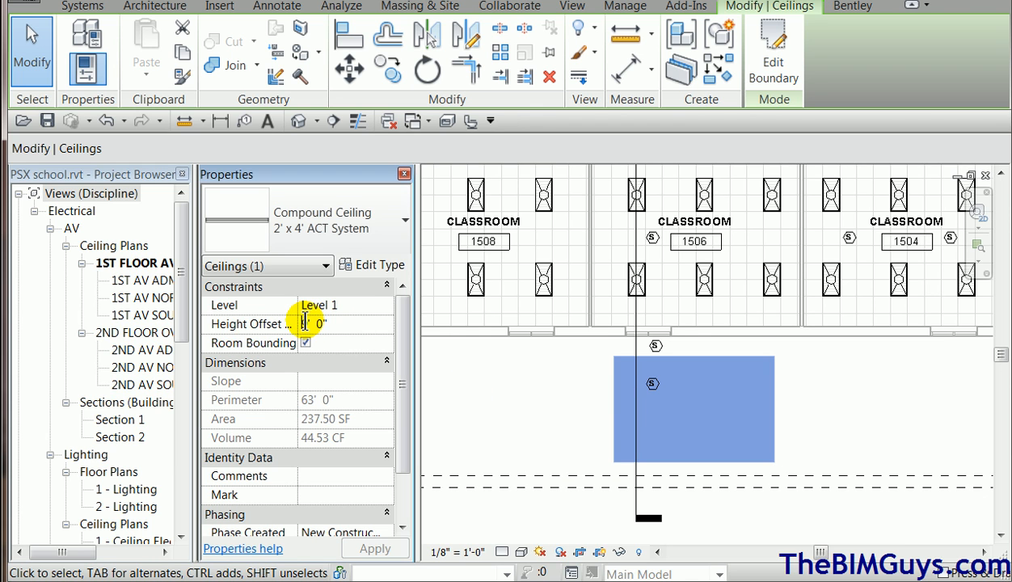
pyautogui.write('10\' 0"')
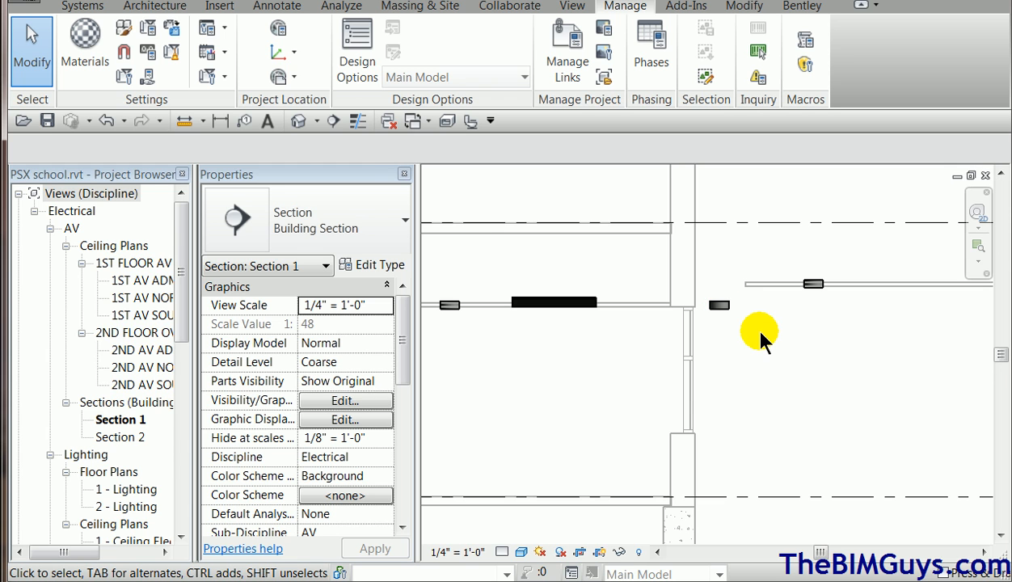
pyautogui.moveTo(772, 396)
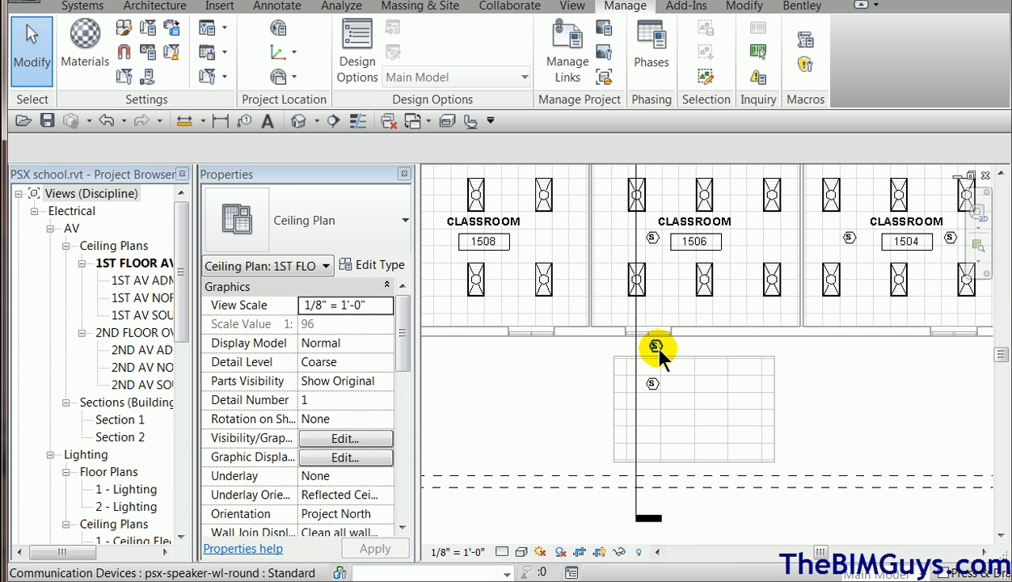
pyautogui.click(652, 348)
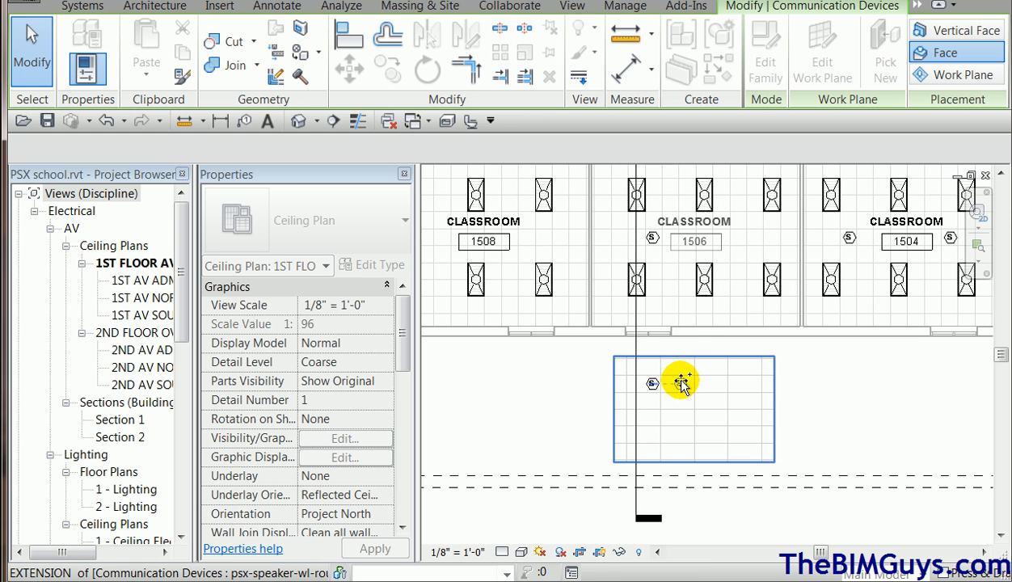
pyautogui.click(655, 383)
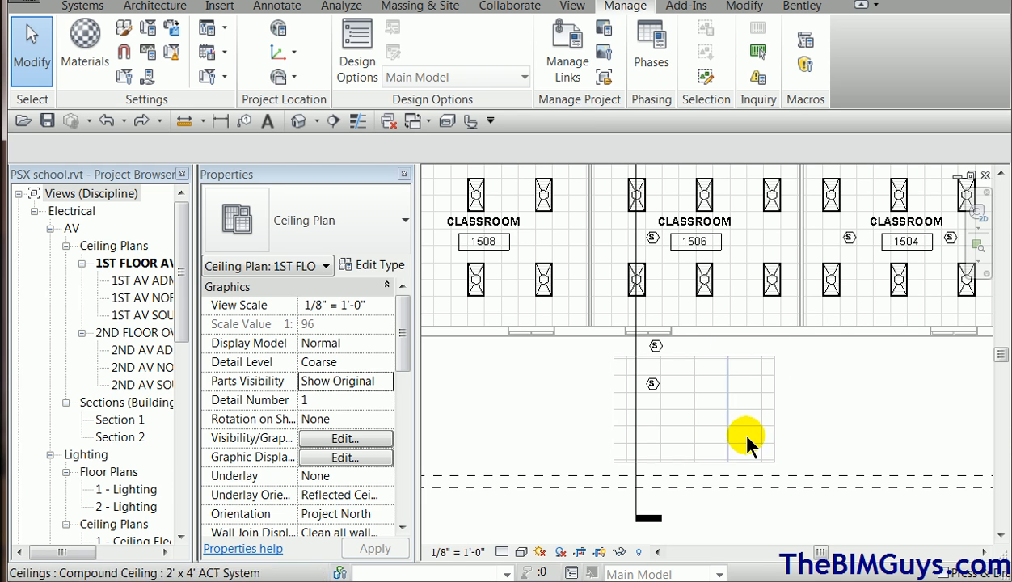
pyautogui.moveTo(712, 392)
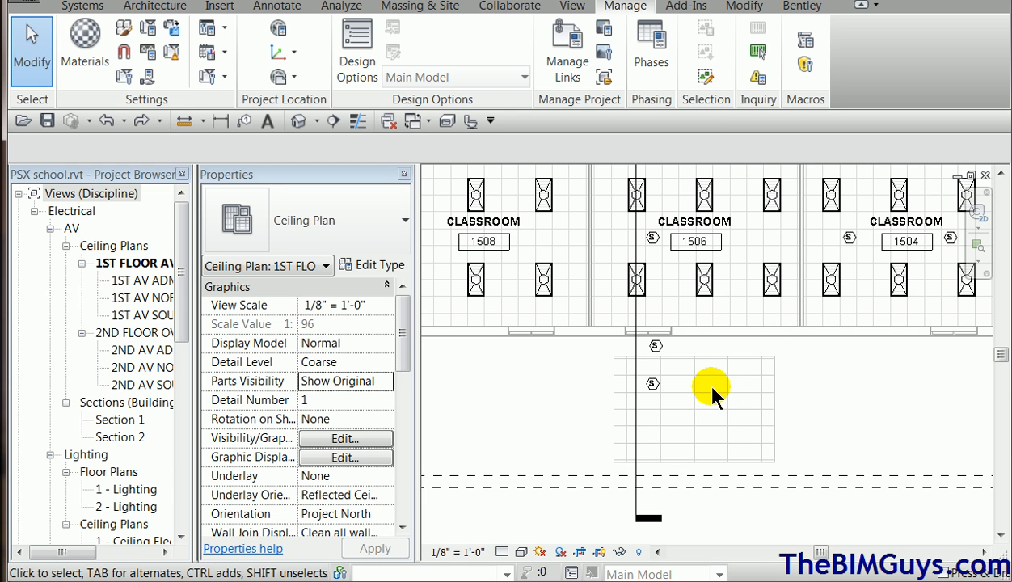
pyautogui.moveTo(796, 426)
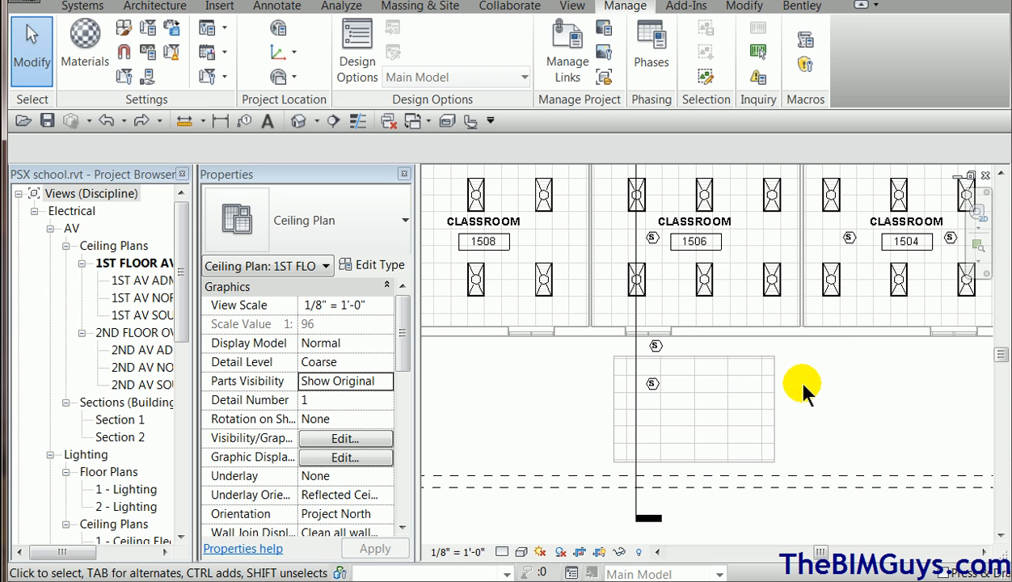
pyautogui.moveTo(833, 390)
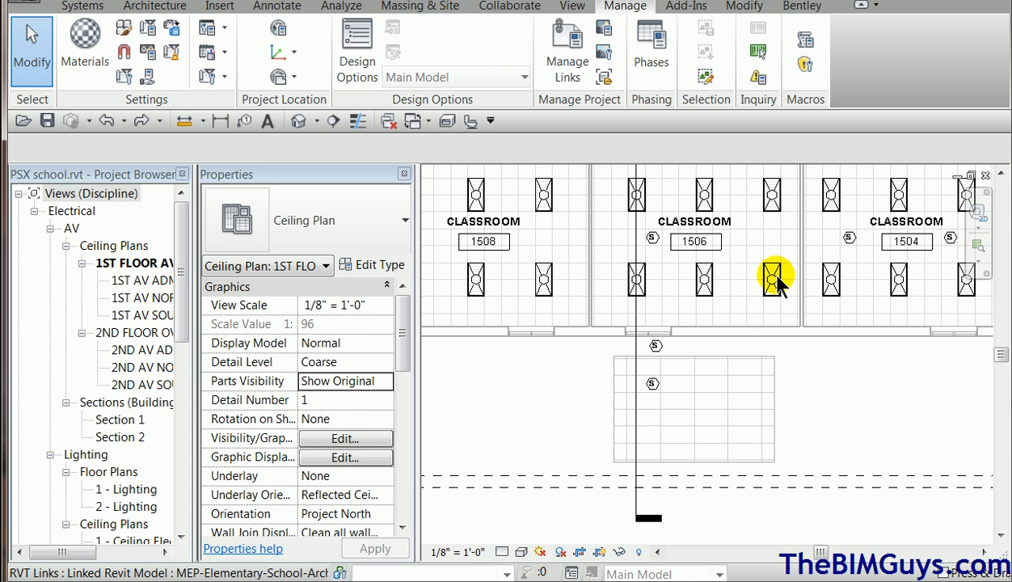
pyautogui.click(775, 279)
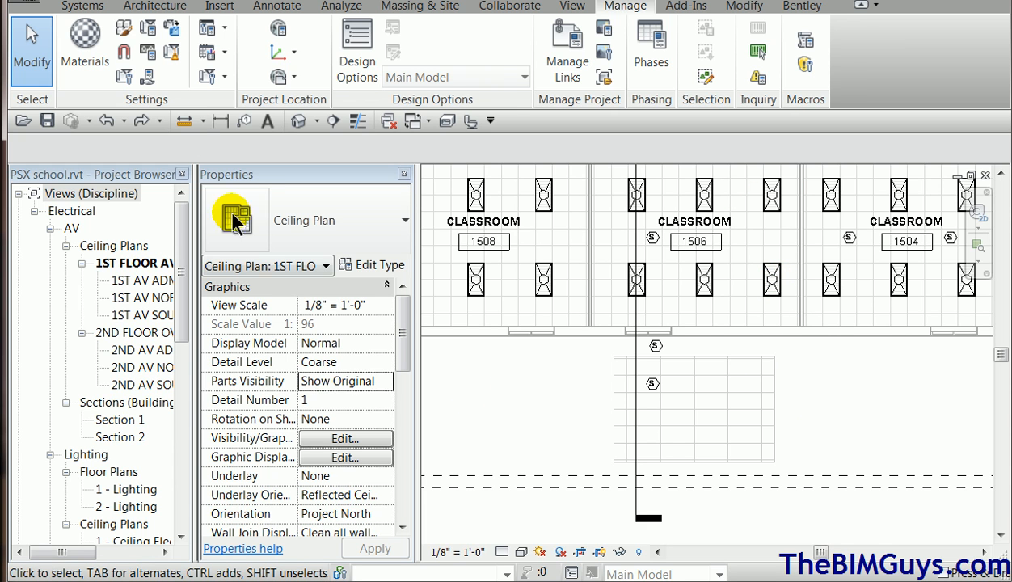
# Step: Load Supply Diffuser.rfa from MEP > Air-Side Components > Air Terminals
pyautogui.click(82, 6)
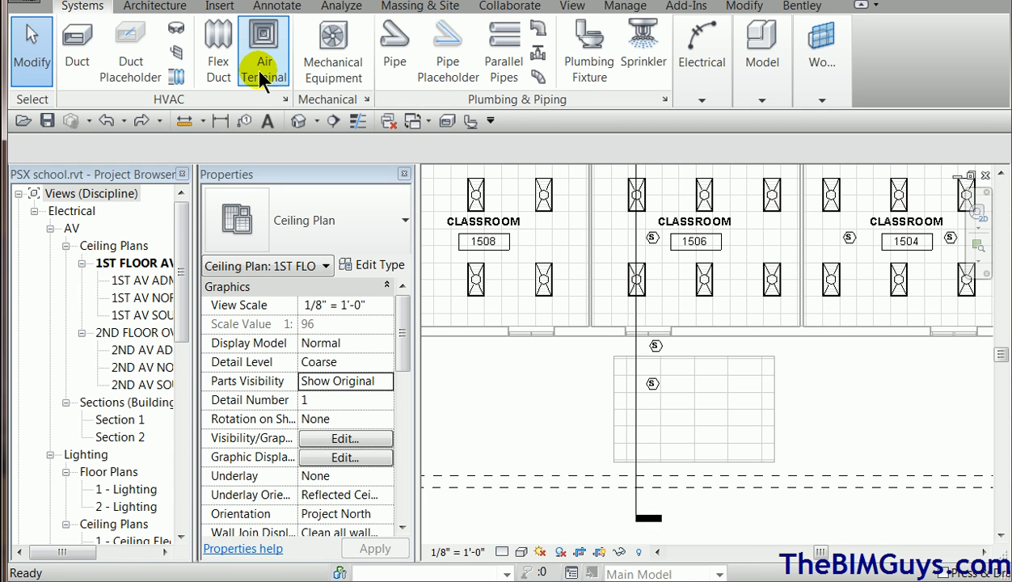
pyautogui.click(263, 49)
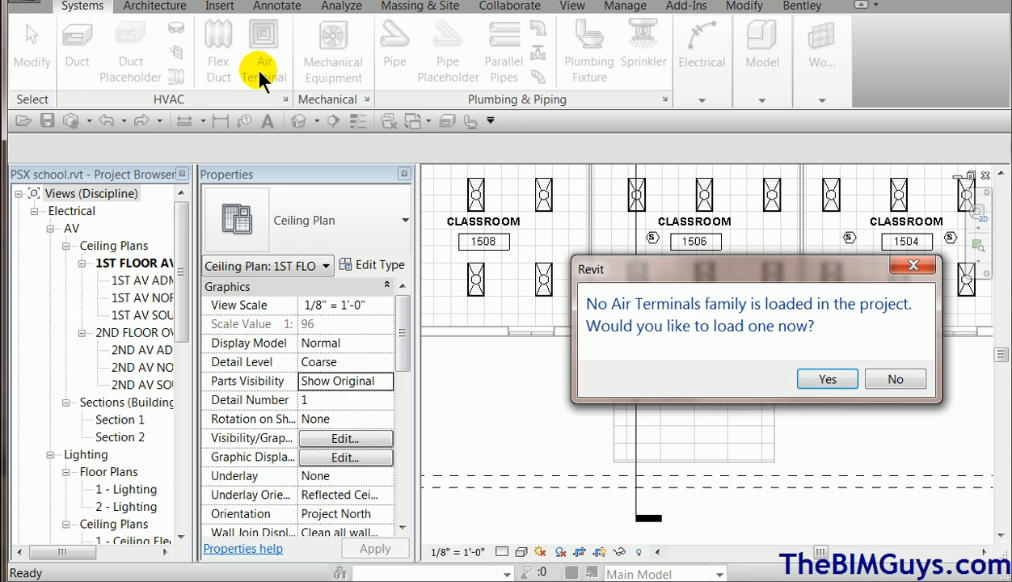
pyautogui.click(826, 379)
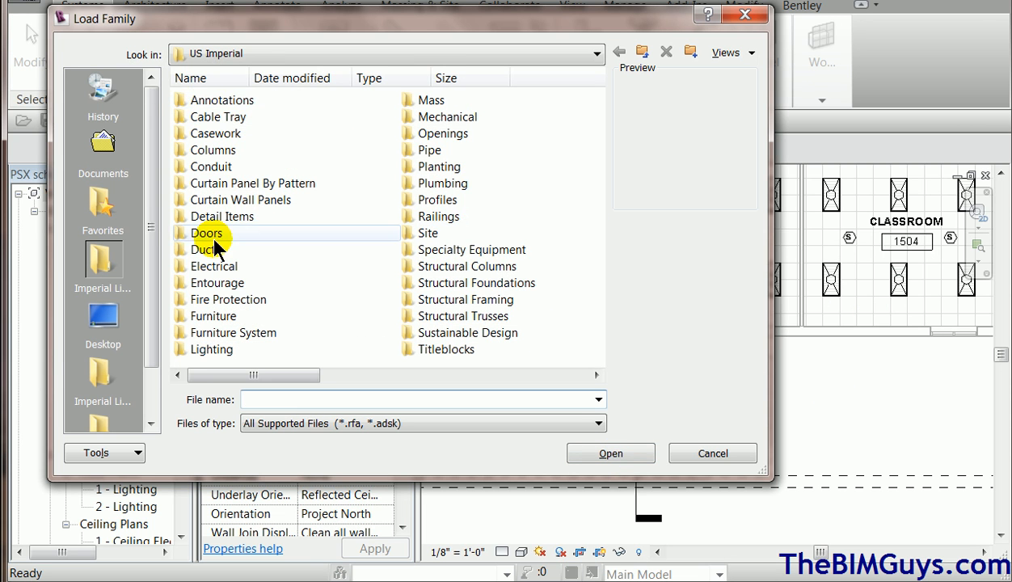
pyautogui.moveTo(368, 316)
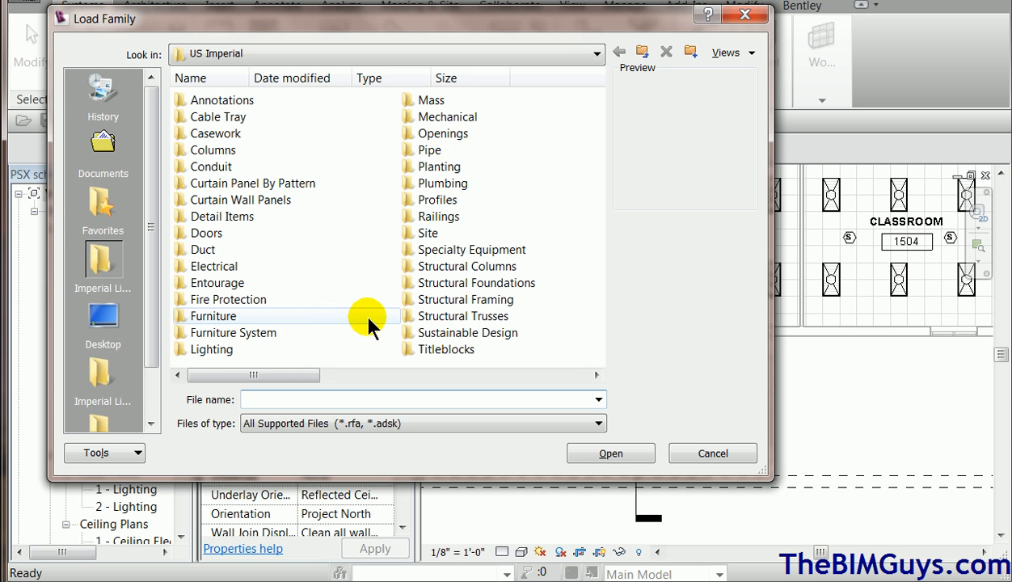
pyautogui.doubleClick(447, 117)
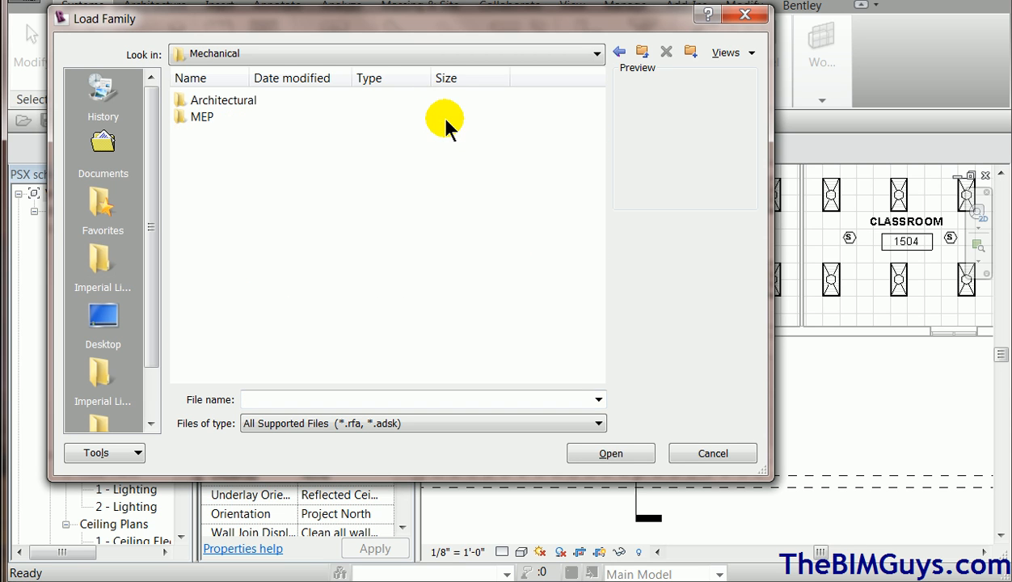
pyautogui.doubleClick(201, 116)
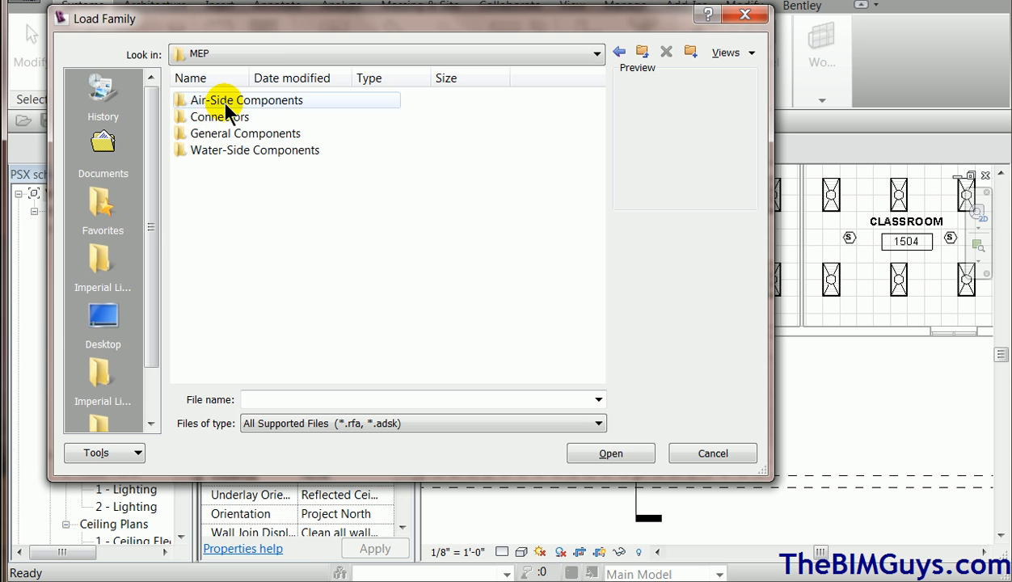
pyautogui.doubleClick(247, 100)
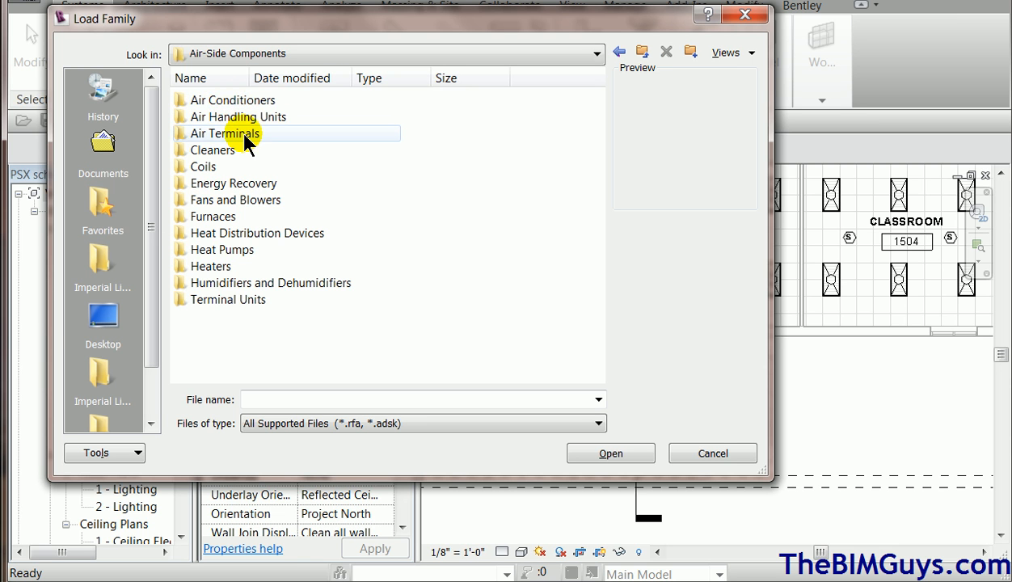
pyautogui.doubleClick(224, 132)
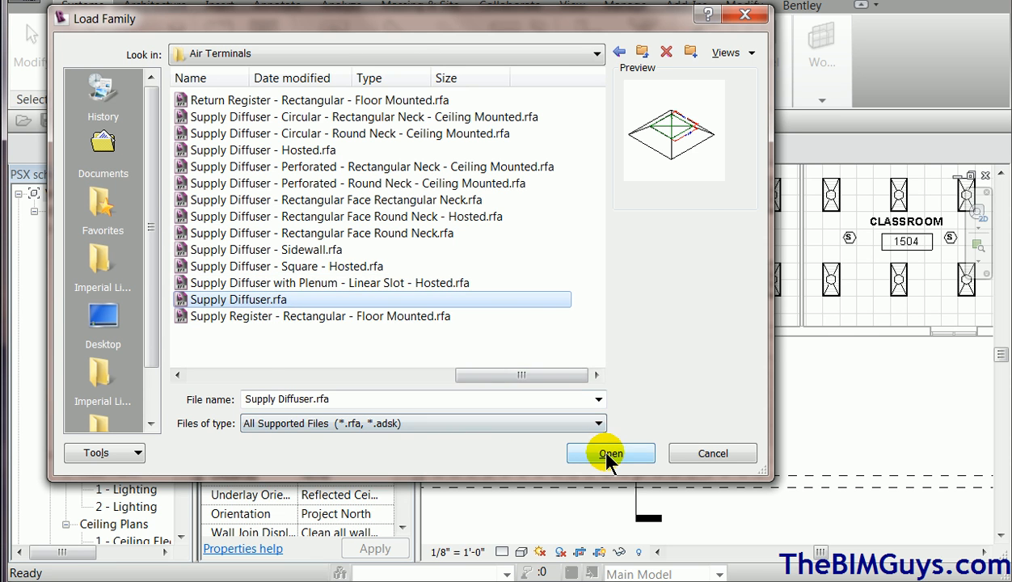
pyautogui.click(611, 453)
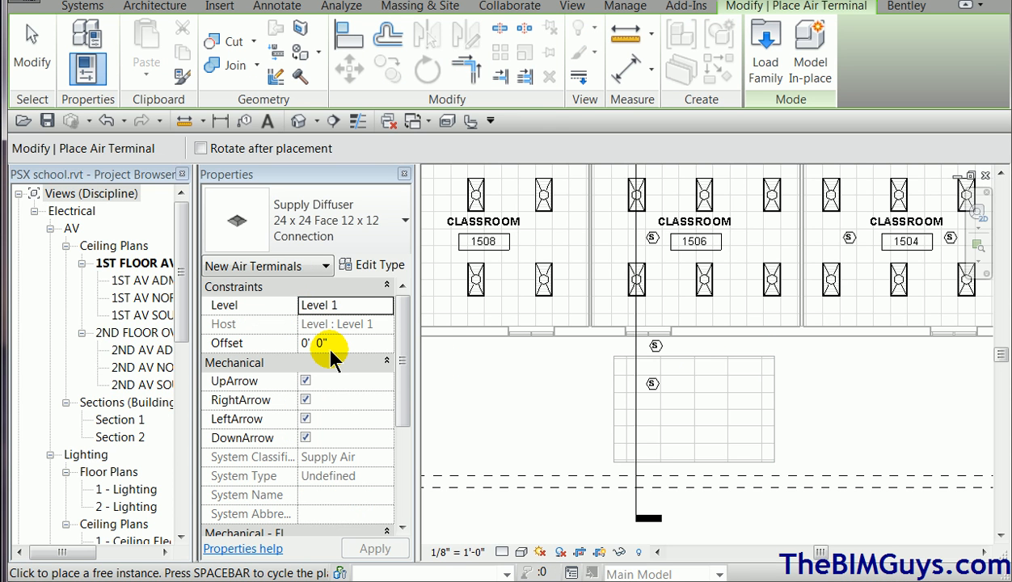
pyautogui.moveTo(734, 379)
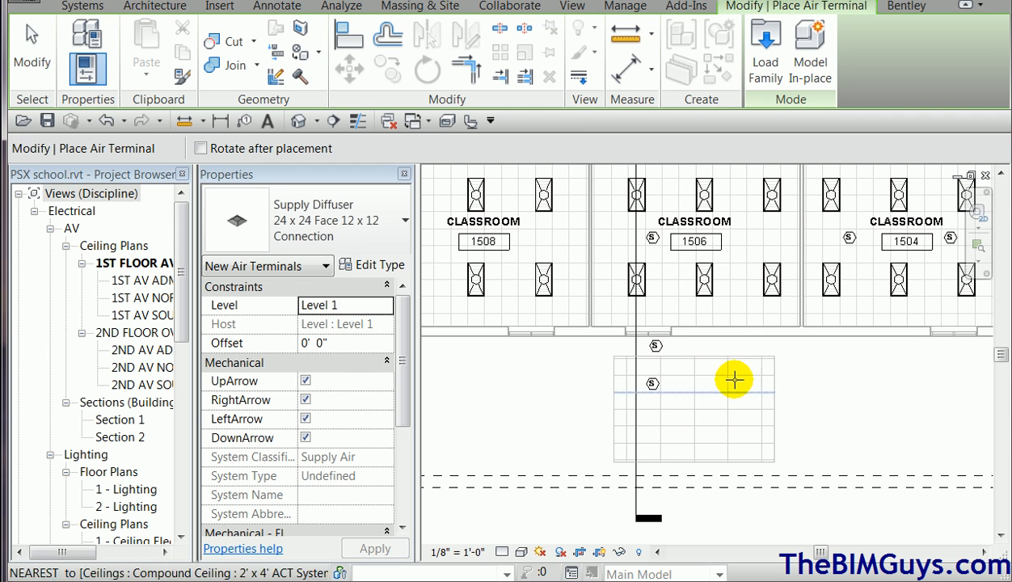
pyautogui.moveTo(726, 418)
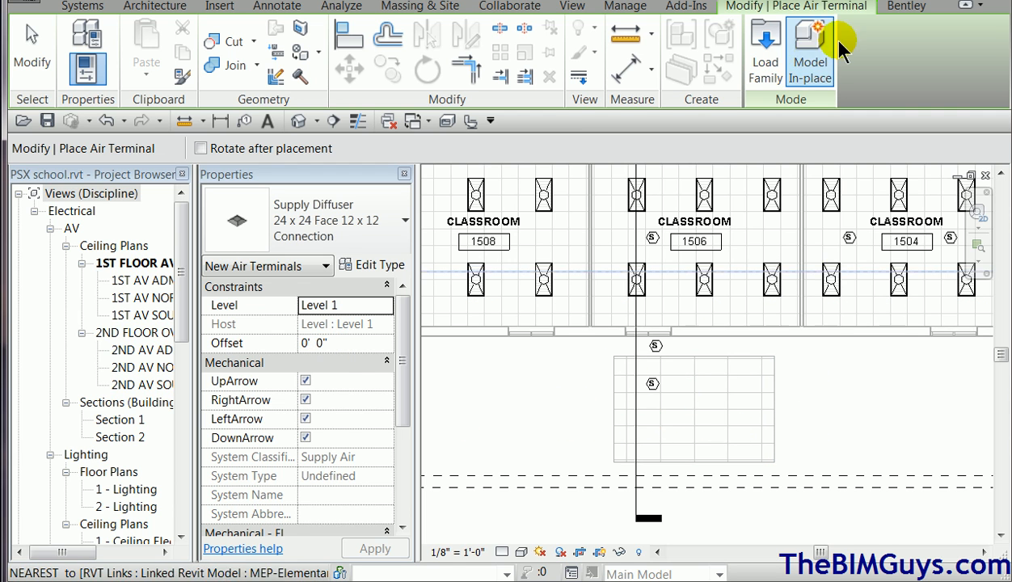
pyautogui.moveTo(295, 364)
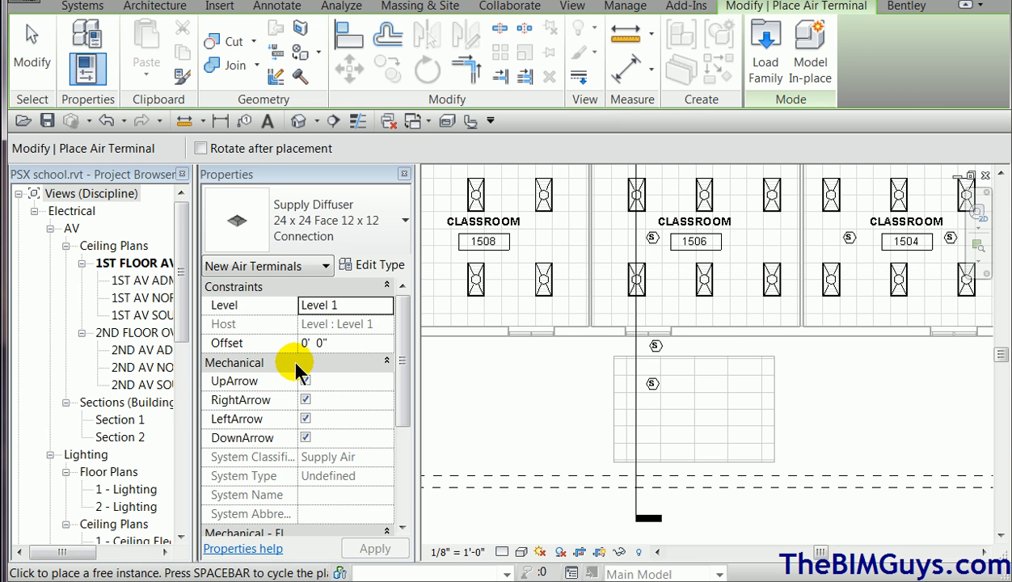
# Step: Place supply diffusers in the corridor at a 9' 0" offset, then reveal hidden elements
pyautogui.click(346, 343)
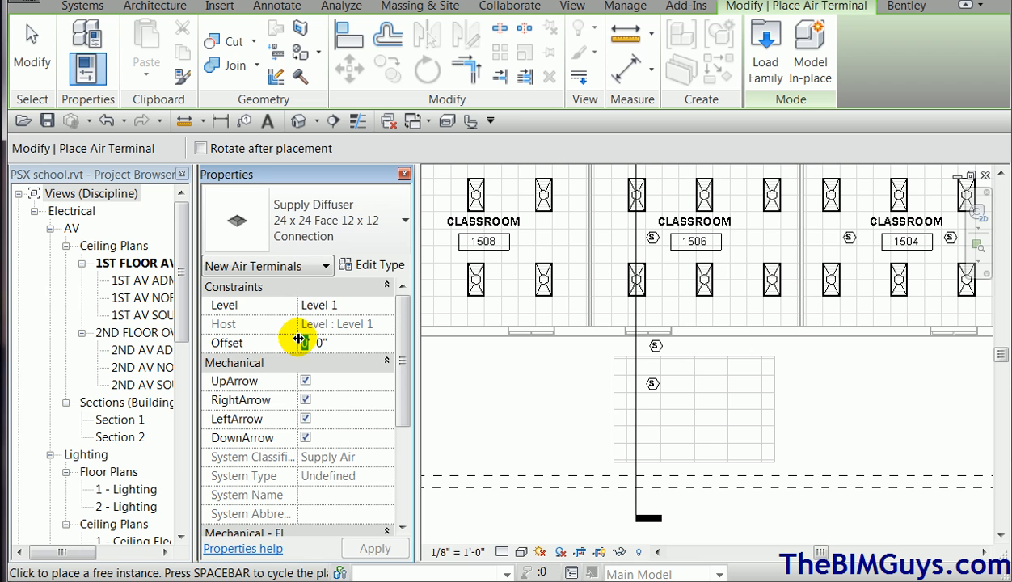
pyautogui.write('9\' 0"')
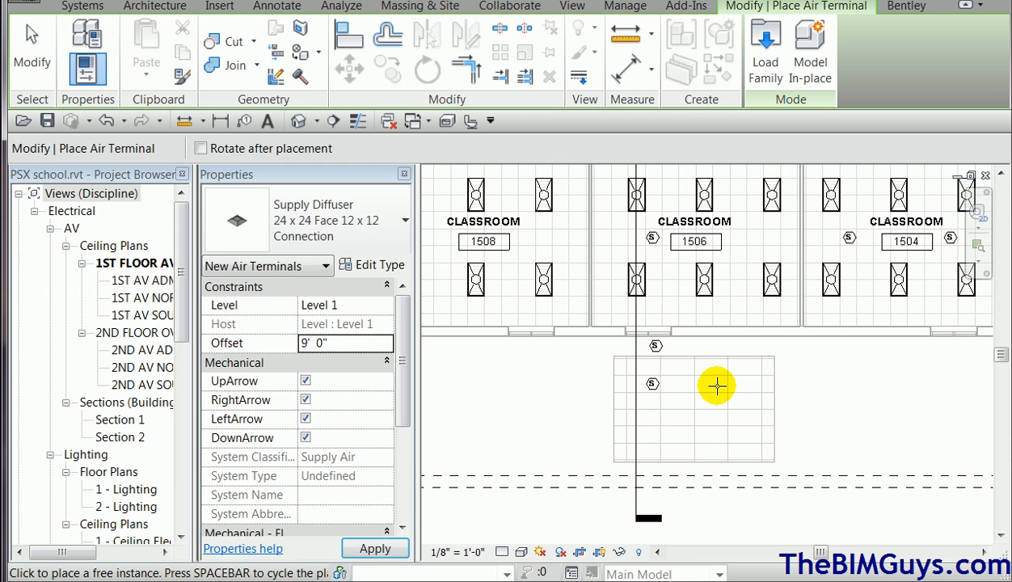
pyautogui.moveTo(689, 401)
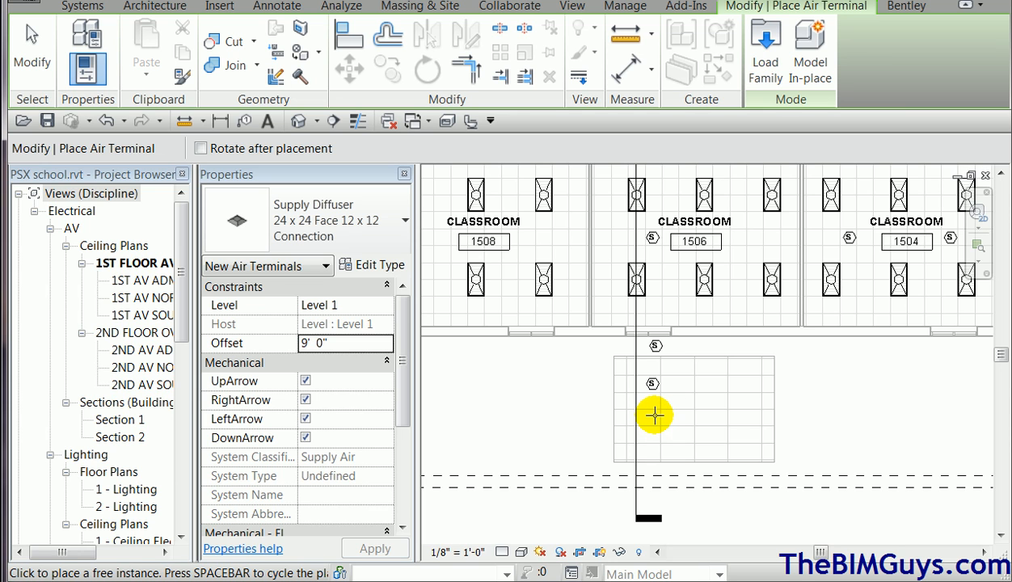
pyautogui.moveTo(653, 493)
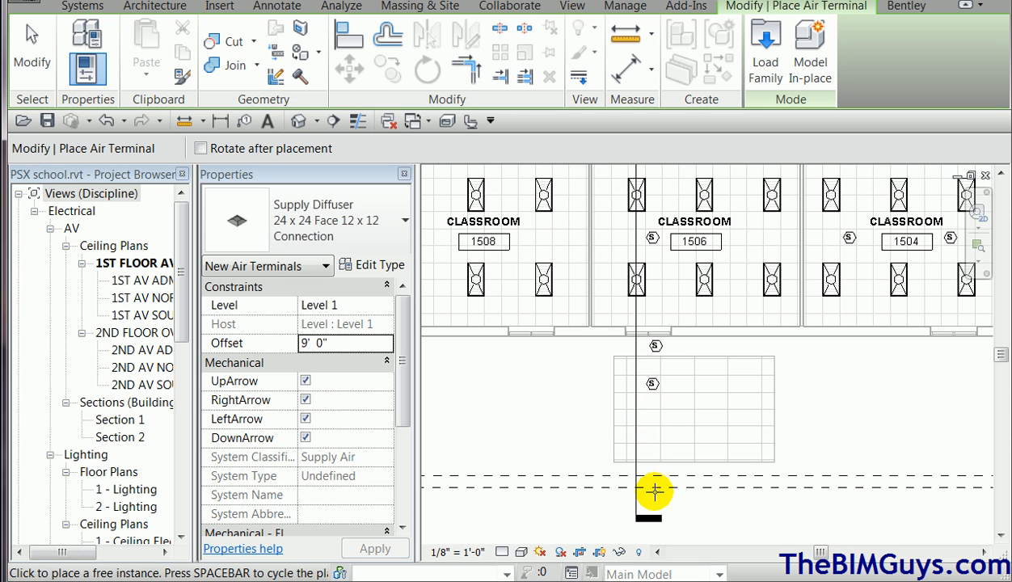
pyautogui.click(650, 496)
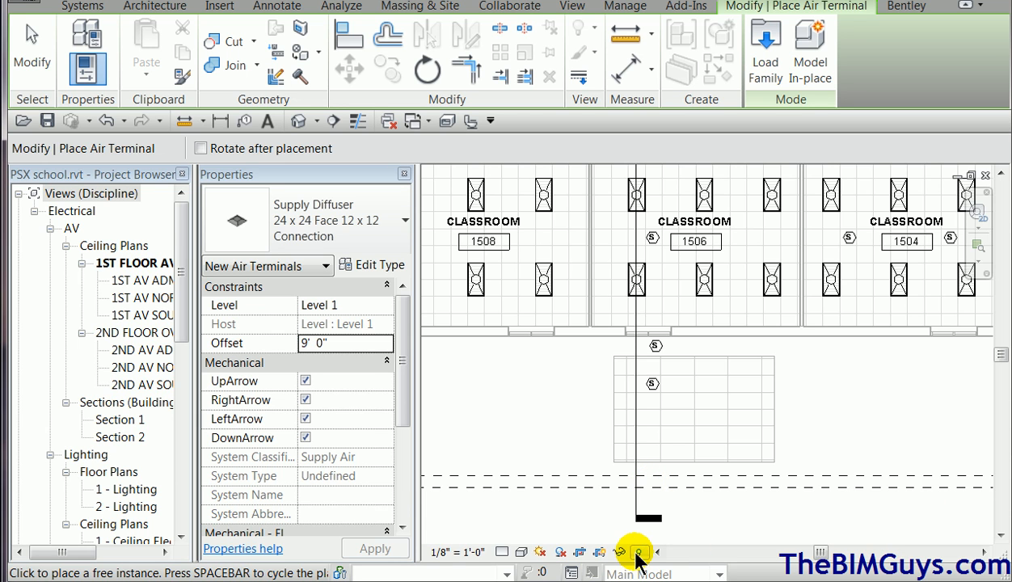
pyautogui.click(636, 552)
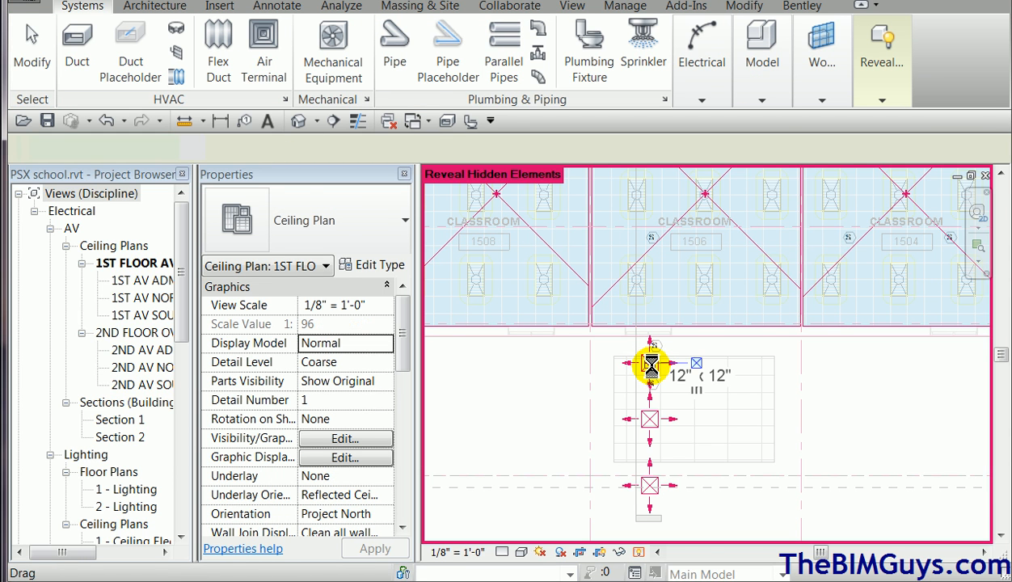
# Step: Confirm a revealed diffuser is on Level 1 at 9' offset, then exit Reveal Hidden Elements
pyautogui.rightClick(649, 364)
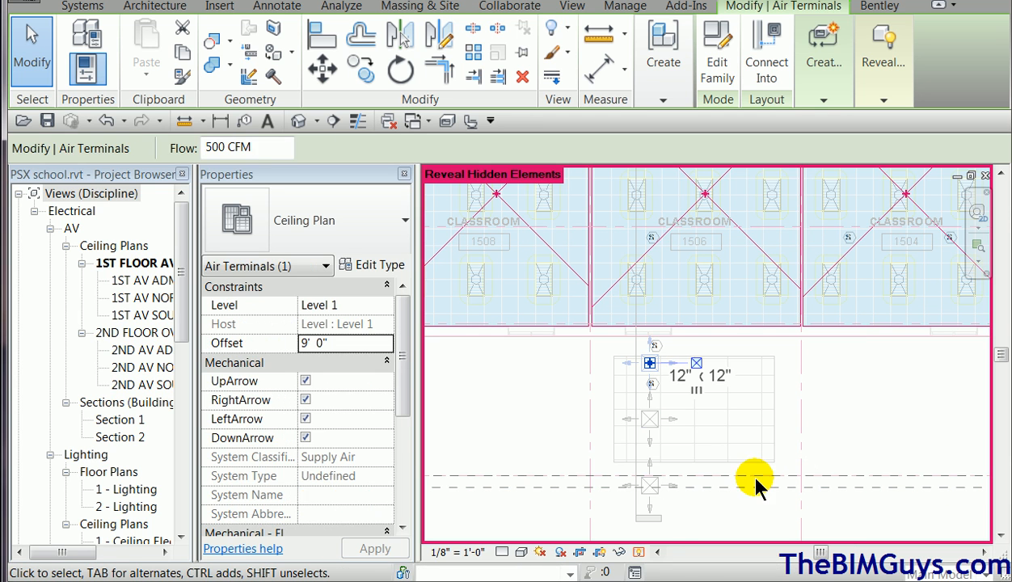
pyautogui.click(752, 477)
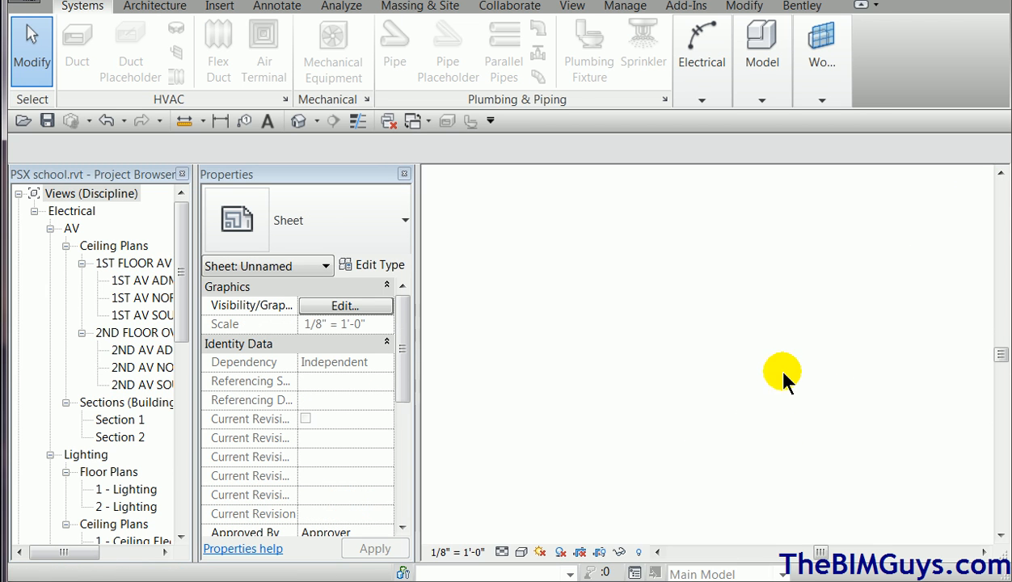
# Step: In Section 1, select the three supply diffusers and set their Offset to 10' 0"
pyautogui.doubleClick(120, 419)
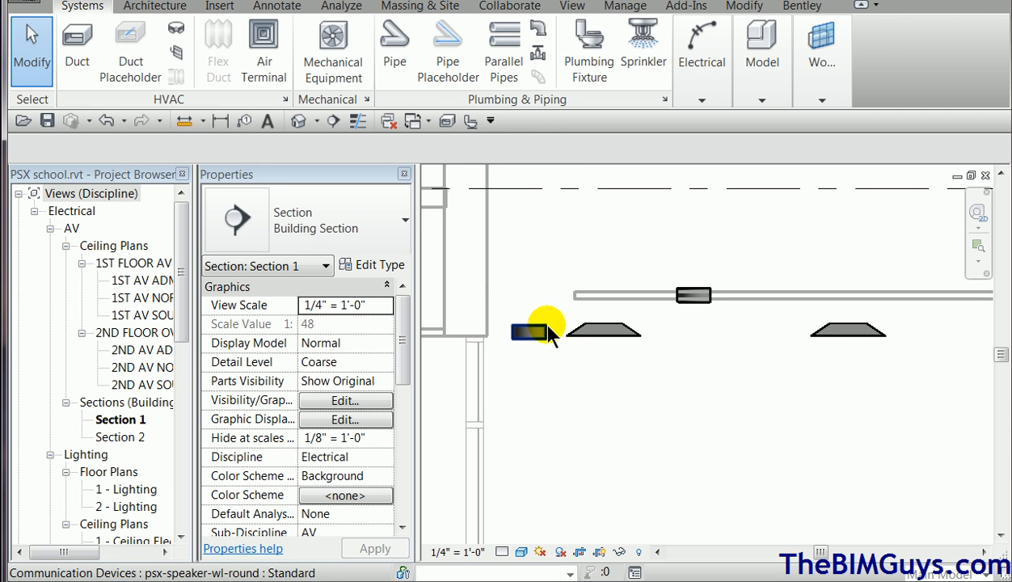
pyautogui.click(531, 330)
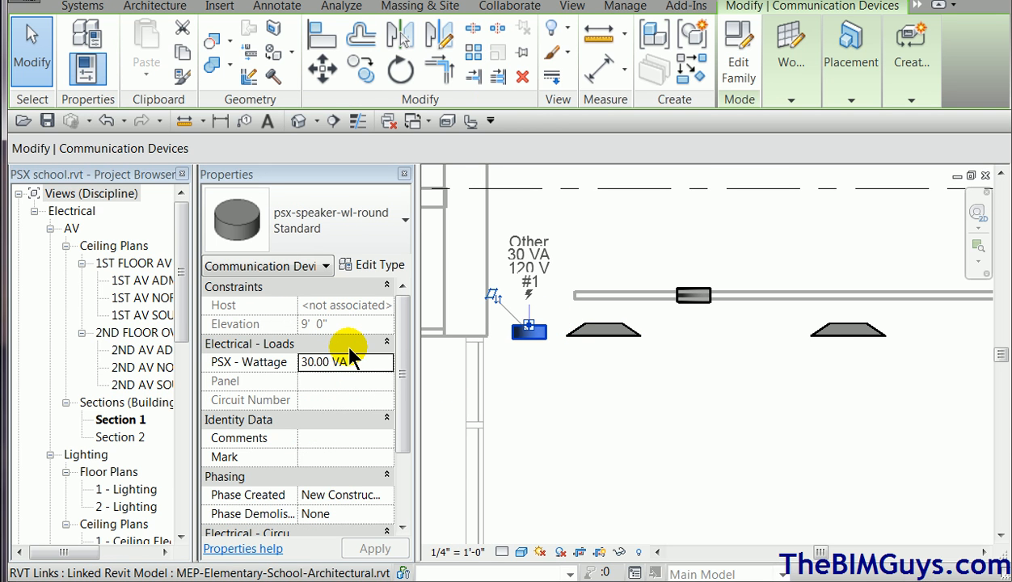
pyautogui.click(602, 332)
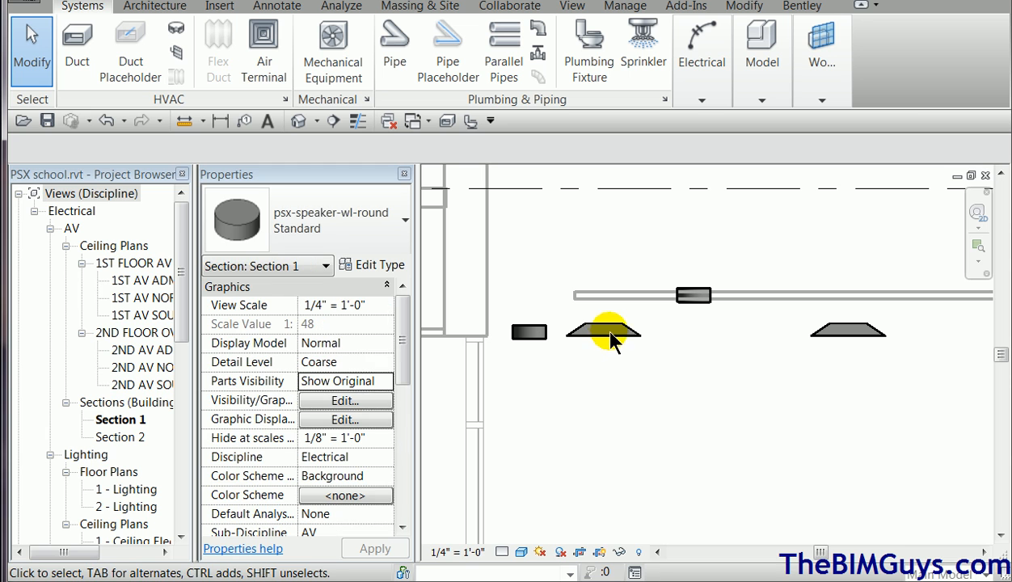
pyautogui.click(606, 331)
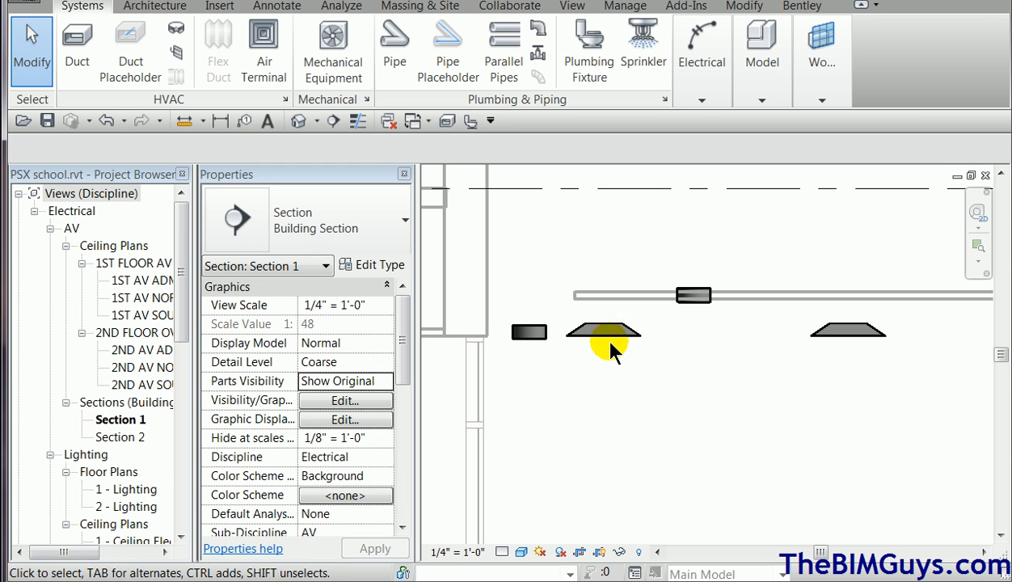
pyautogui.click(603, 331)
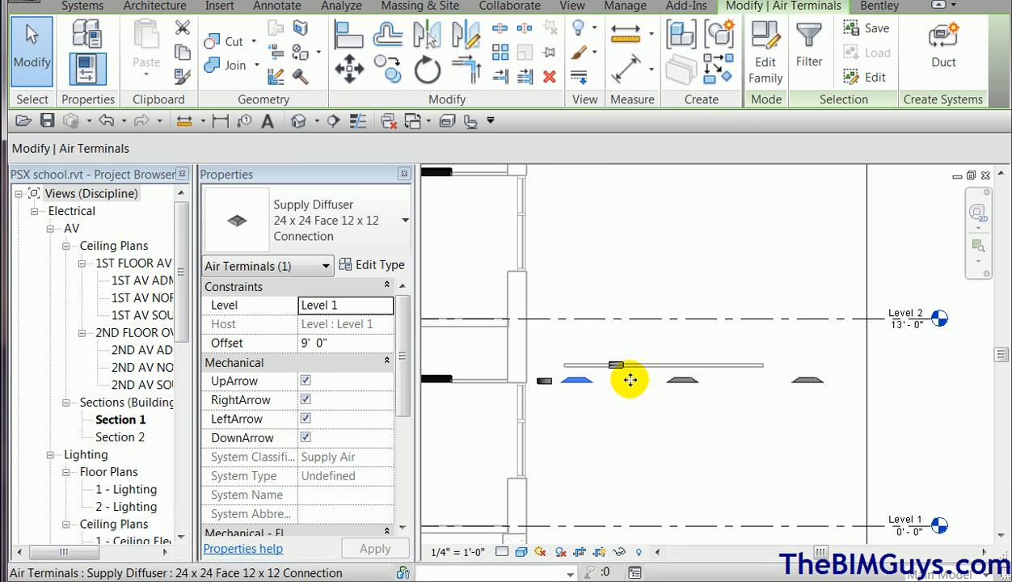
pyautogui.click(630, 380)
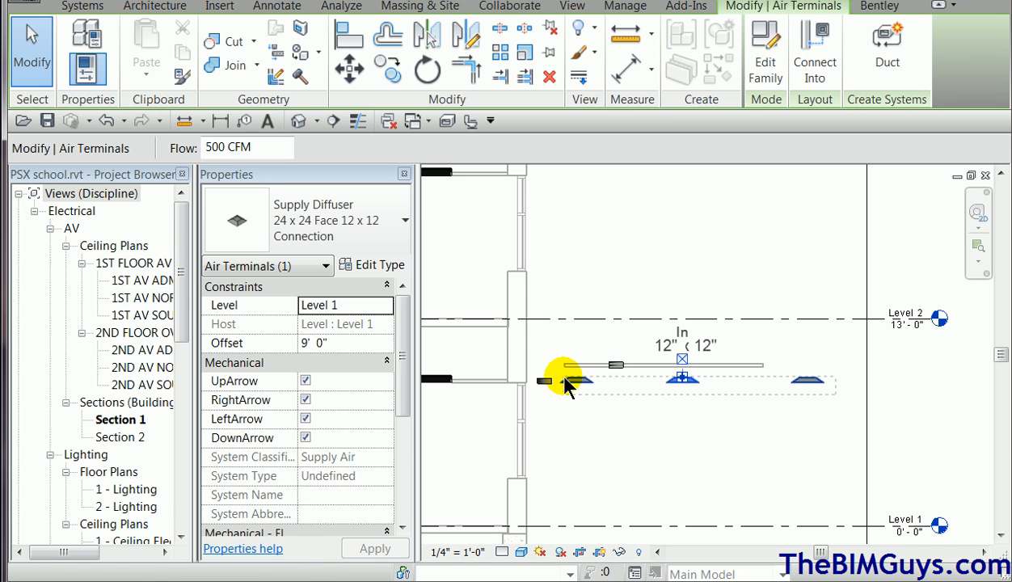
pyautogui.click(562, 380)
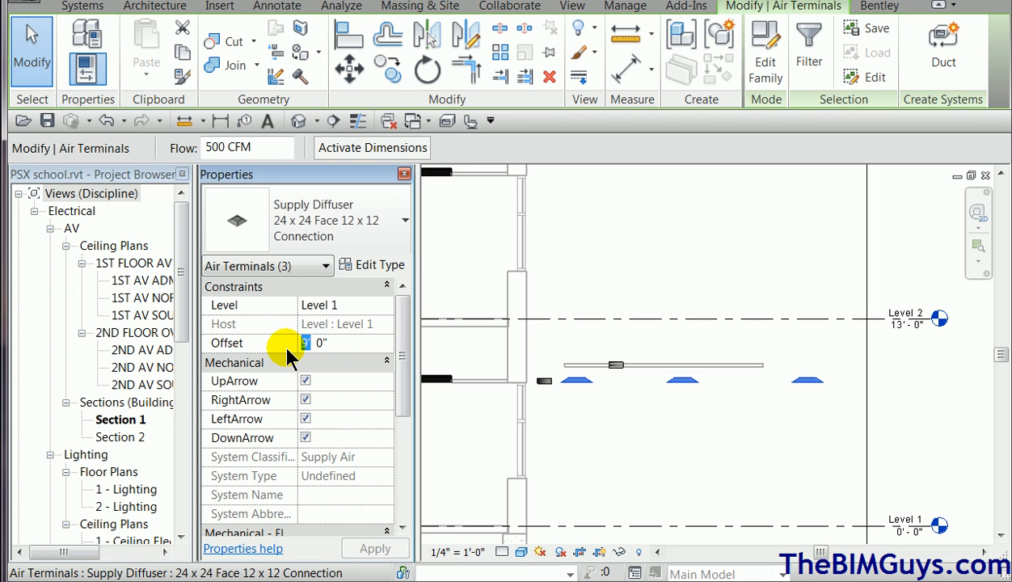
pyautogui.write('10\' 0"')
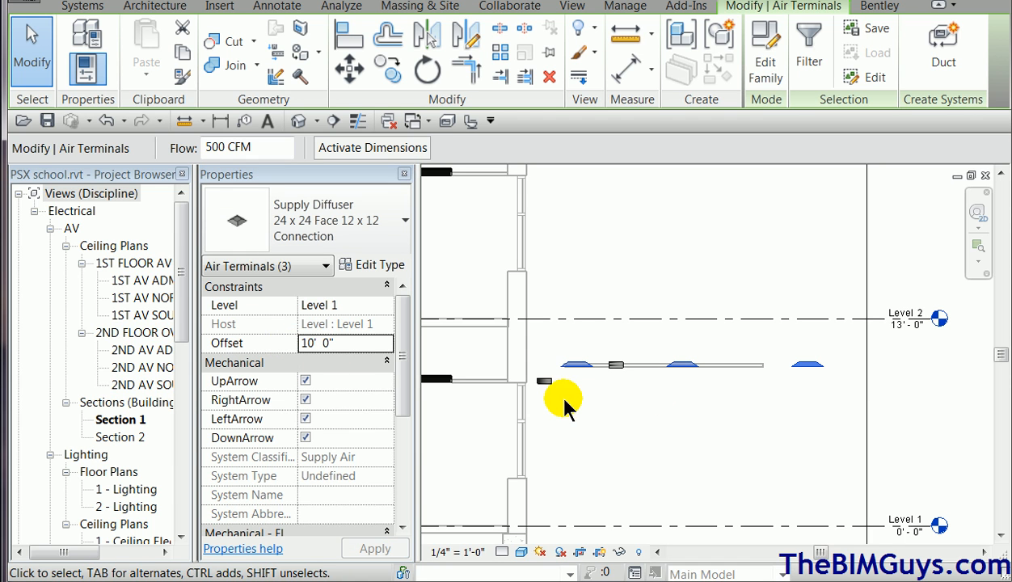
pyautogui.moveTo(791, 427)
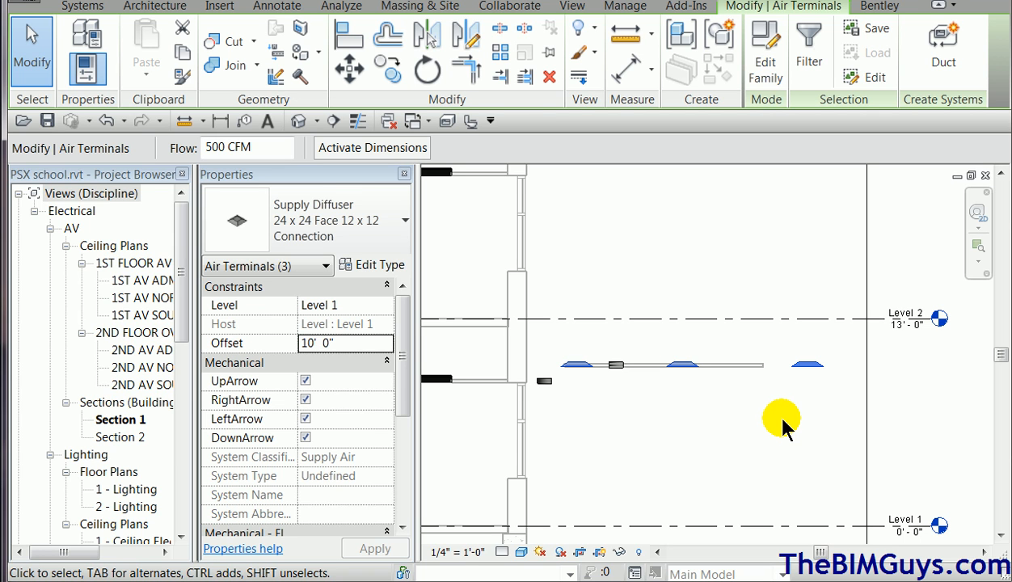
pyautogui.moveTo(609, 426)
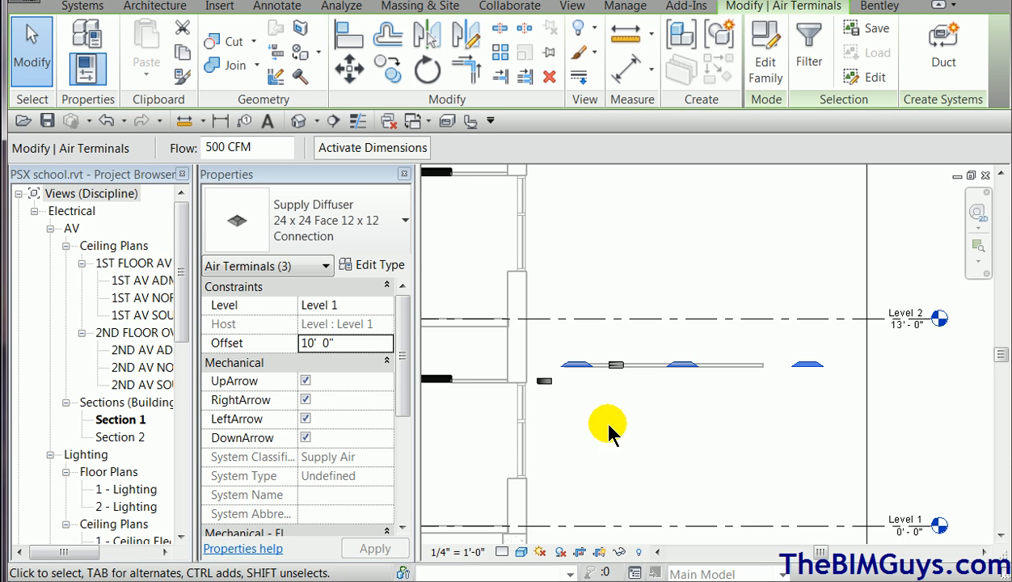
pyautogui.moveTo(564, 467)
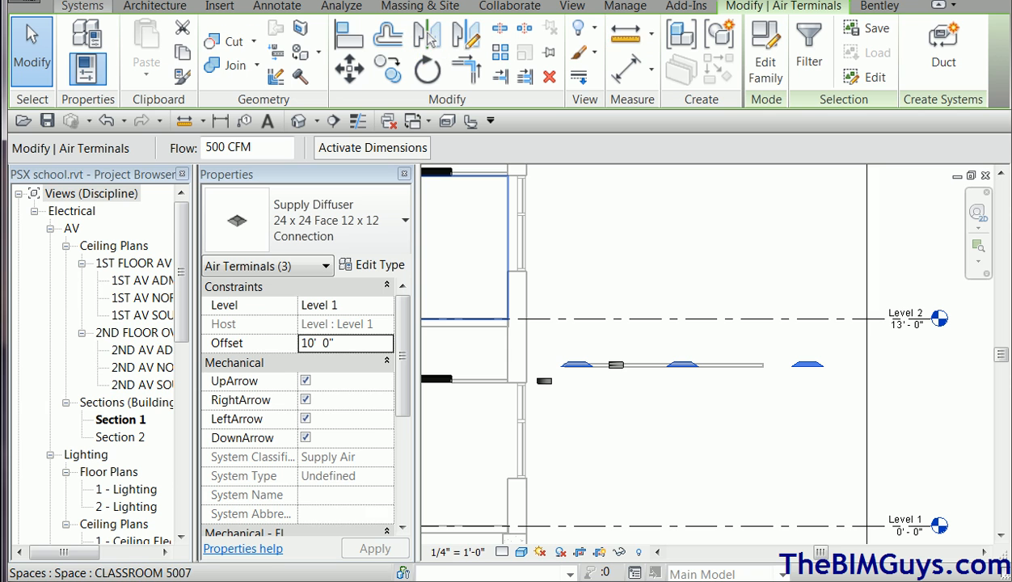
# Step: Draw level Mechanical 5 at 10'-0" through the raised diffusers in Section 1
pyautogui.click(154, 6)
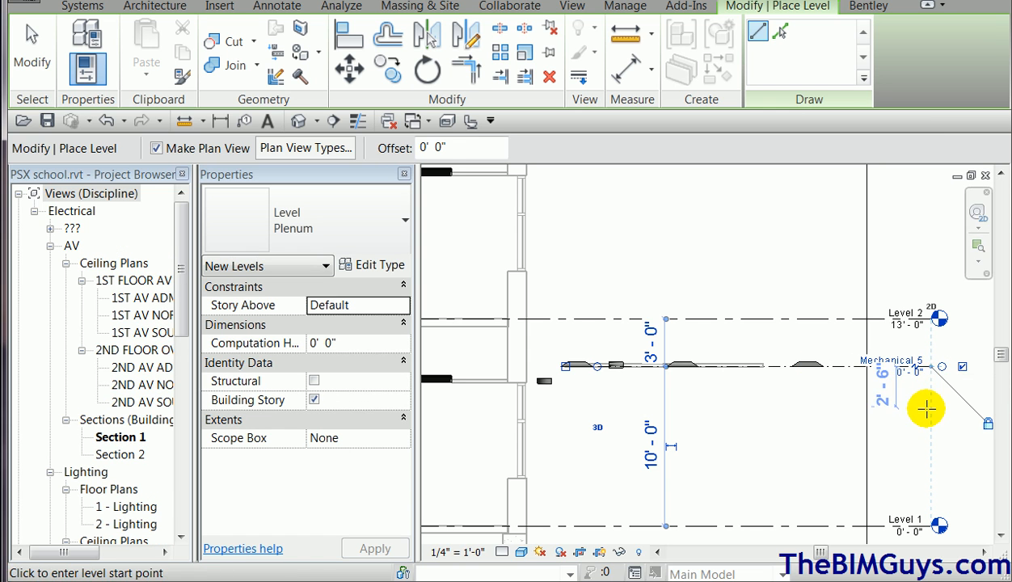
pyautogui.click(906, 364)
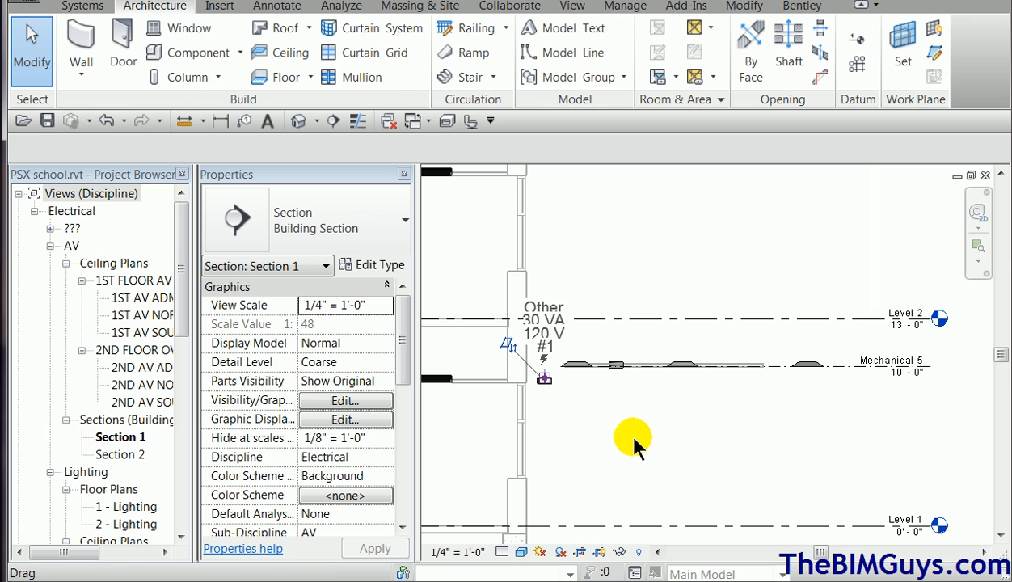
# Step: Set the orphaned wall speaker's work plane to Level : Mechanical 5 via Edit Work Plane
pyautogui.click(546, 376)
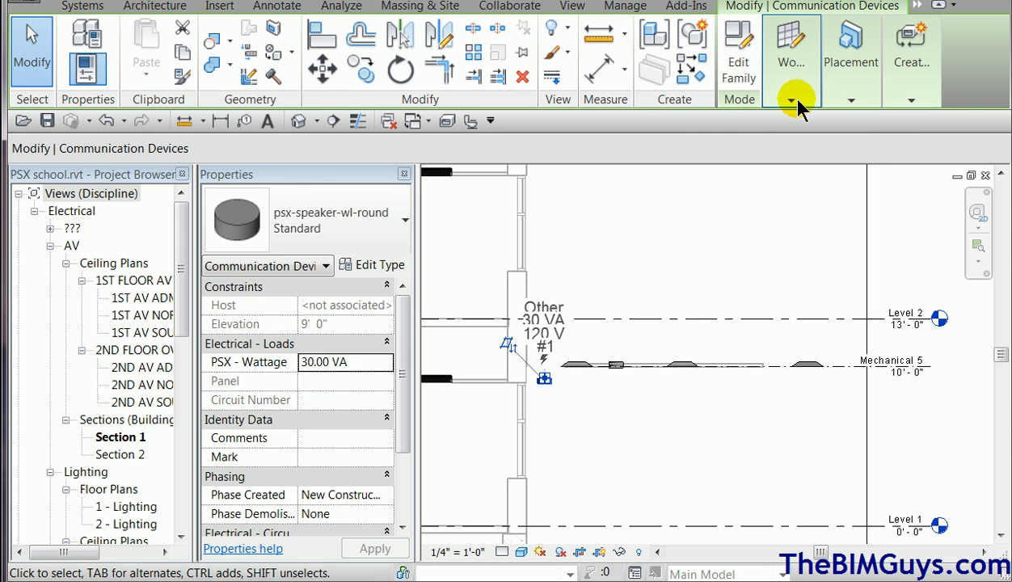
pyautogui.click(792, 99)
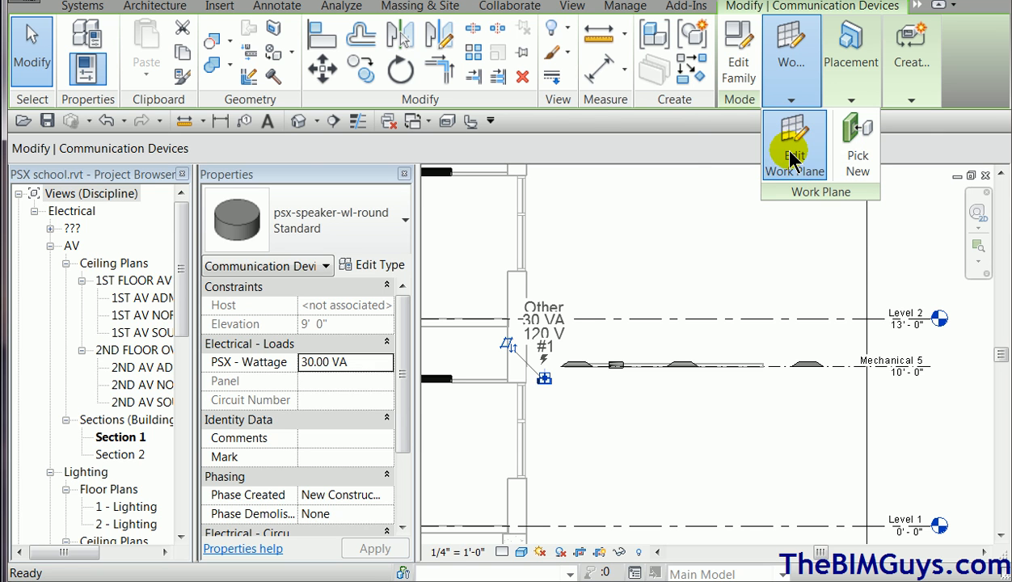
pyautogui.click(794, 144)
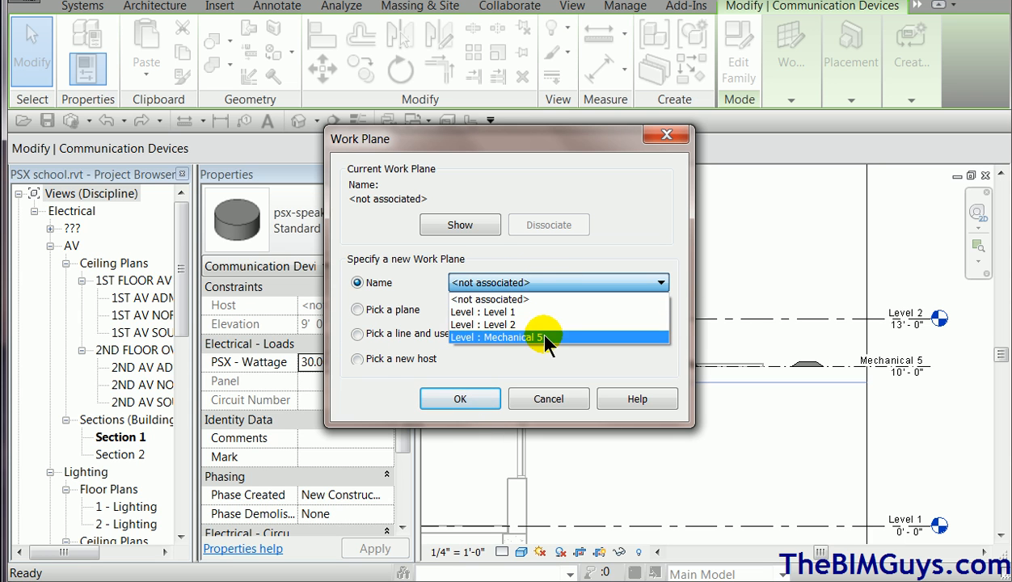
pyautogui.click(459, 398)
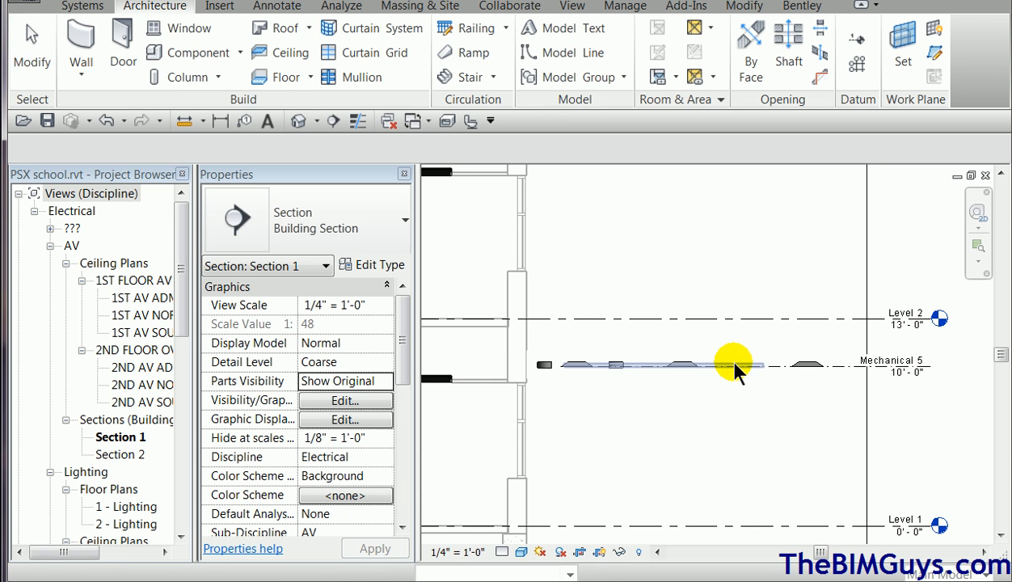
# Step: Lower the ceiling to 9' 0" and move the Mechanical 5 level elevation to 9'-0"
pyautogui.click(734, 364)
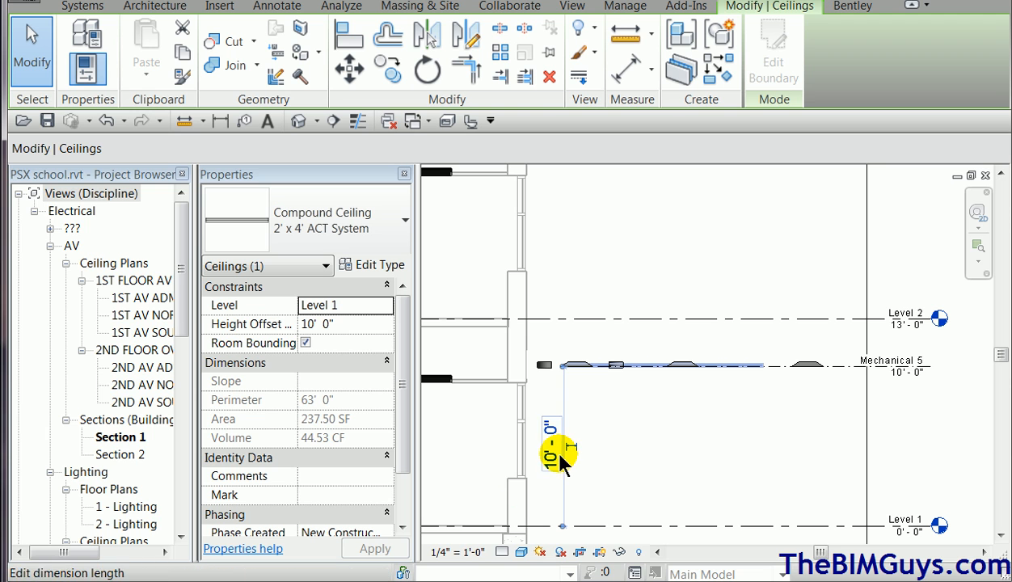
pyautogui.write('9\' 0"')
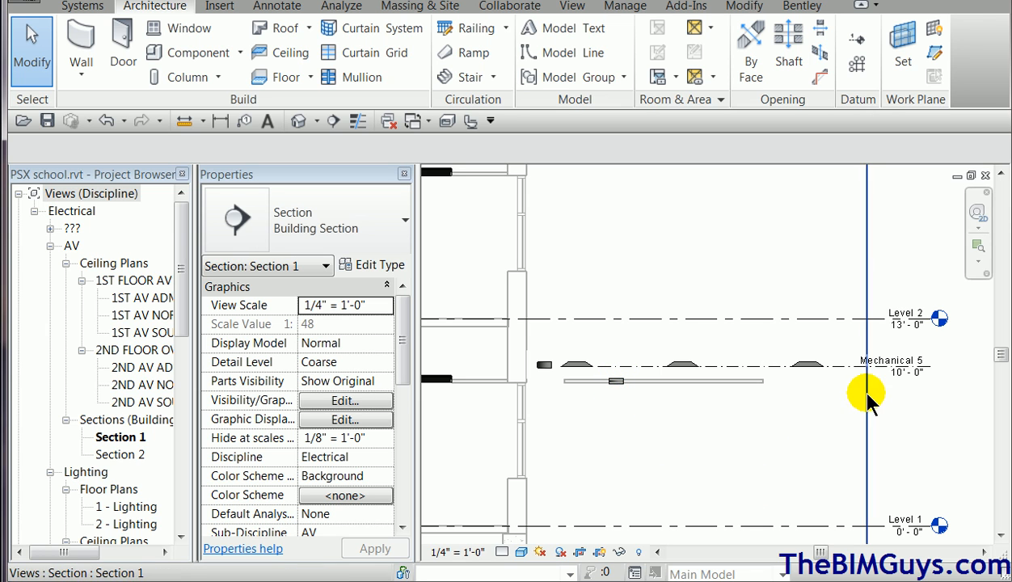
pyautogui.moveTo(543, 365)
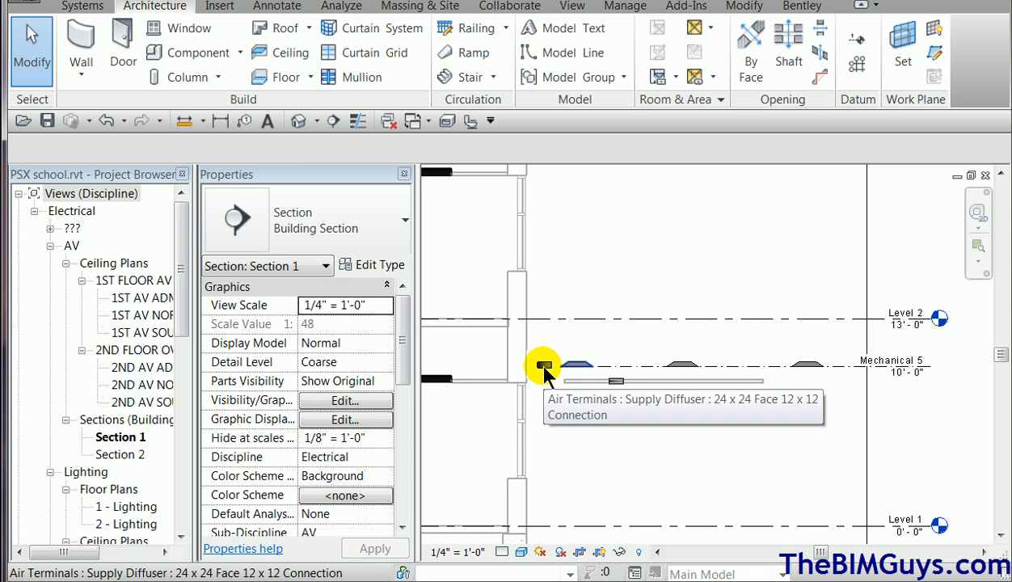
pyautogui.moveTo(731, 360)
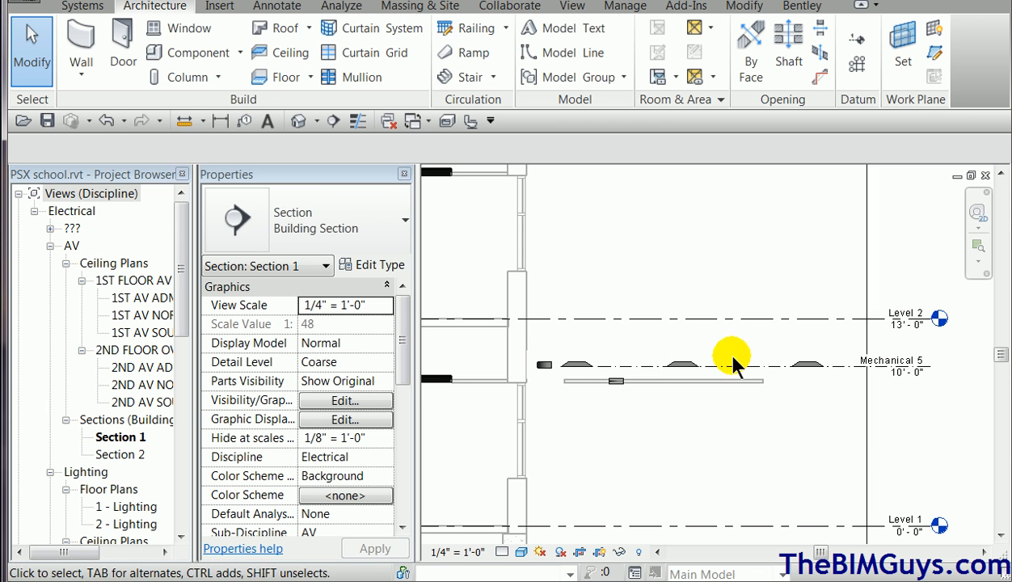
pyautogui.click(732, 361)
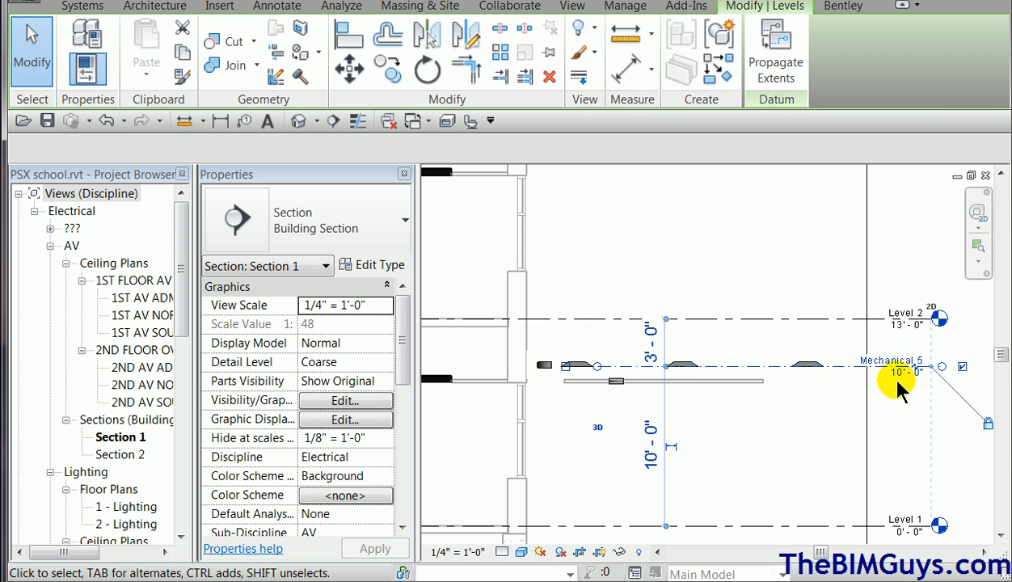
pyautogui.doubleClick(894, 377)
pyautogui.write('9')
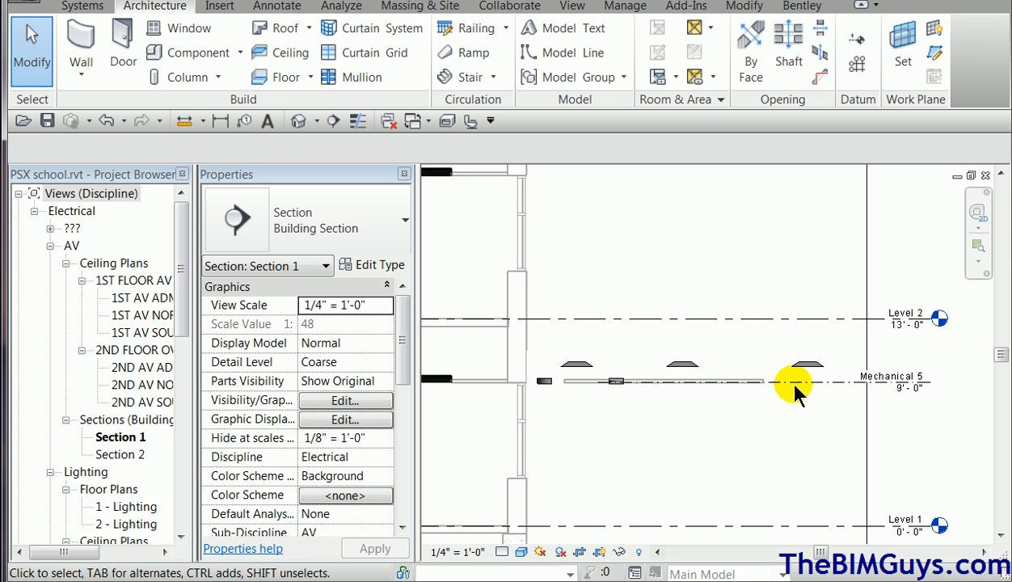
pyautogui.moveTo(807, 427)
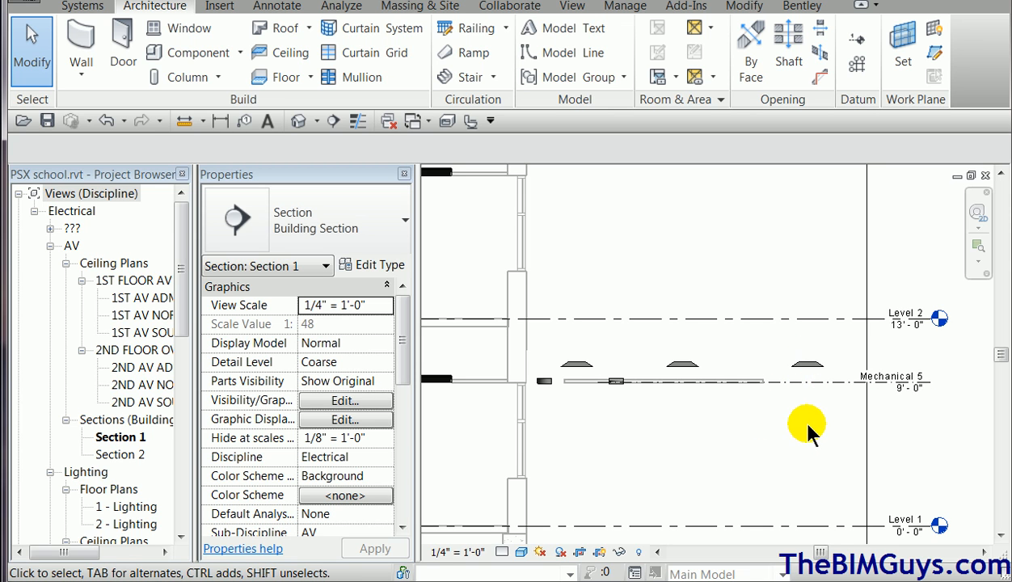
pyautogui.moveTo(788, 97)
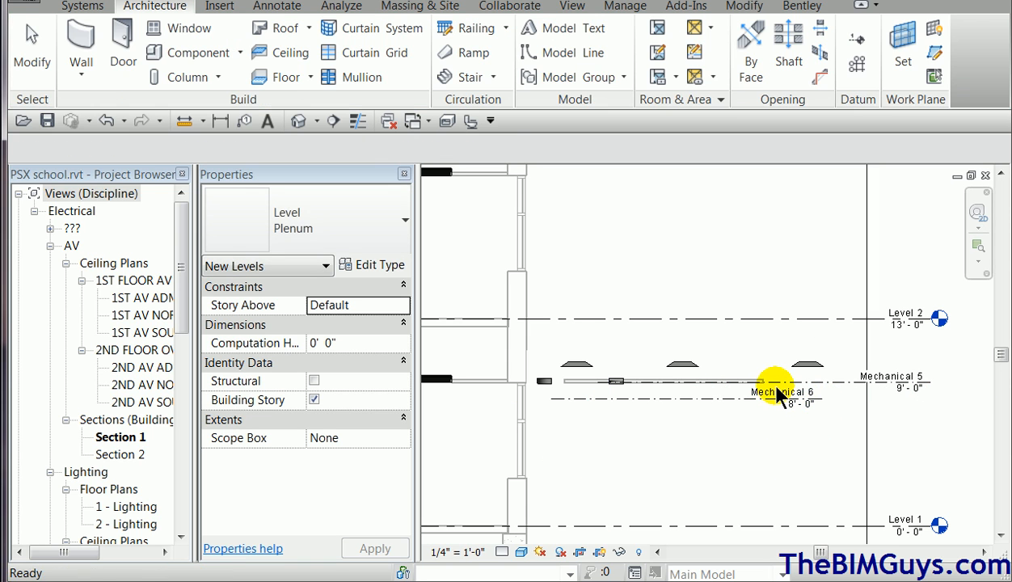
# Step: Rename the new 8'-0" level to 'conf room ceiling' and rename its corresponding views
pyautogui.click(783, 392)
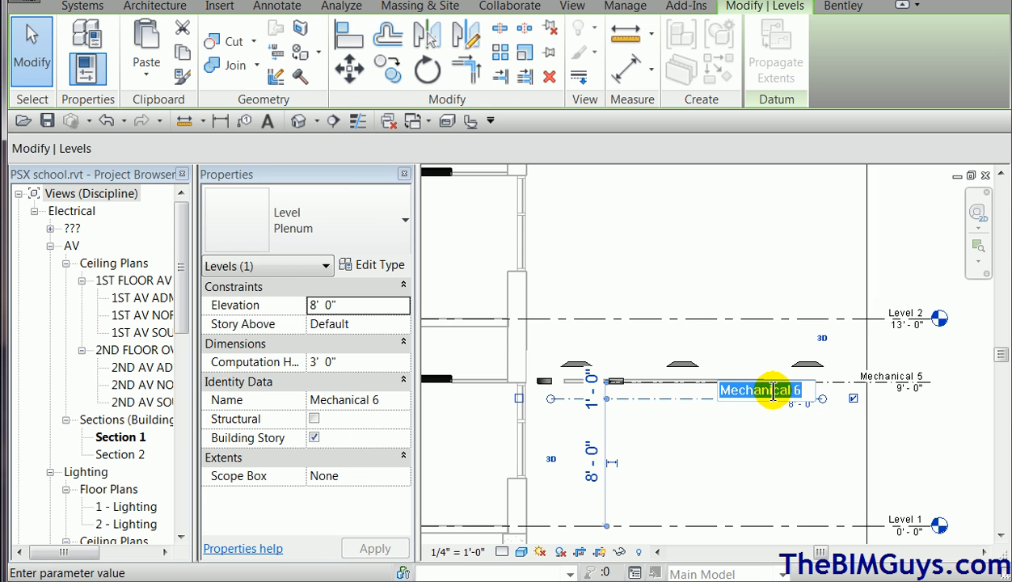
pyautogui.write('conf room c')
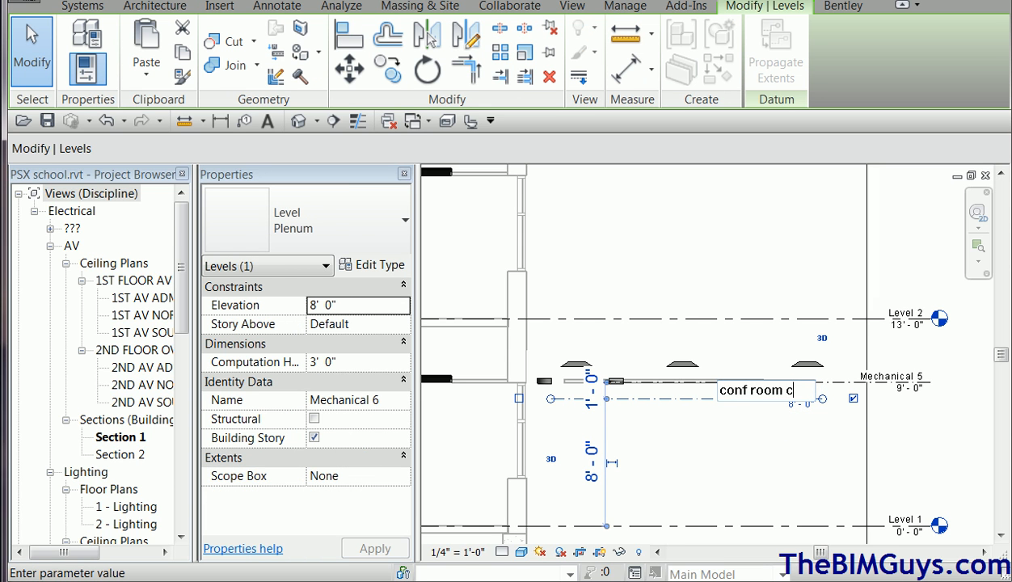
pyautogui.write('eiling')
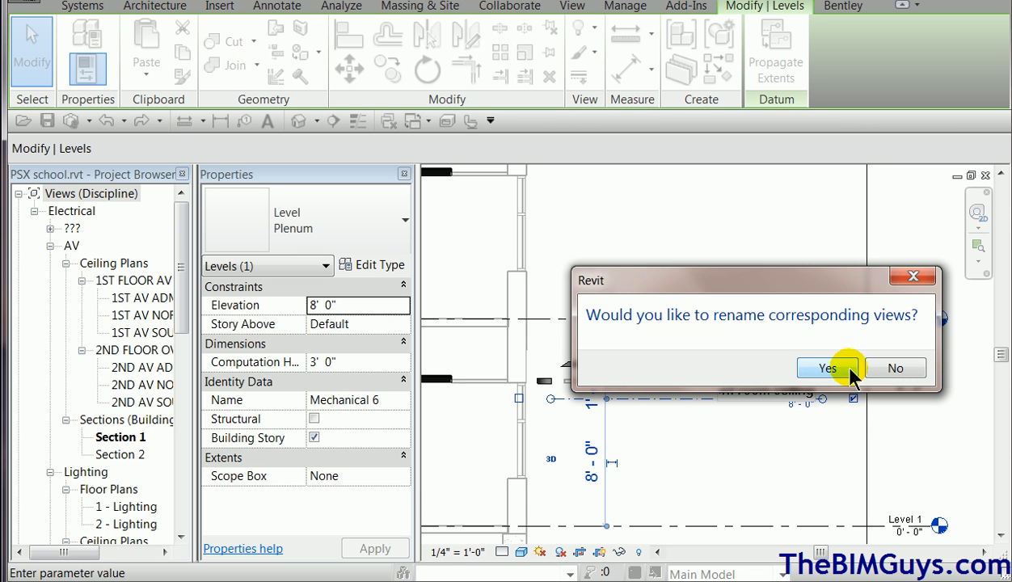
pyautogui.click(825, 368)
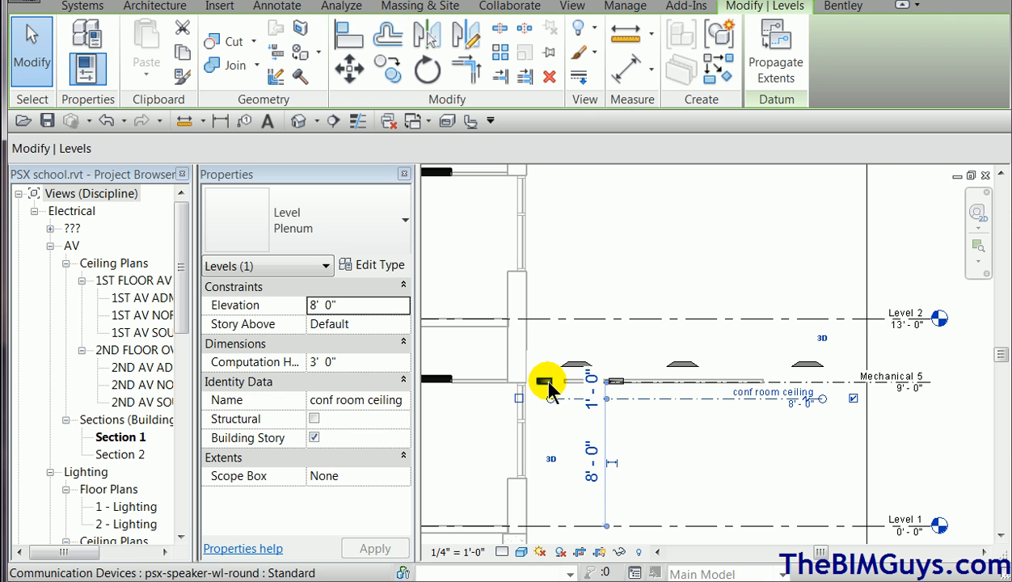
# Step: Host the orphaned speaker on the conf room ceiling level, then raise that level to 10'-0"
pyautogui.click(546, 381)
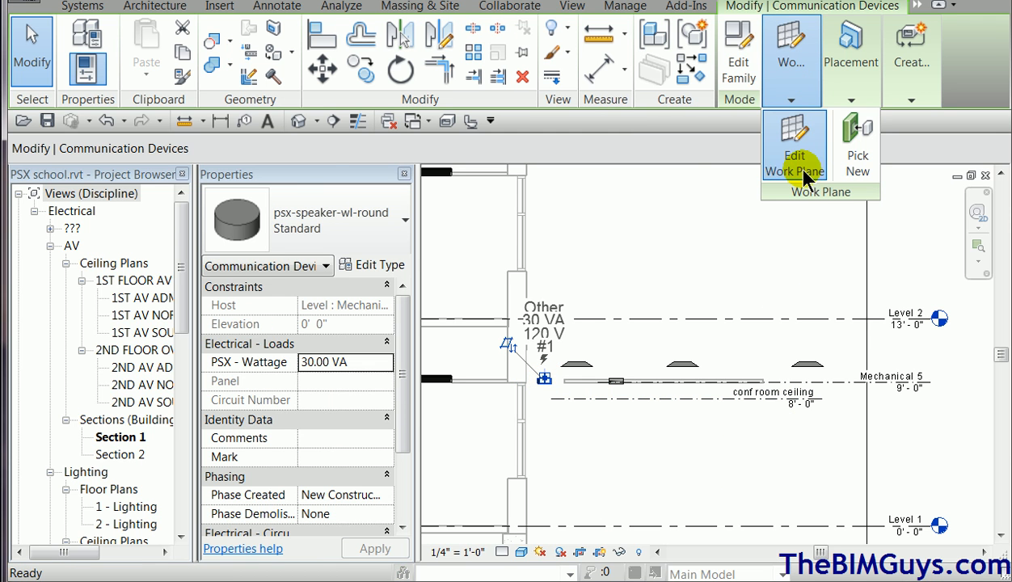
pyautogui.click(794, 154)
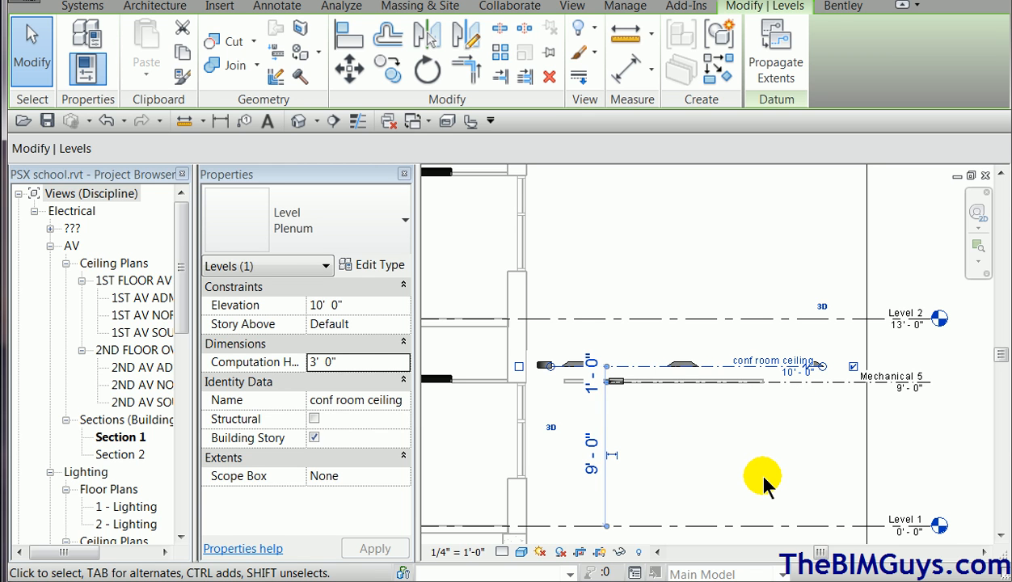
pyautogui.click(688, 360)
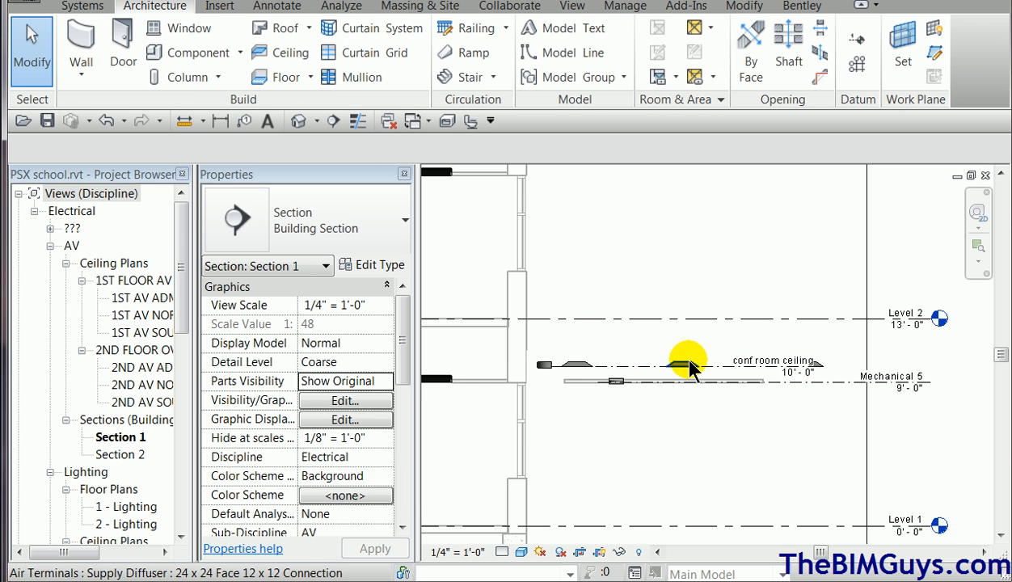
pyautogui.click(683, 362)
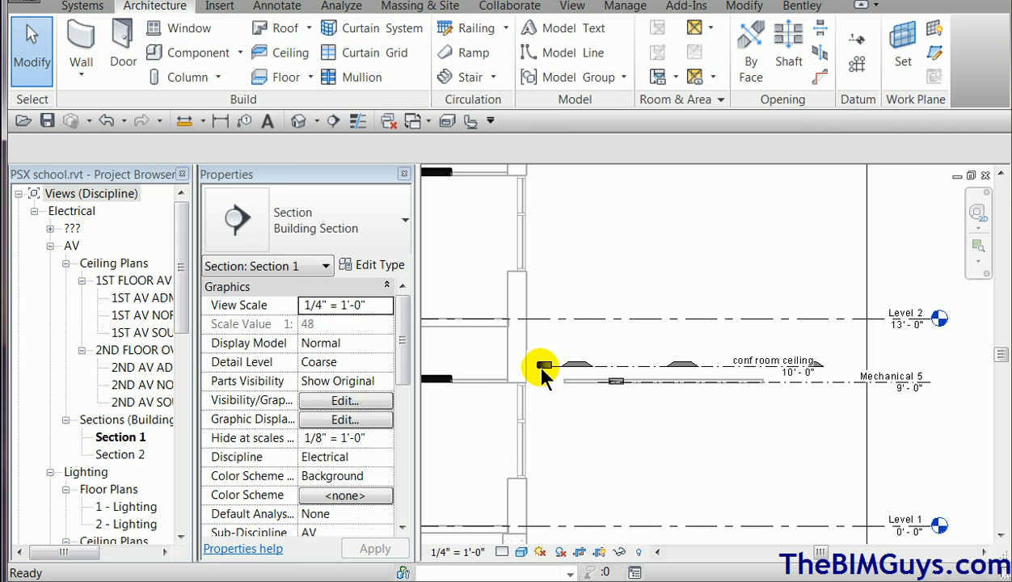
pyautogui.moveTo(743, 475)
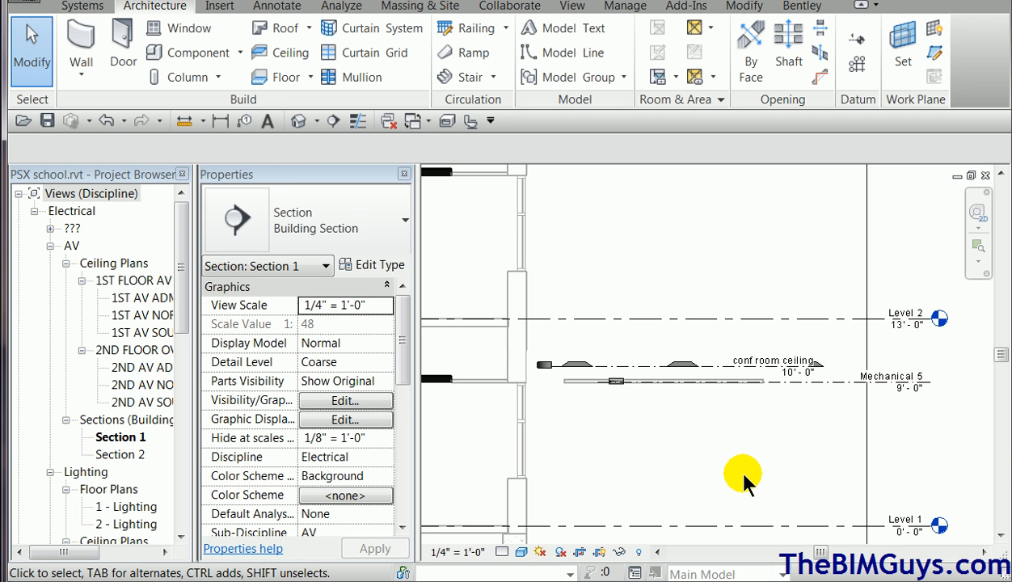
pyautogui.moveTo(736, 465)
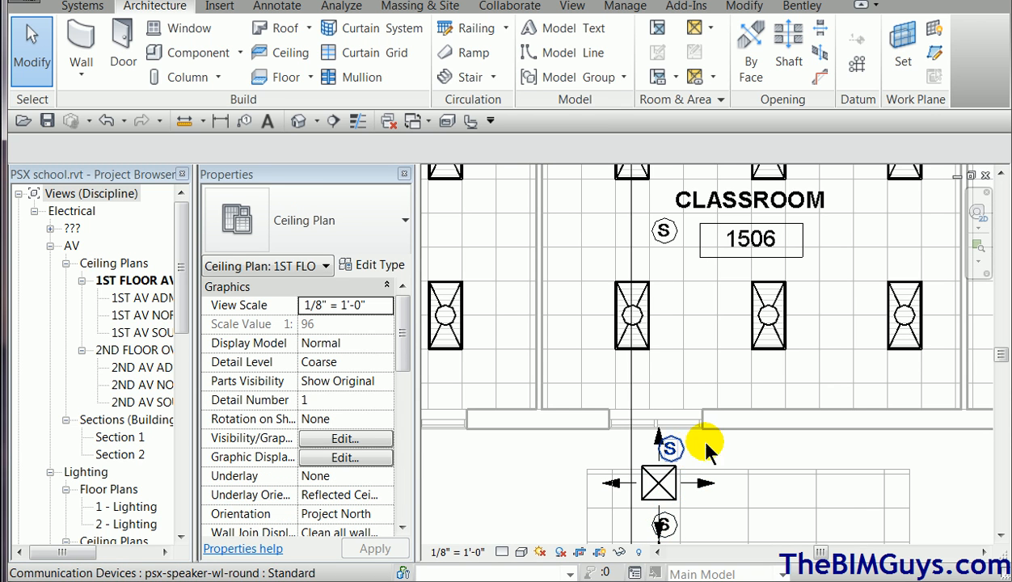
pyautogui.moveTo(718, 450)
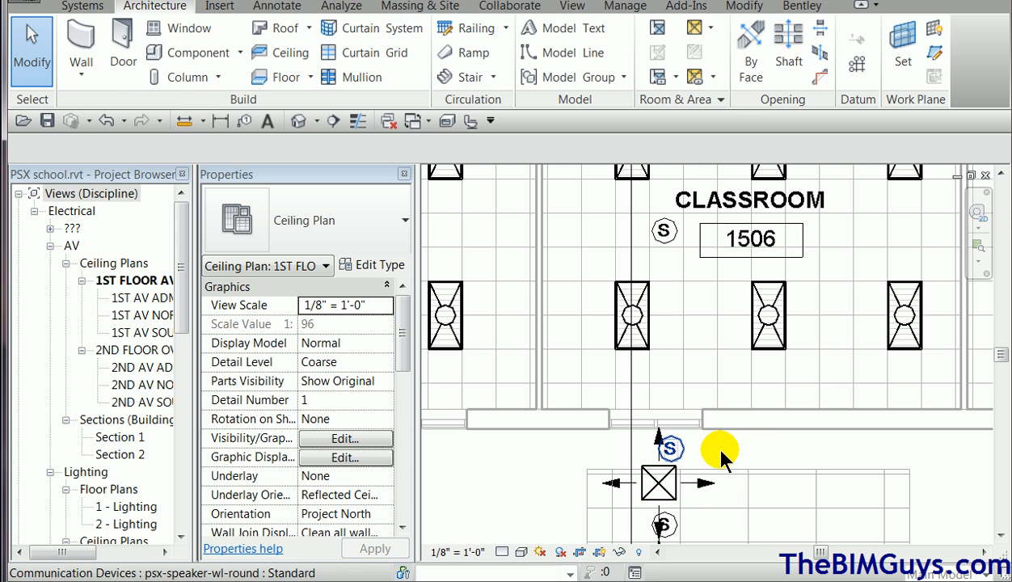
# Step: In the 1ST FLOOR AV ceiling plan, check the speaker's work plane is Level : Mechanical 5
pyautogui.click(663, 449)
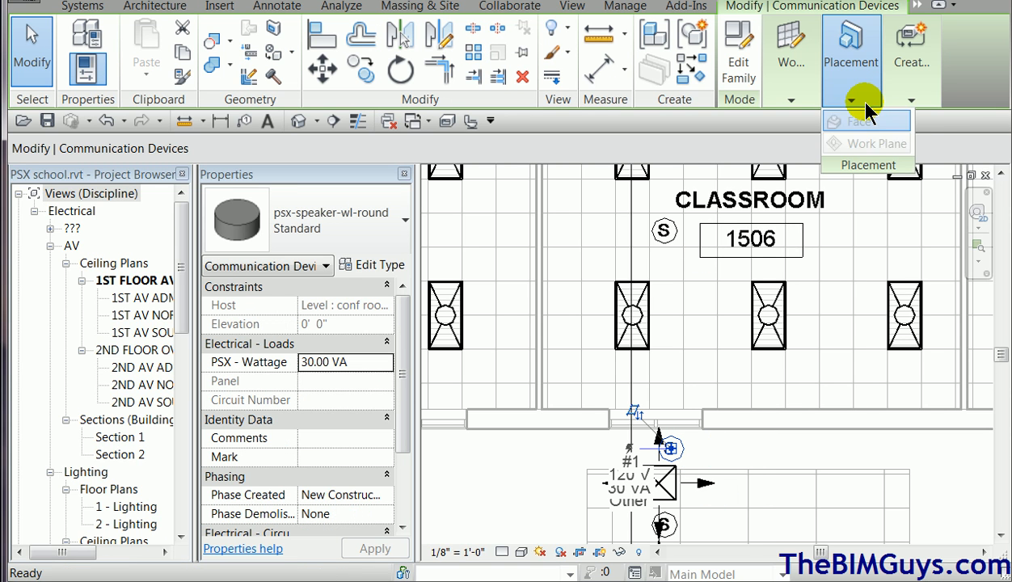
pyautogui.moveTo(703, 522)
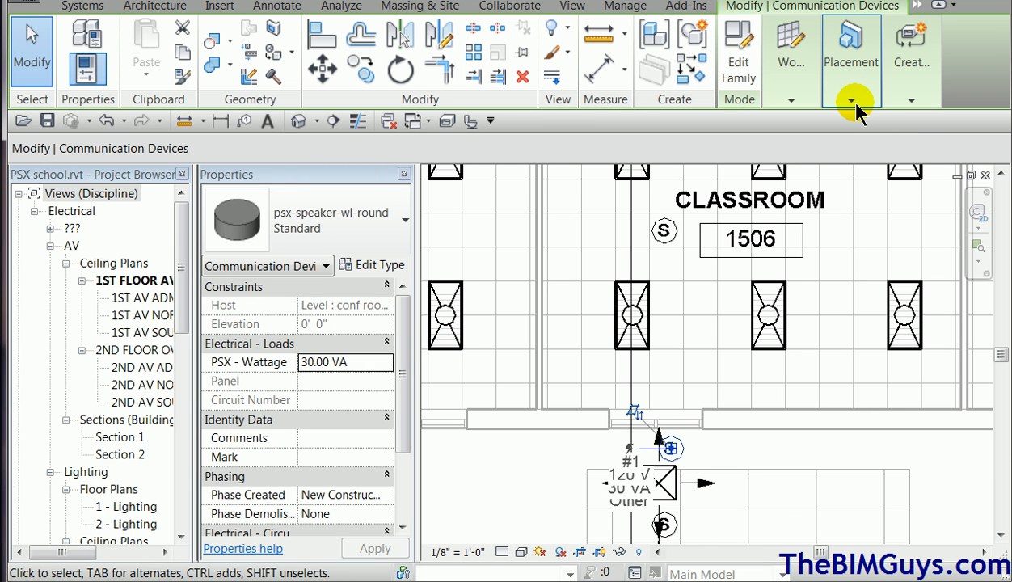
pyautogui.click(791, 52)
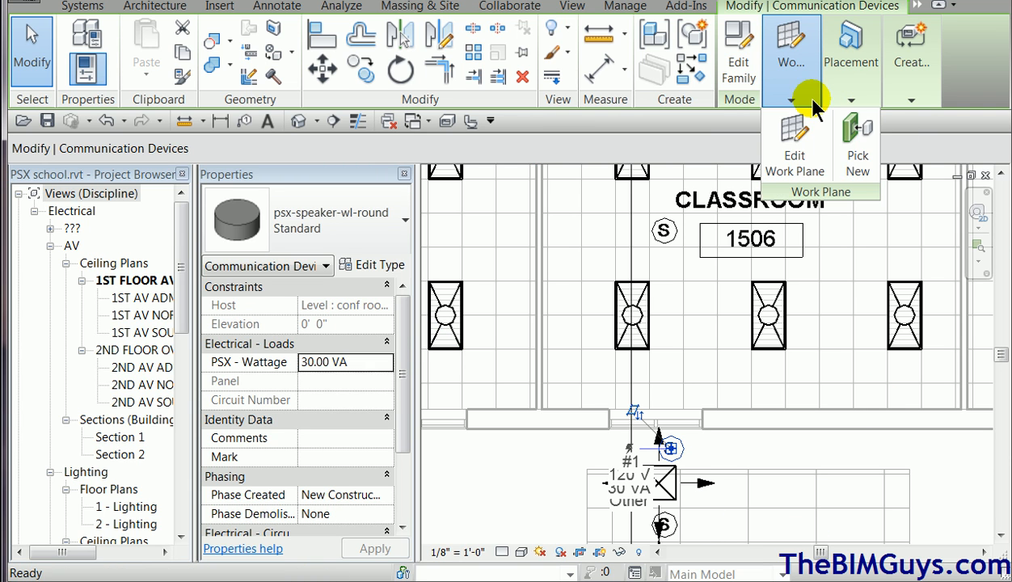
pyautogui.moveTo(794, 146)
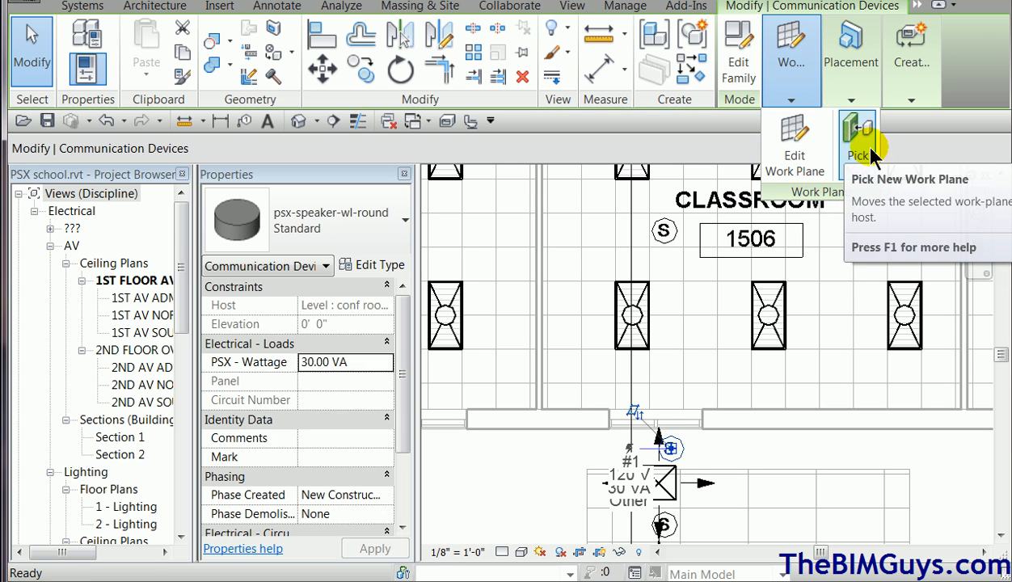
pyautogui.moveTo(794, 146)
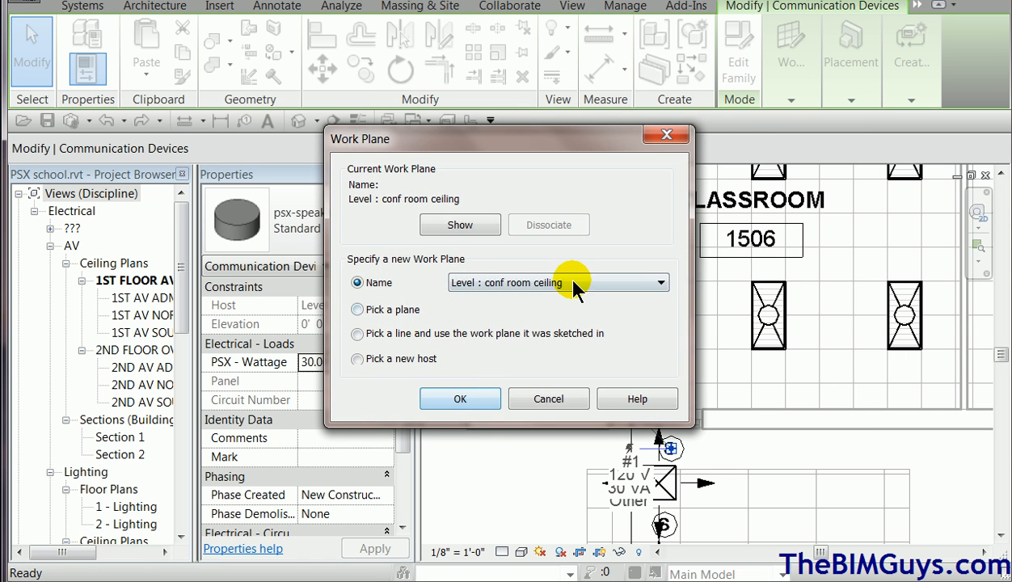
pyautogui.click(661, 283)
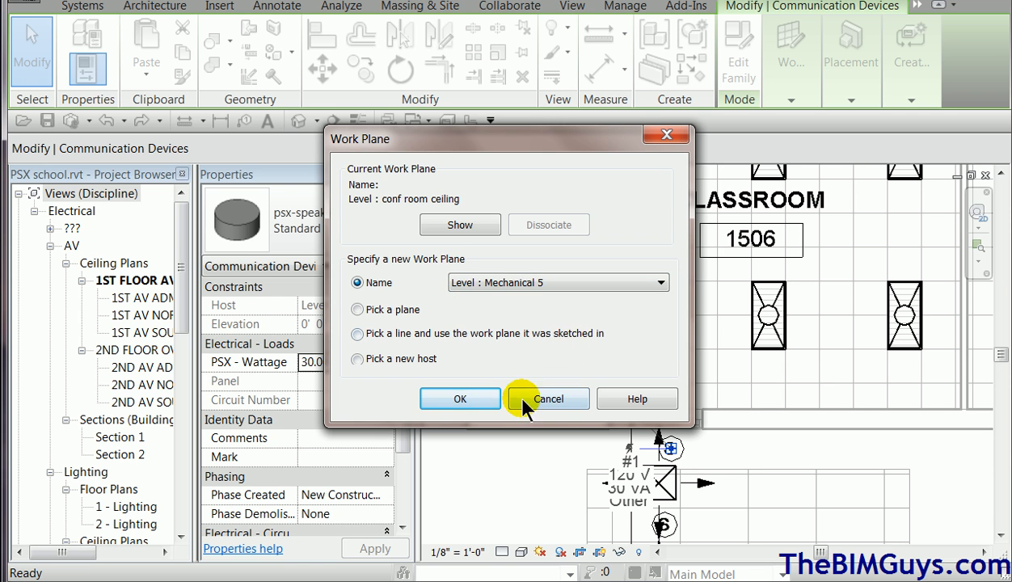
pyautogui.click(547, 399)
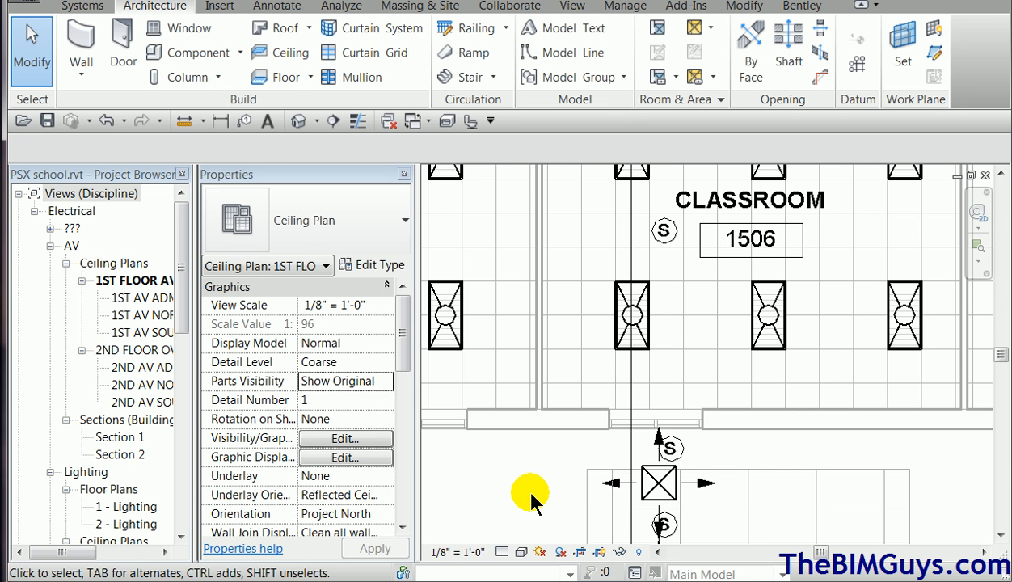
pyautogui.click(530, 492)
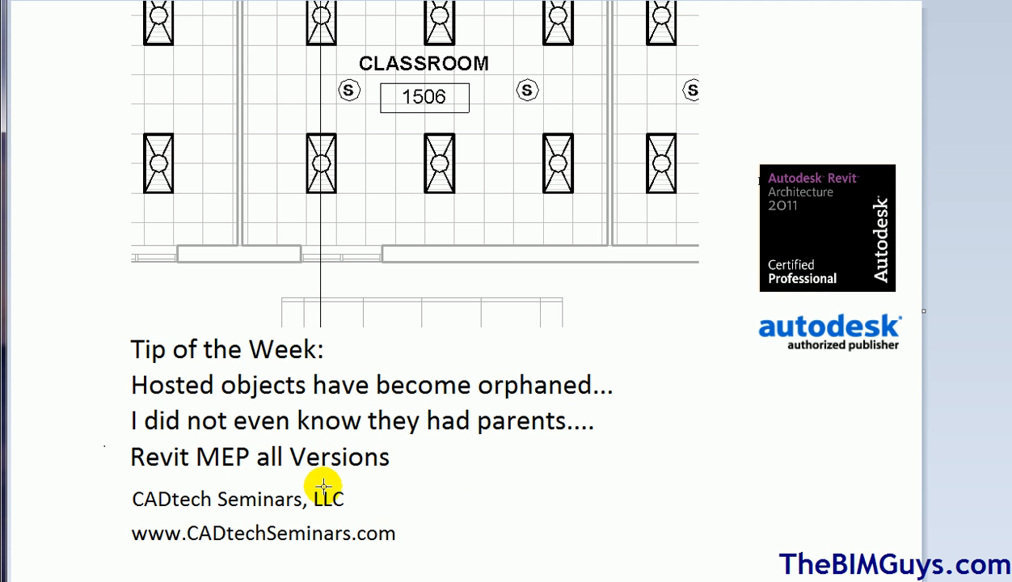
pyautogui.moveTo(437, 527)
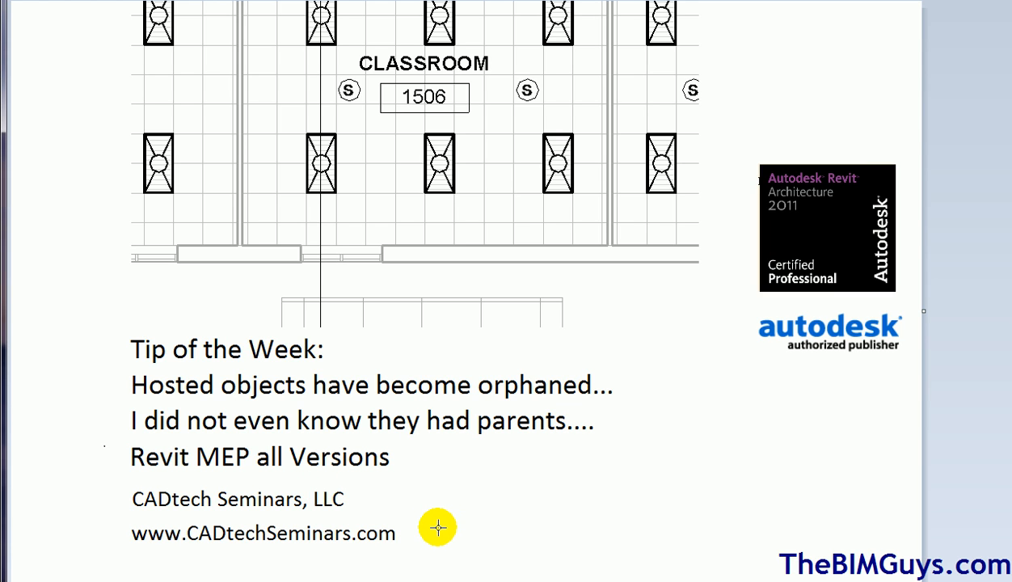